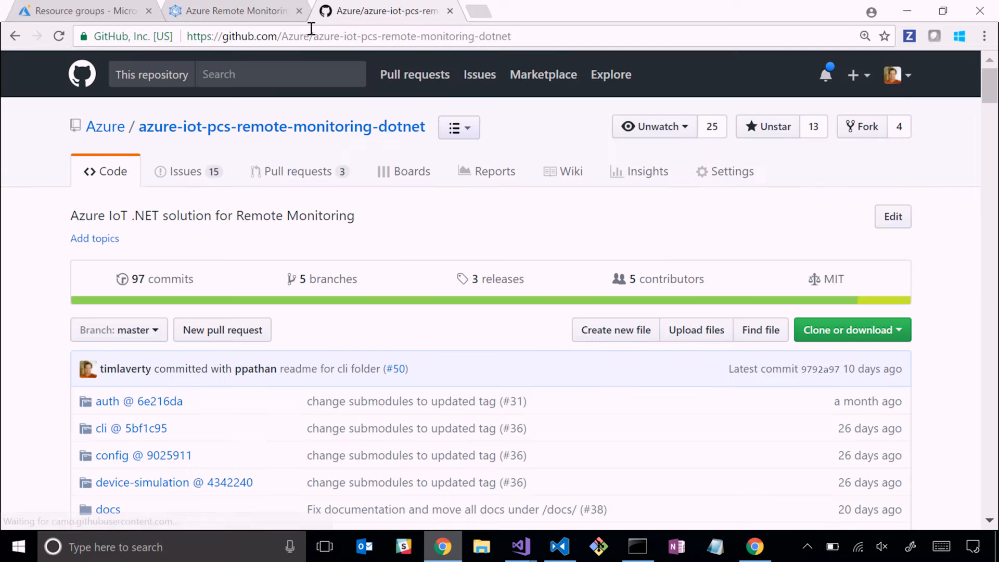
{"action": "mouse_move", "coordinate": [558, 350]}
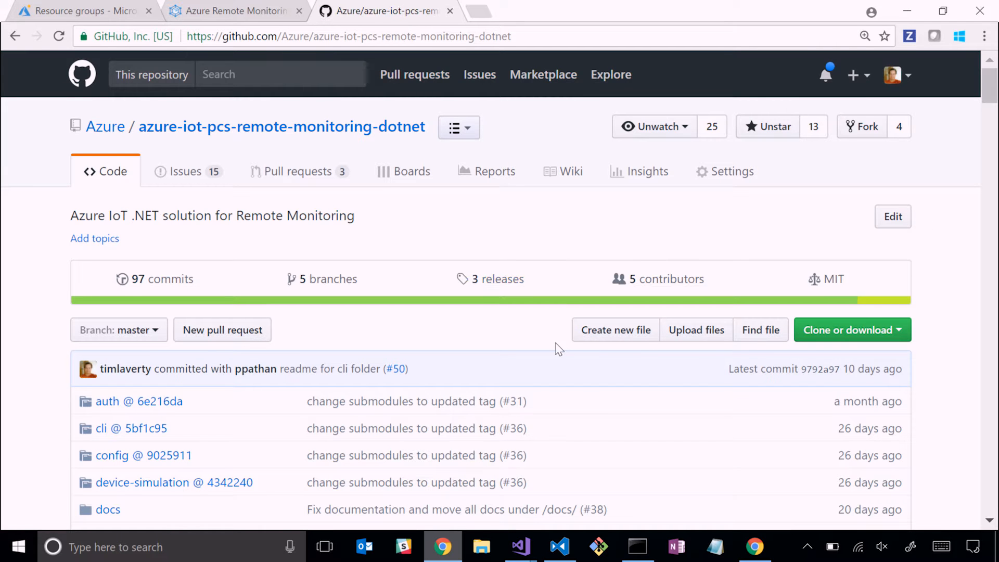
- Scroll through the repository page to review its contents before heading to the wiki
{"action": "scroll", "scroll_direction": "down", "scroll_amount": 3}
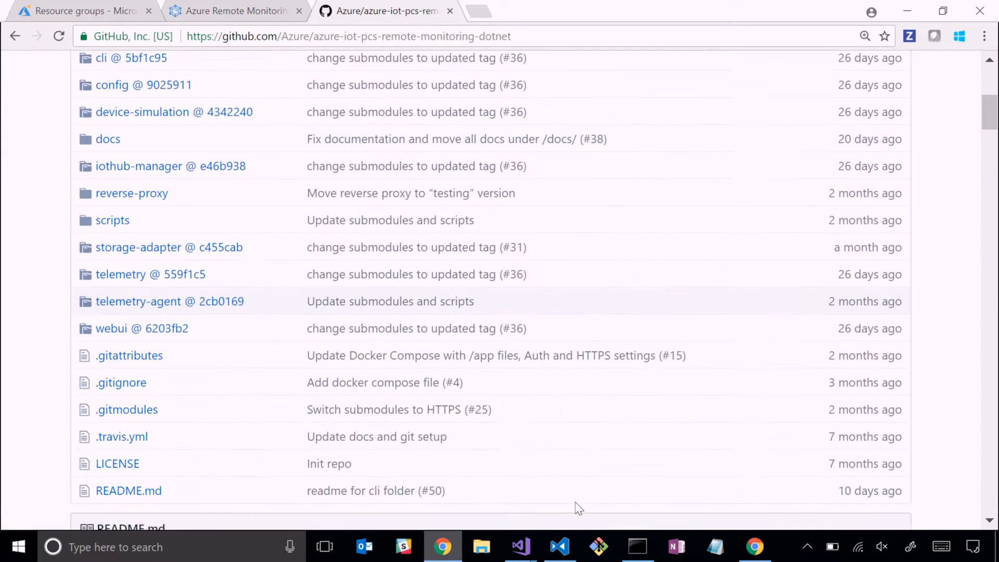
{"action": "scroll", "scroll_direction": "down", "scroll_amount": 3}
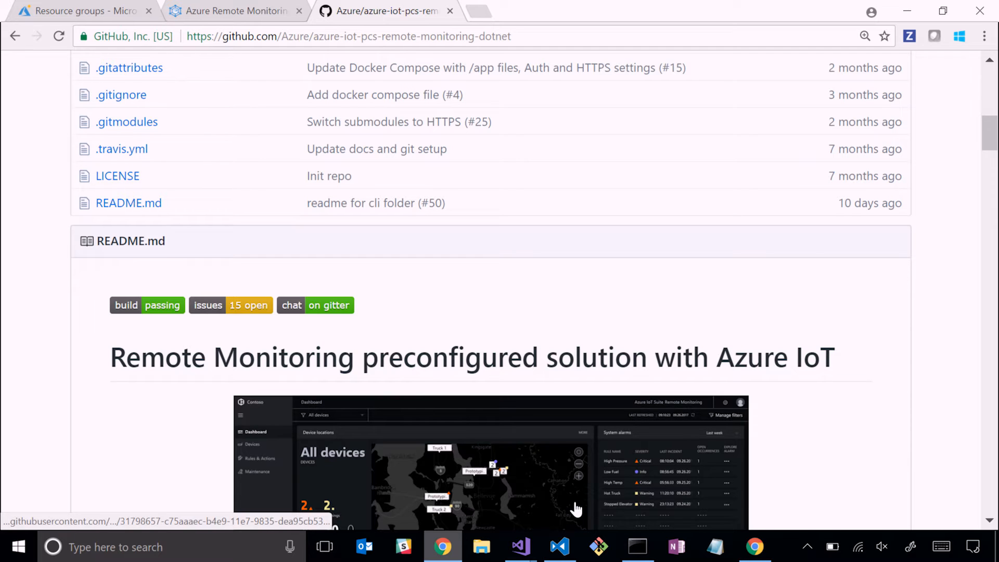
{"action": "mouse_move", "coordinate": [575, 509]}
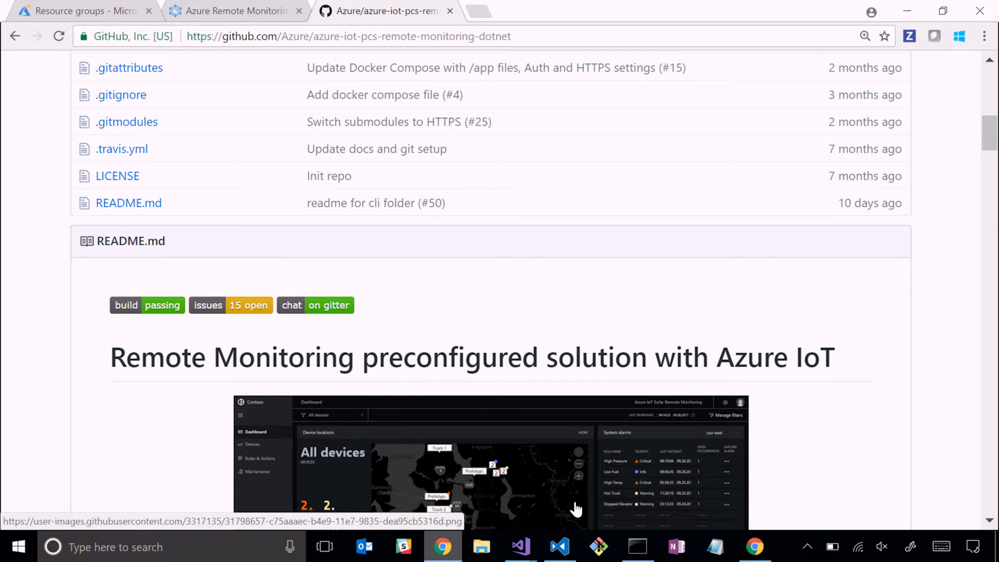
{"action": "scroll", "scroll_direction": "down", "scroll_amount": 3}
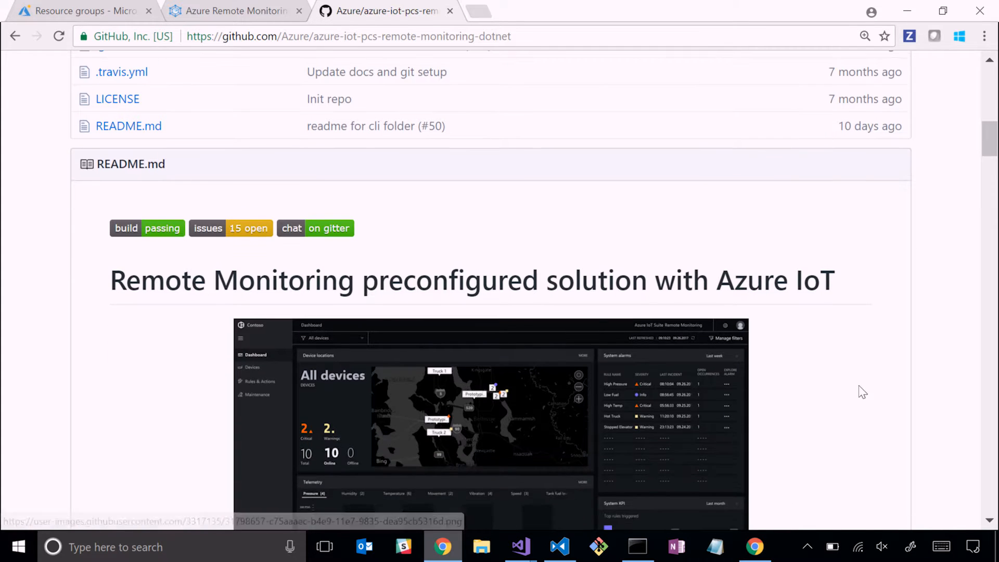
{"action": "scroll", "scroll_direction": "down", "scroll_amount": 3}
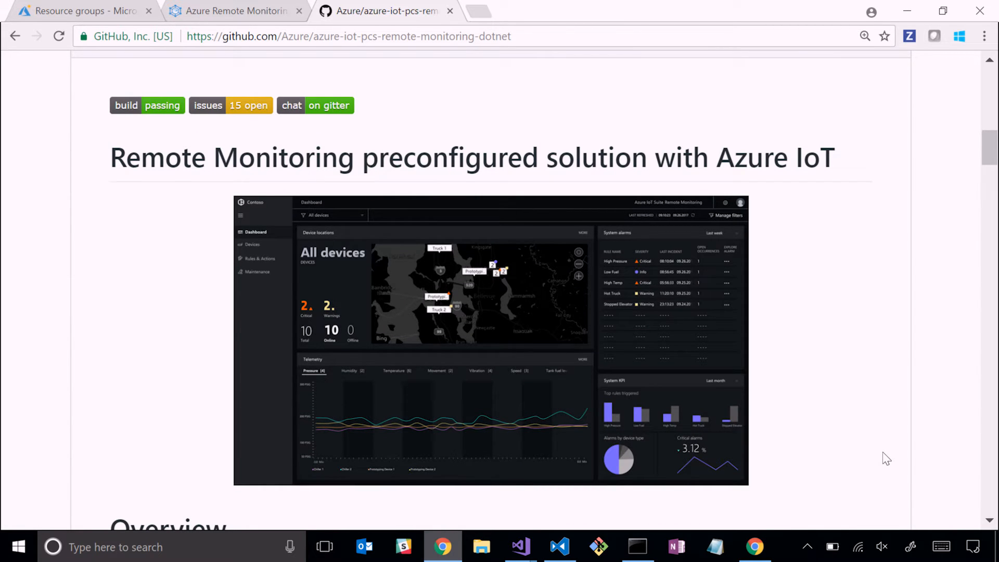
{"action": "scroll", "scroll_direction": "up", "scroll_amount": 3}
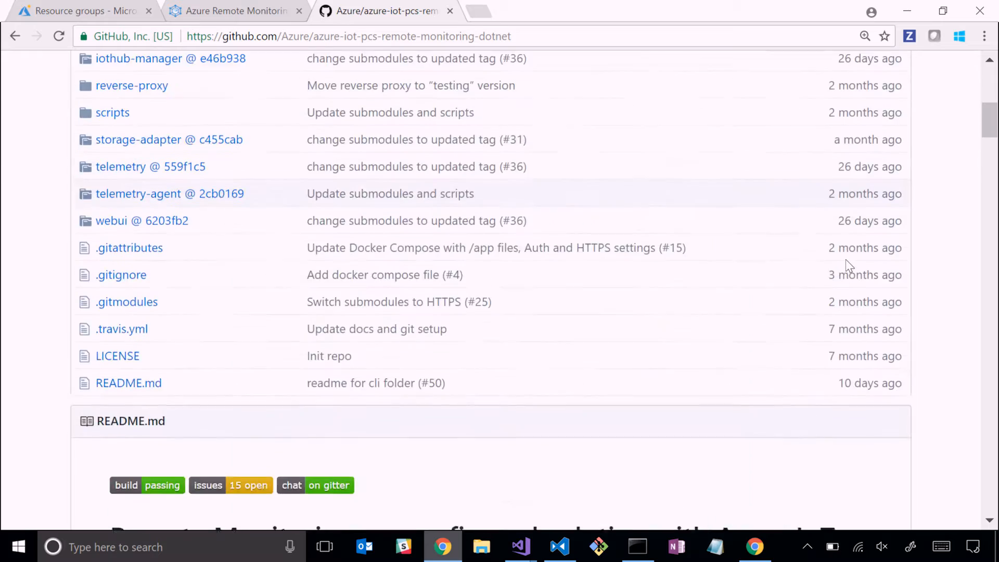
{"action": "scroll", "scroll_direction": "down", "scroll_amount": 3}
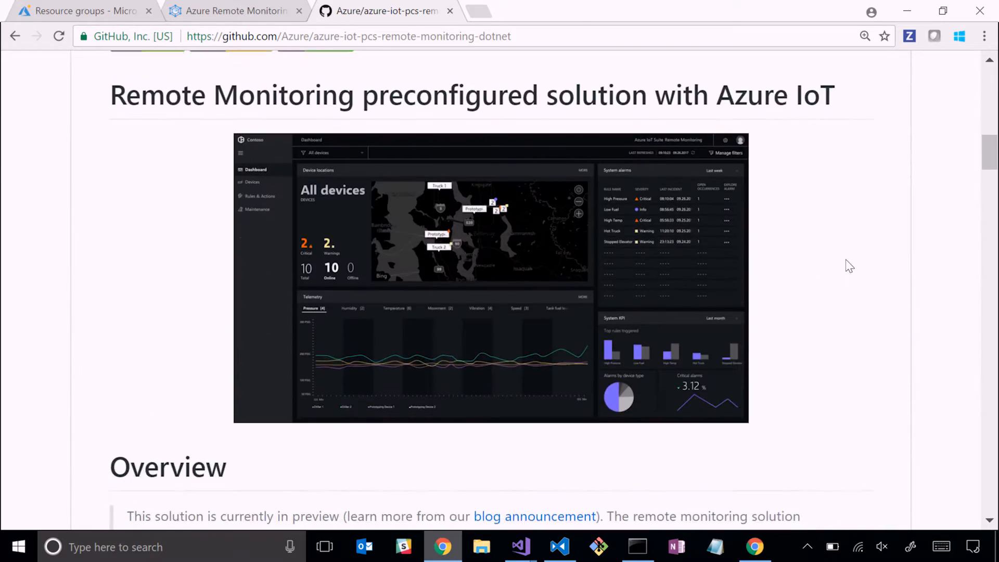
{"action": "scroll", "scroll_direction": "down", "scroll_amount": 3}
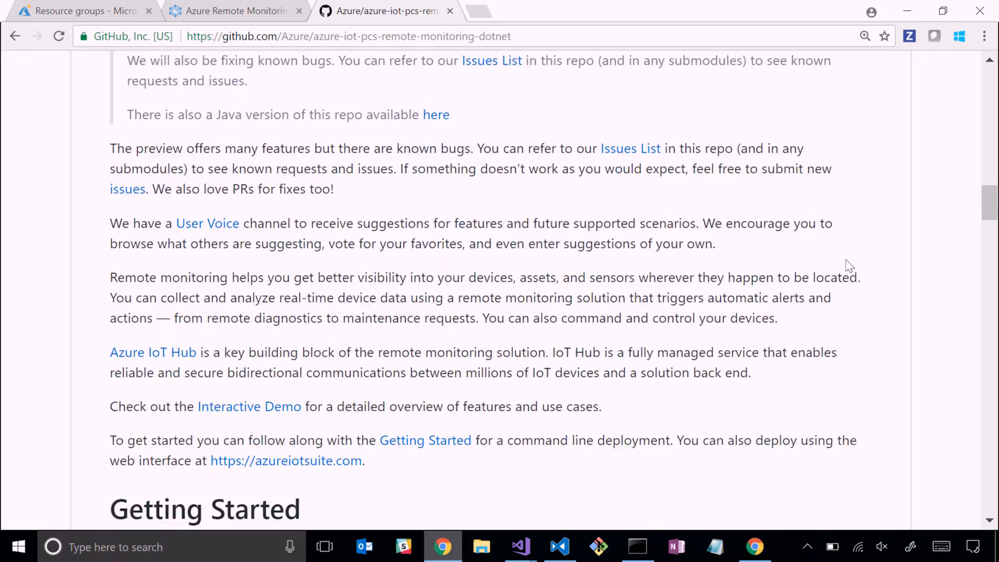
{"action": "scroll", "scroll_direction": "down", "scroll_amount": 3}
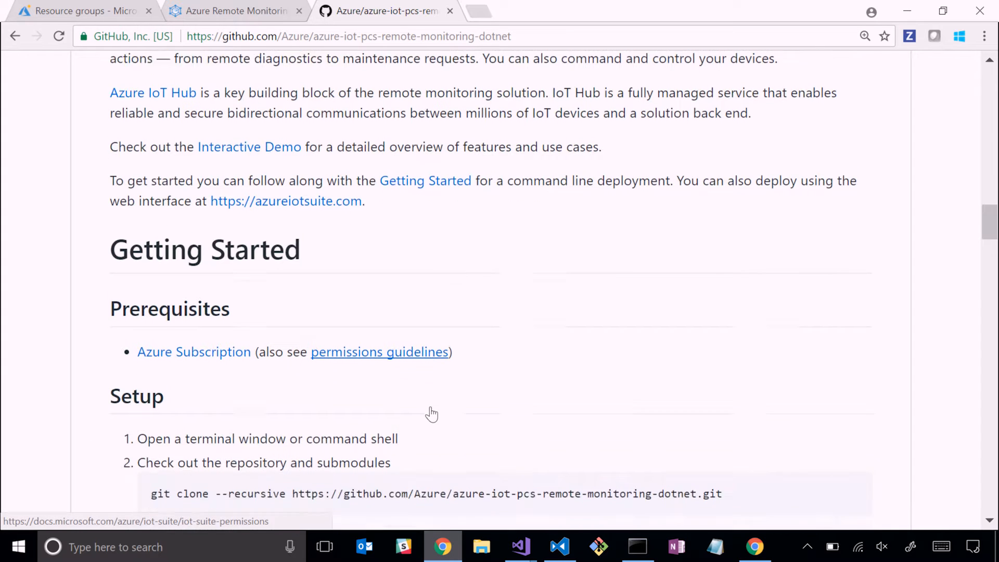
{"action": "scroll", "scroll_direction": "down", "scroll_amount": 3}
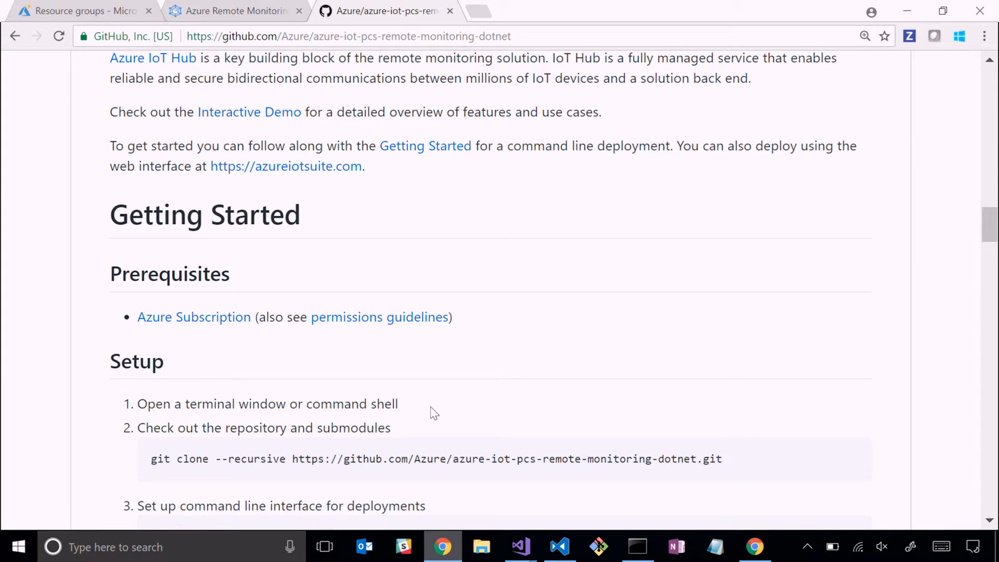
{"action": "scroll", "scroll_direction": "up", "scroll_amount": 3}
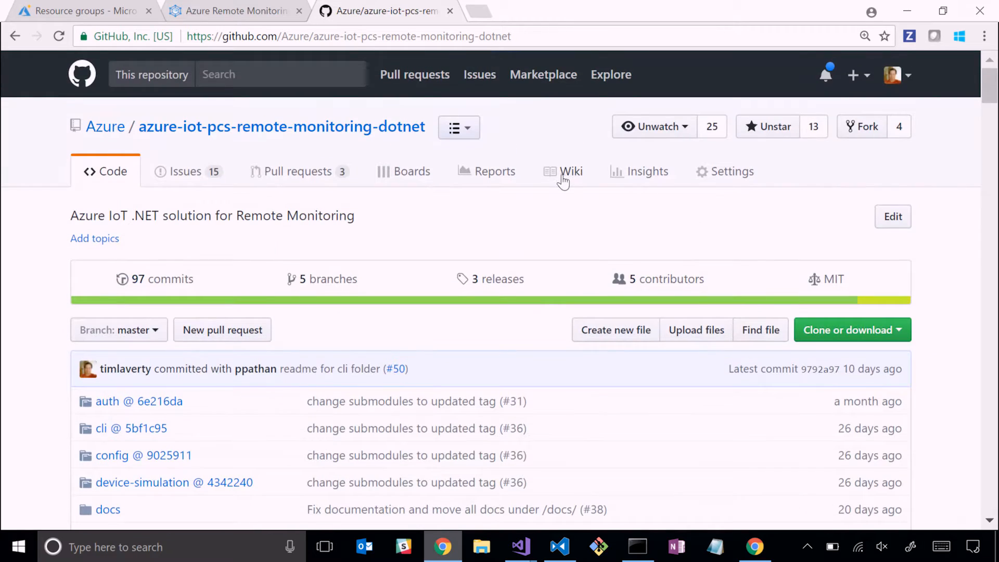
- Go to the wiki's Solution architecture page and bring the microservices diagram into view
{"action": "left_click", "coordinate": [570, 171]}
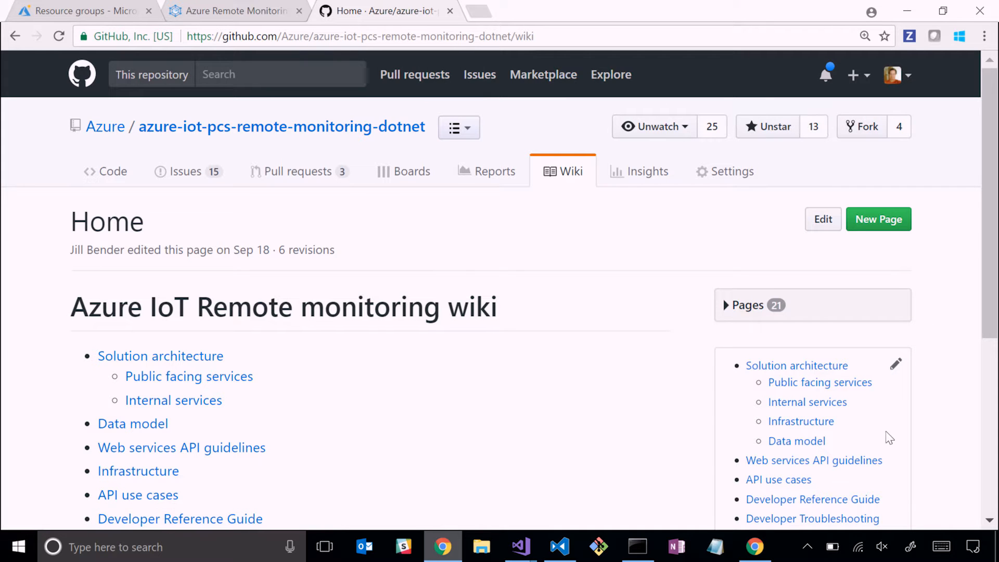
{"action": "left_click", "coordinate": [797, 366]}
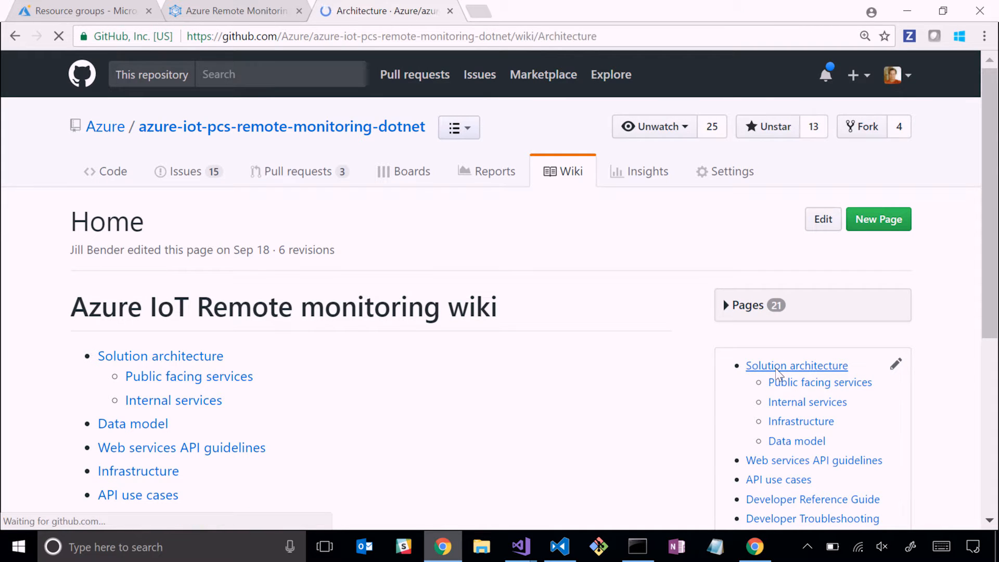
{"action": "left_click", "coordinate": [797, 366]}
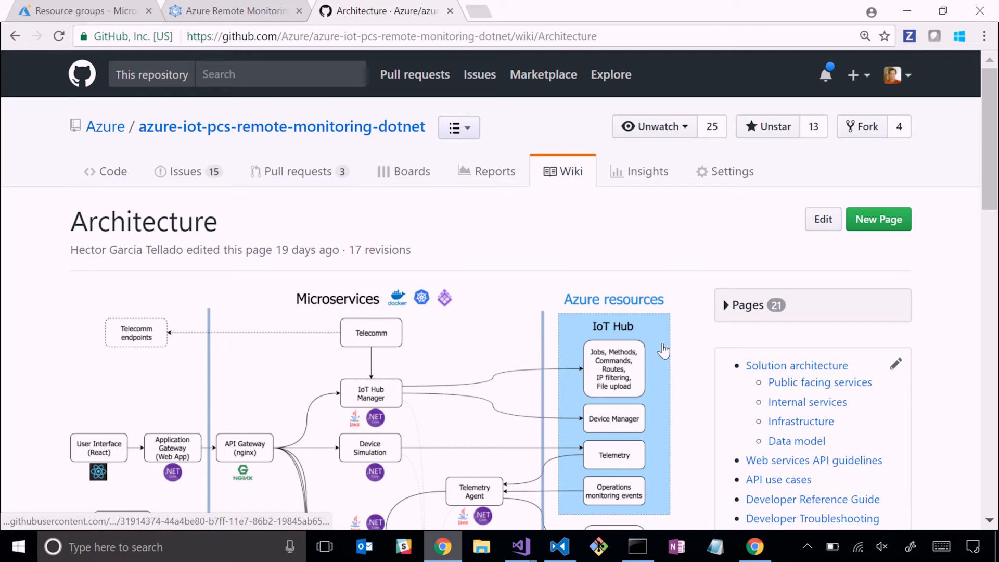
{"action": "scroll", "scroll_direction": "down", "scroll_amount": 3}
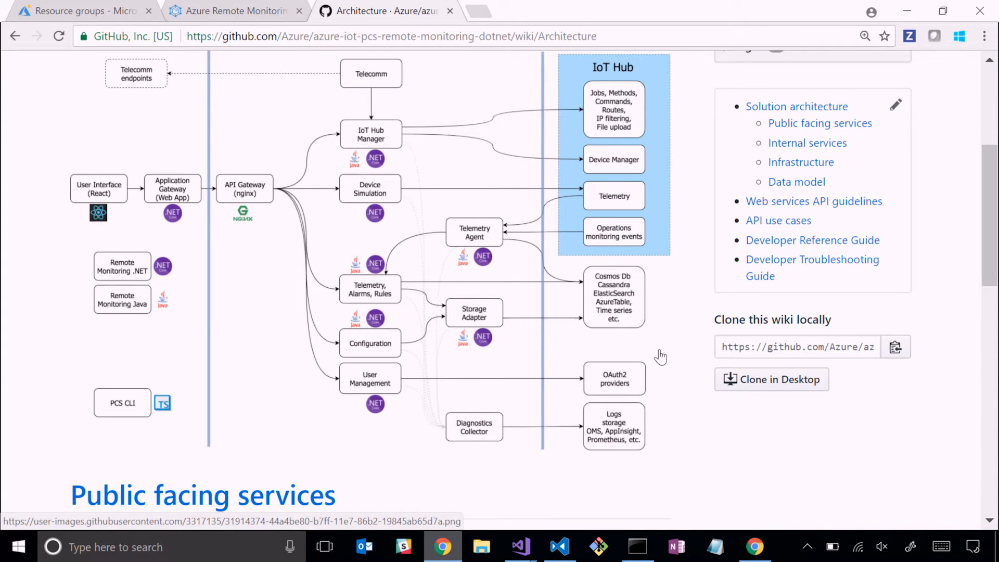
{"action": "scroll", "scroll_direction": "up", "scroll_amount": 3}
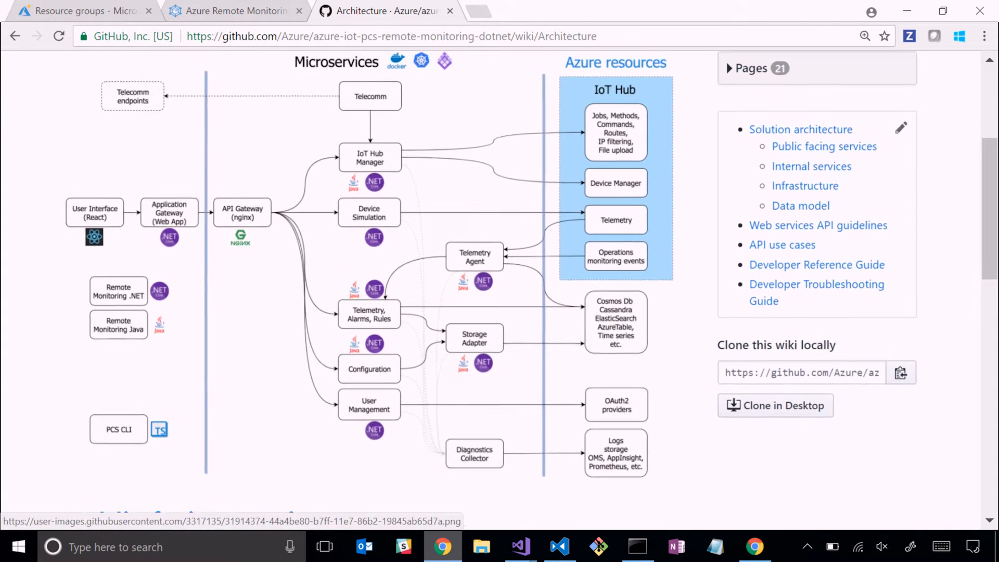
{"action": "scroll", "scroll_direction": "up", "scroll_amount": 3}
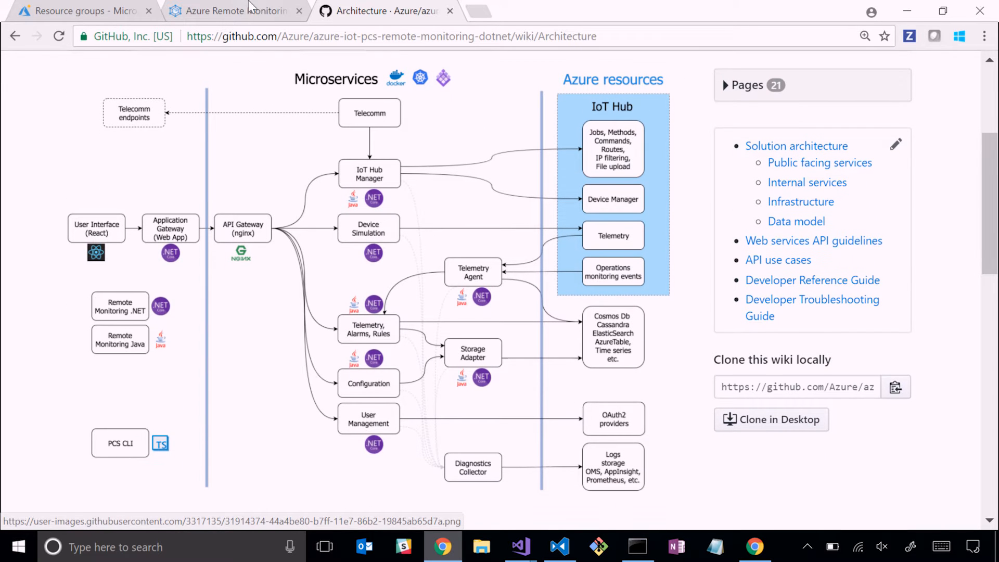
{"action": "mouse_move", "coordinate": [384, 241]}
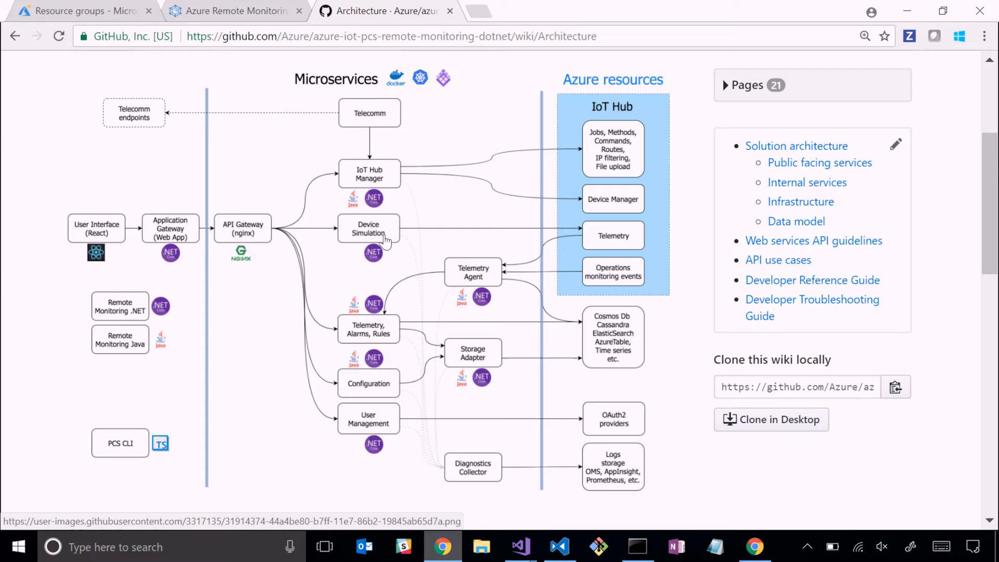
{"action": "mouse_move", "coordinate": [407, 192]}
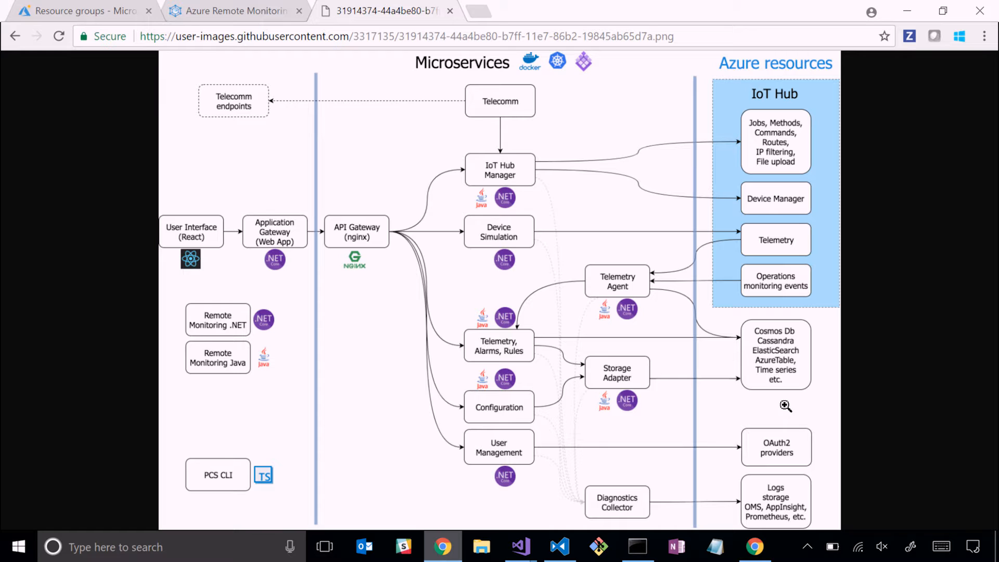
{"action": "mouse_move", "coordinate": [400, 364]}
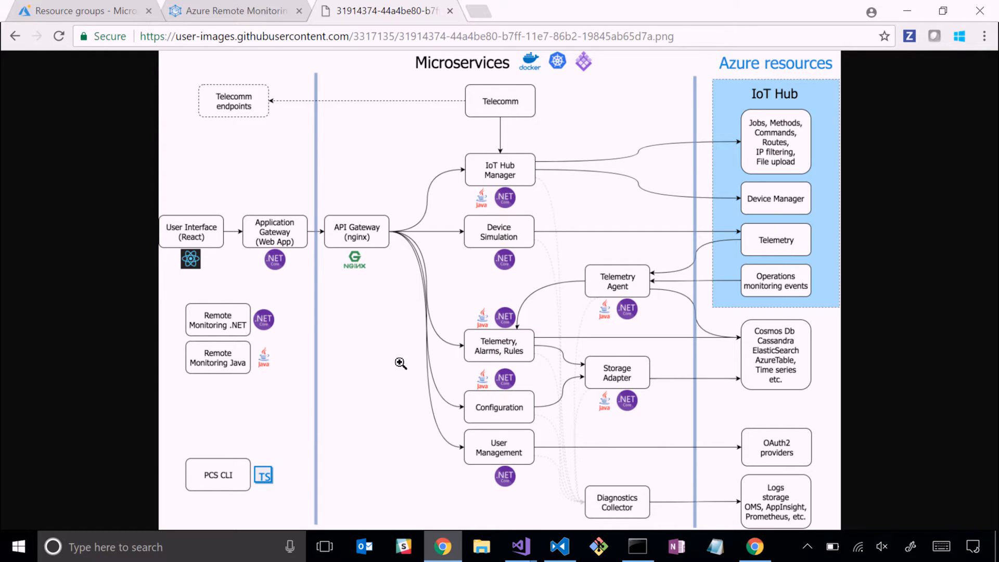
{"action": "mouse_move", "coordinate": [222, 278]}
{"action": "type", "text": "https://www.azureiotsuite.com"}
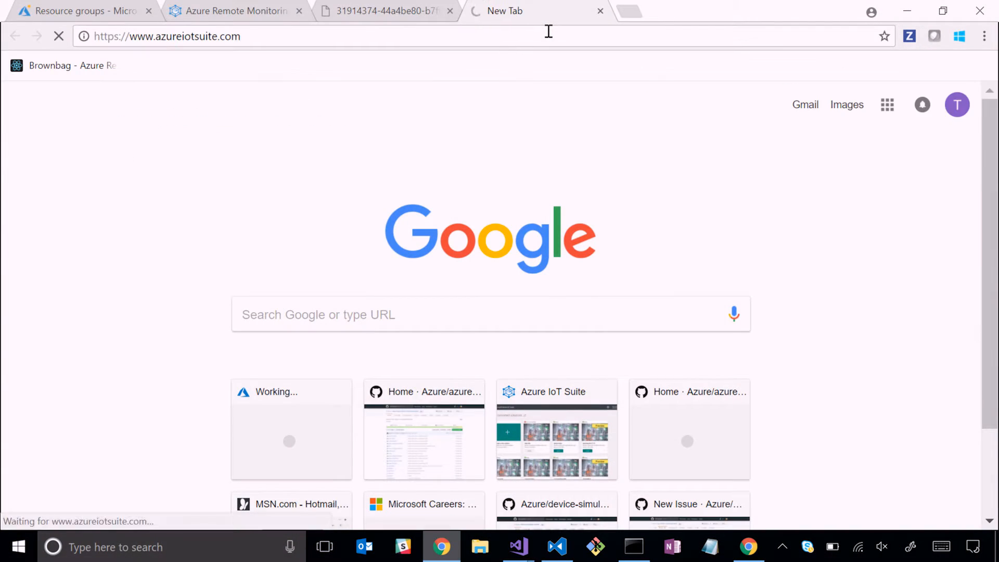
{"action": "mouse_move", "coordinate": [490, 167]}
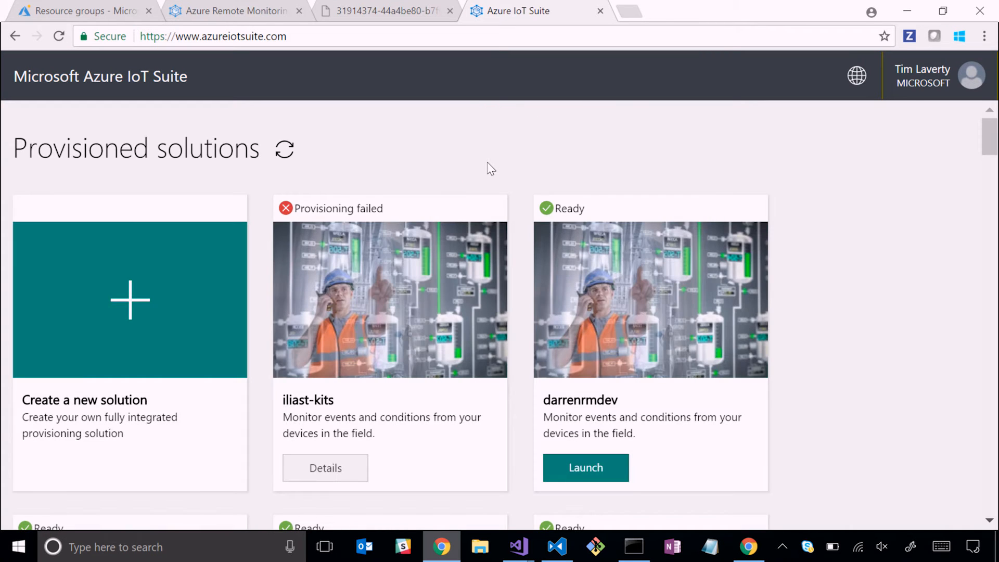
{"action": "mouse_move", "coordinate": [291, 304]}
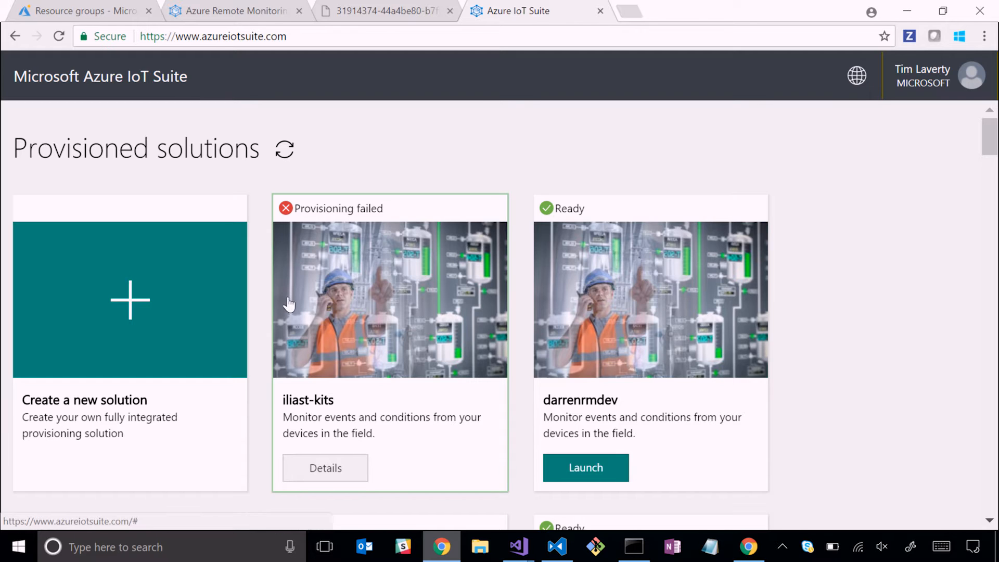
{"action": "mouse_move", "coordinate": [934, 86]}
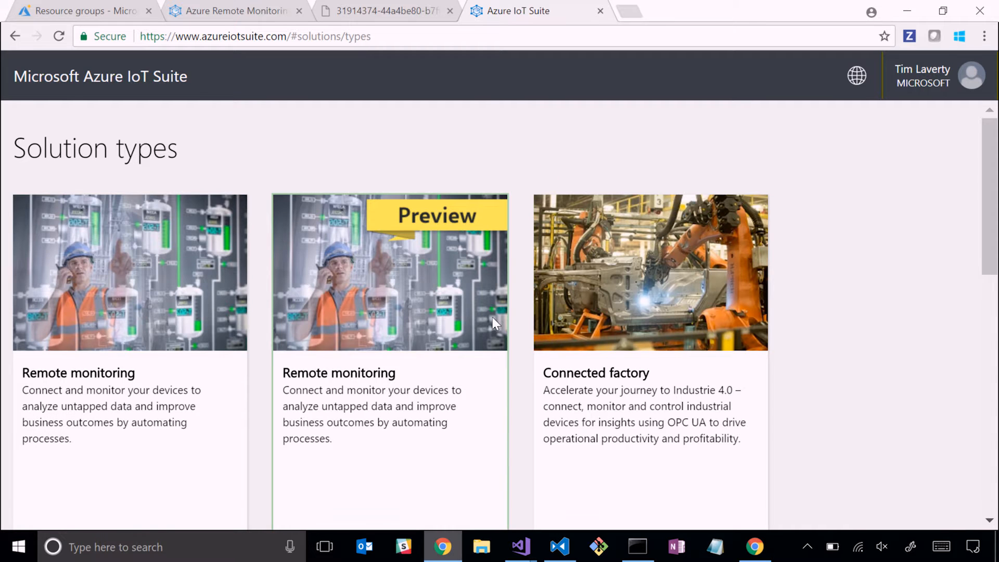
- Select the preview Remote monitoring card to bring up its creation form
{"action": "scroll", "scroll_direction": "down", "scroll_amount": 3}
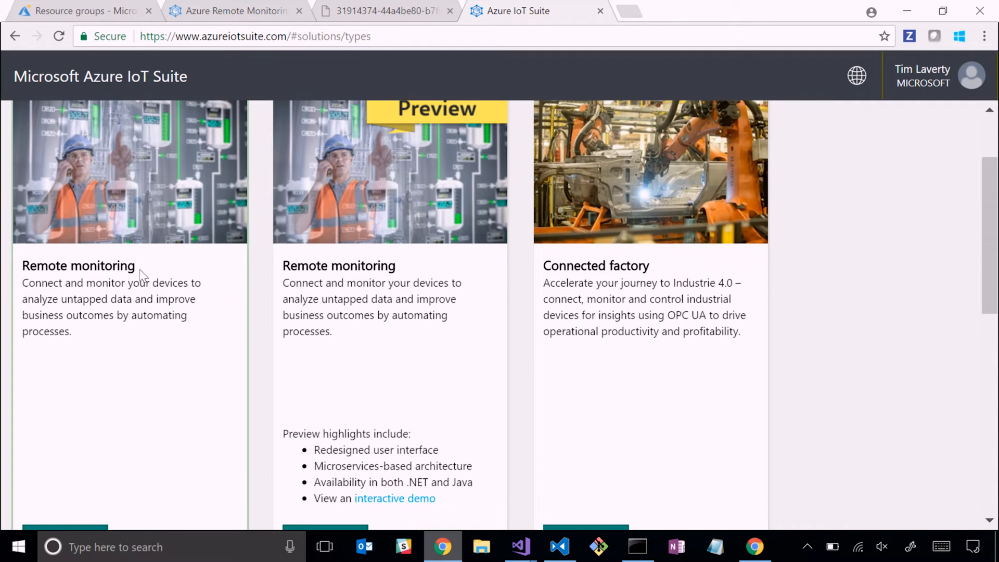
{"action": "mouse_move", "coordinate": [442, 266]}
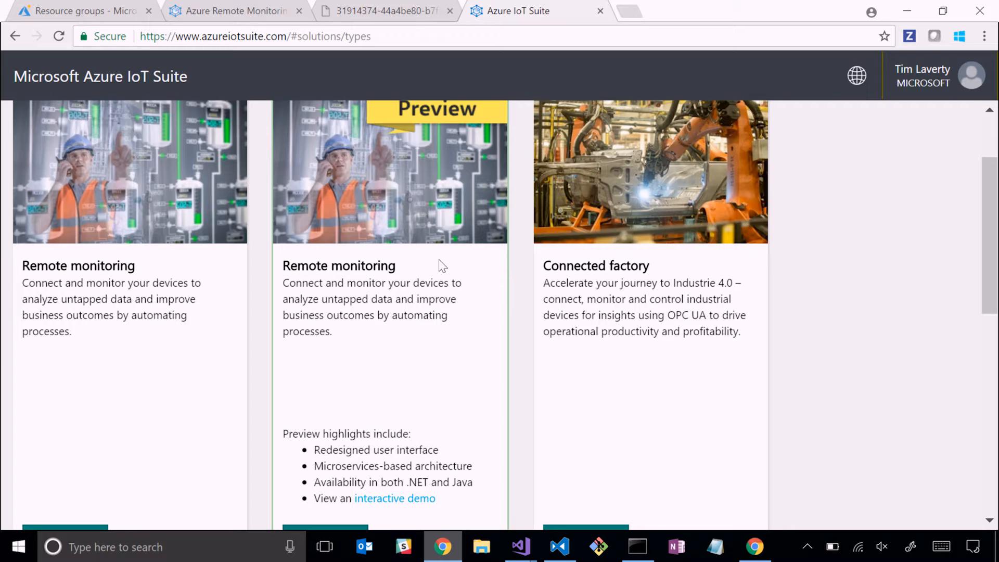
{"action": "mouse_move", "coordinate": [669, 356]}
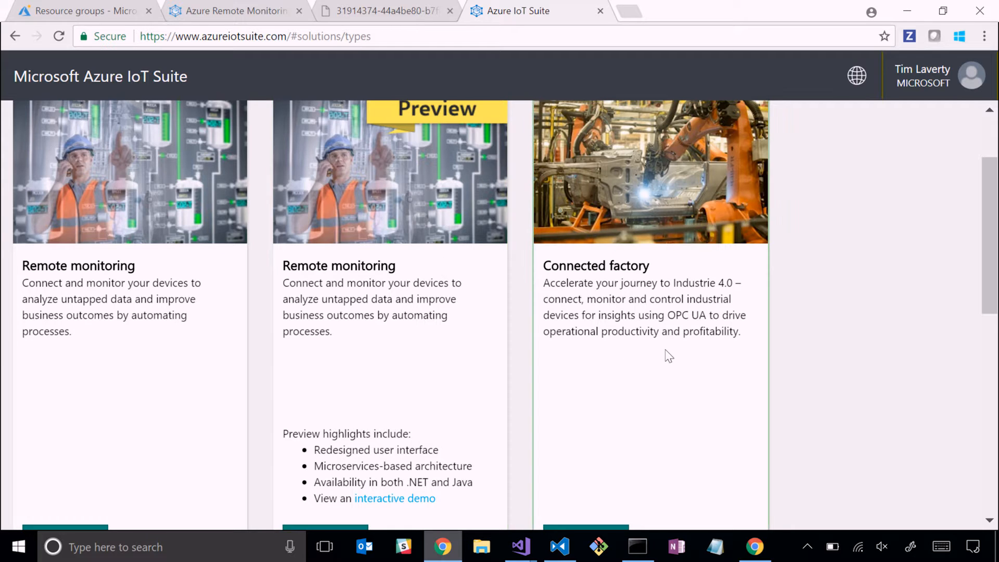
{"action": "scroll", "scroll_direction": "down", "scroll_amount": 3}
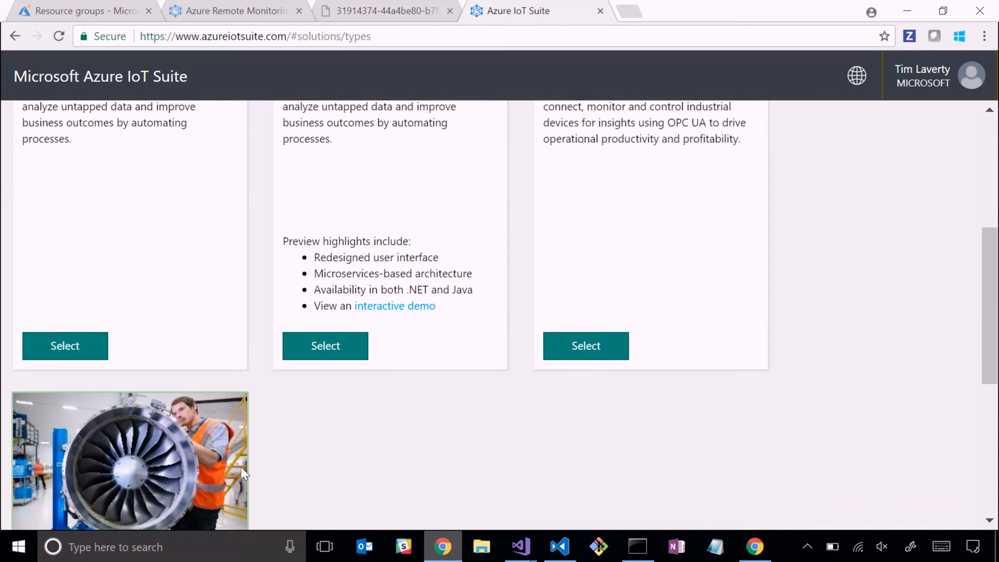
{"action": "scroll", "scroll_direction": "down", "scroll_amount": 3}
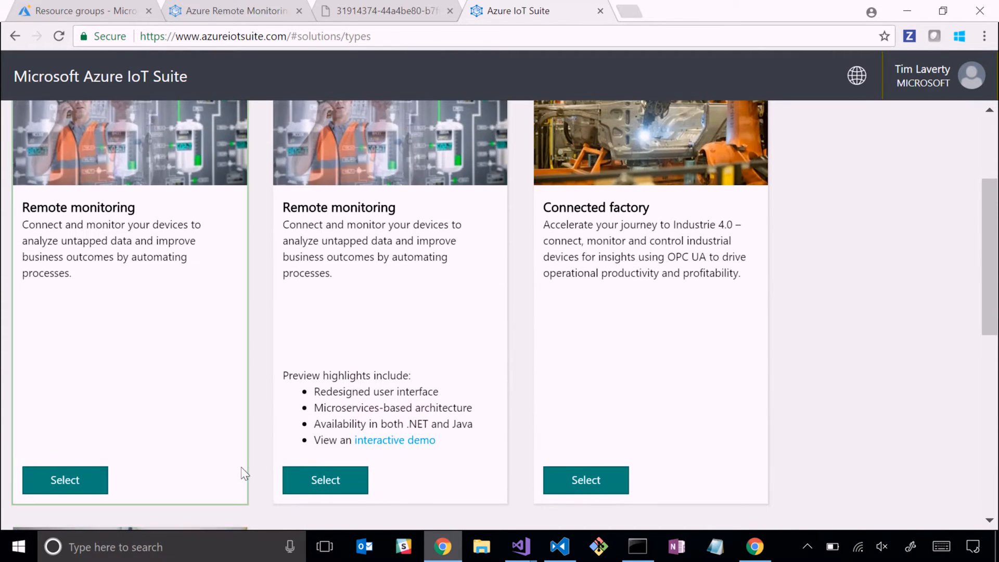
{"action": "mouse_move", "coordinate": [325, 466]}
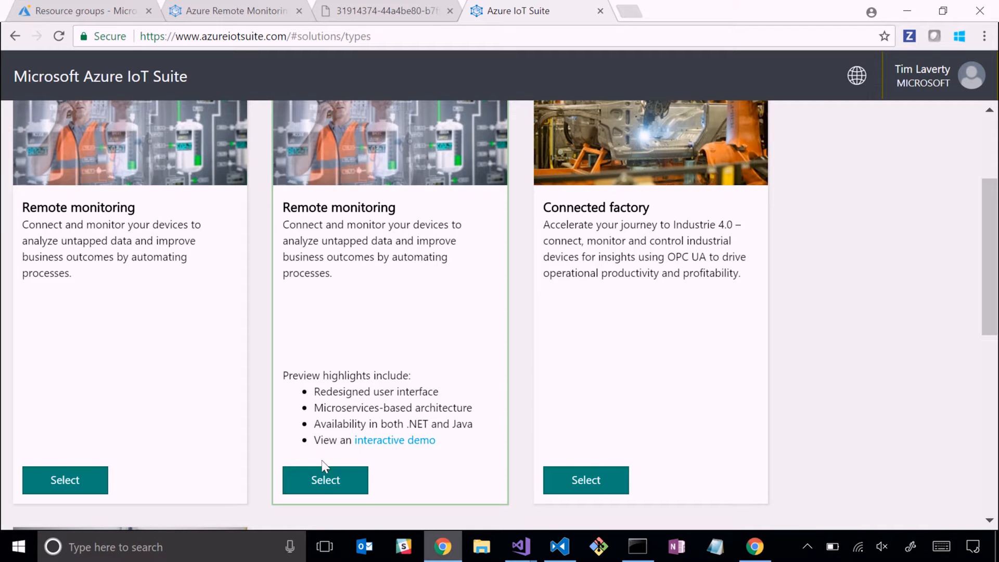
{"action": "left_click", "coordinate": [325, 479]}
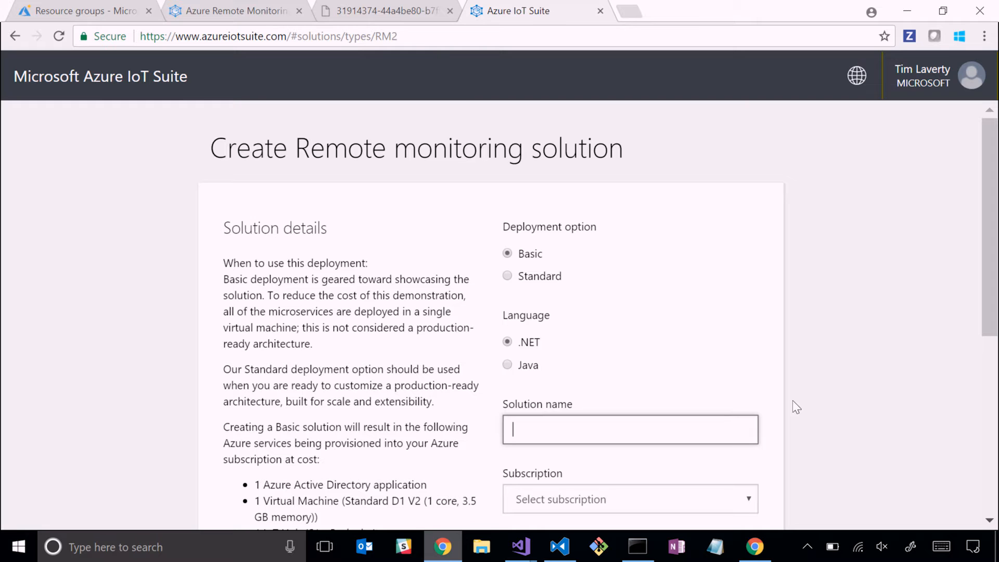
- Enter solution name timtest100 and choose the IoT Preconfigured Solutions - Engineering subscription
{"action": "scroll", "scroll_direction": "down", "scroll_amount": 3}
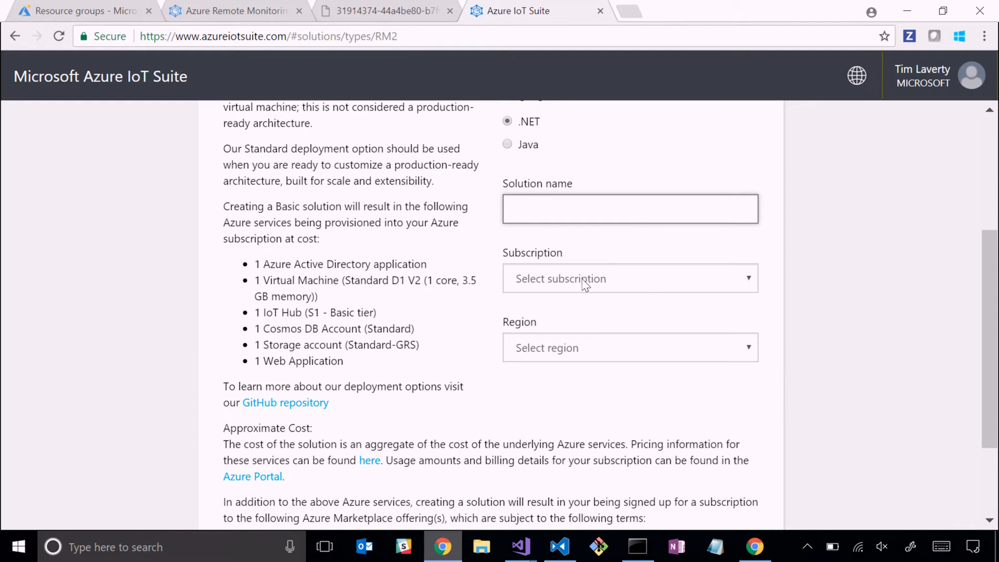
{"action": "scroll", "scroll_direction": "up", "scroll_amount": 3}
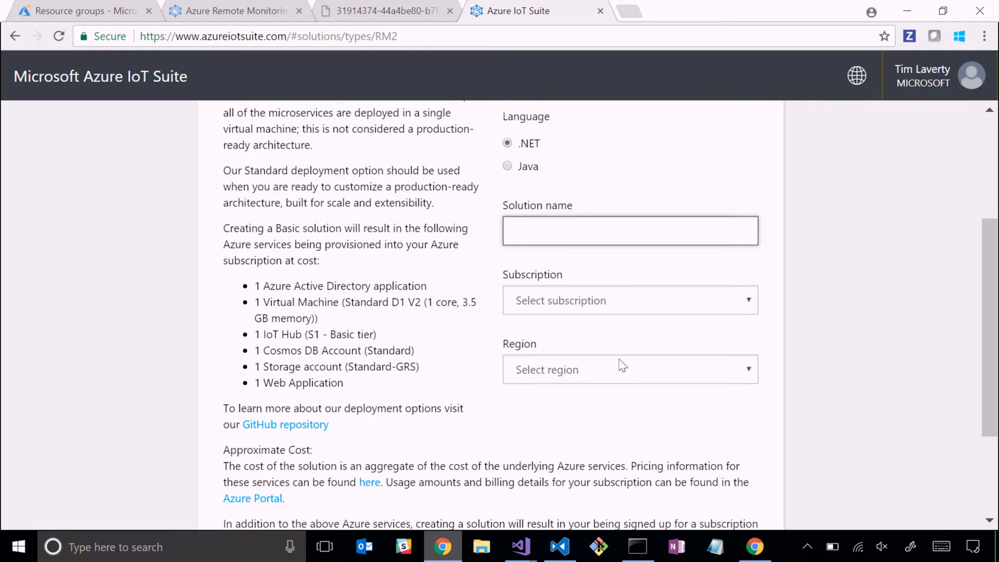
{"action": "scroll", "scroll_direction": "up", "scroll_amount": 3}
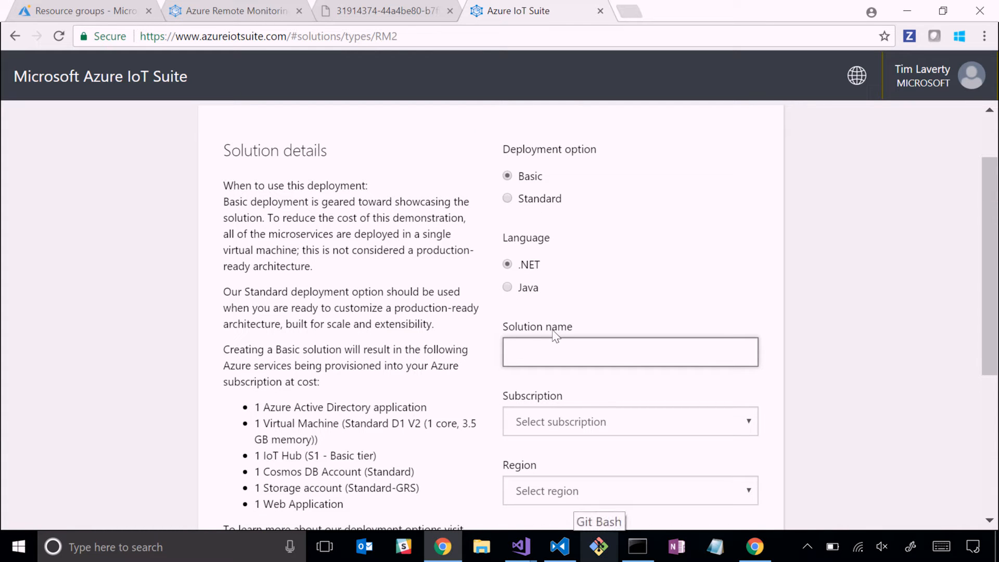
{"action": "type", "text": "timtest"}
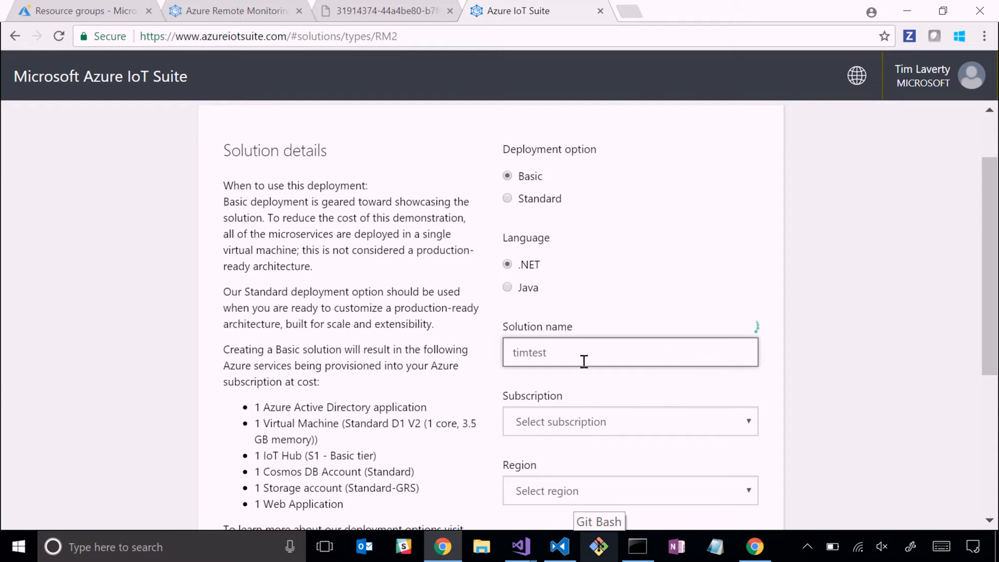
{"action": "left_click", "coordinate": [630, 422]}
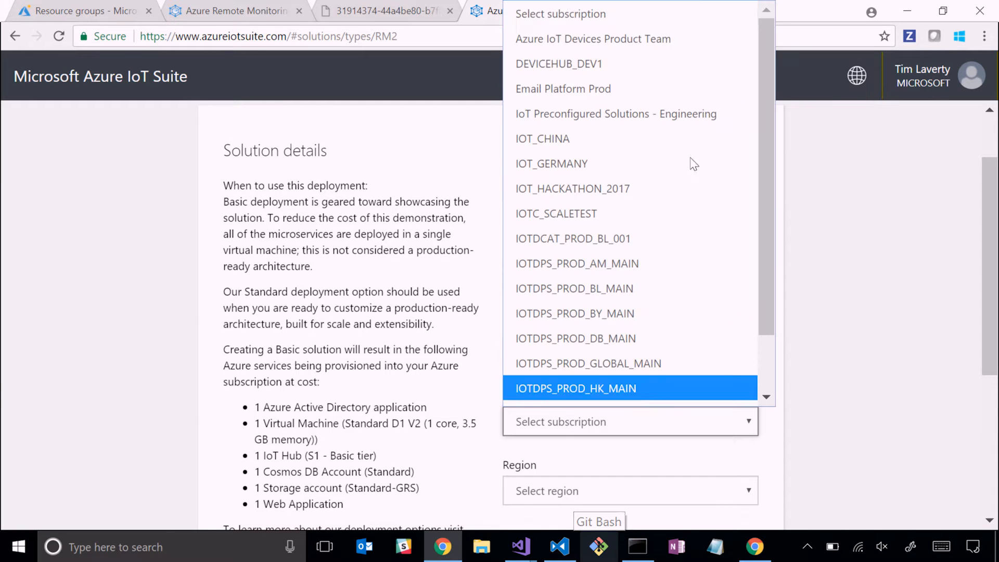
{"action": "left_click", "coordinate": [616, 113]}
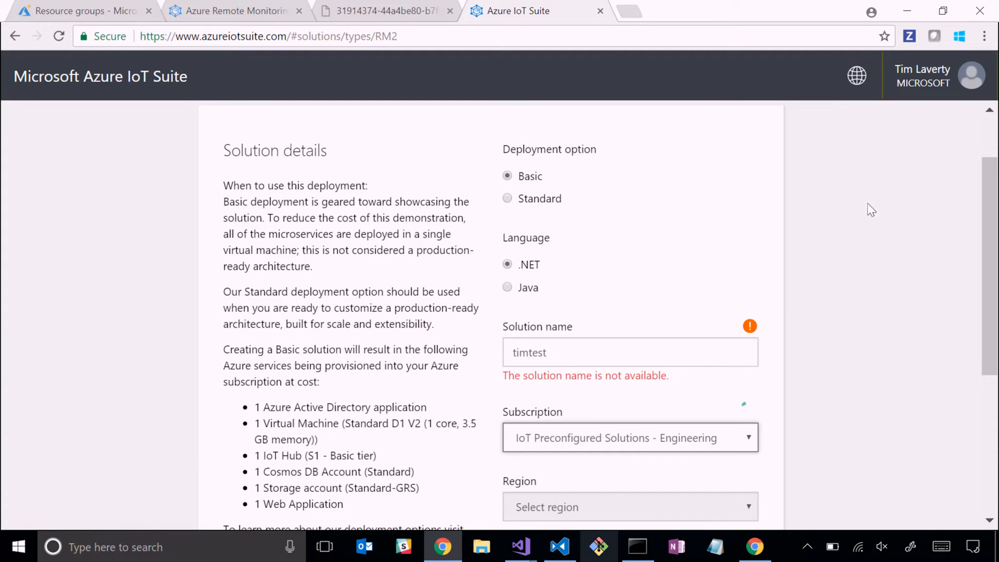
{"action": "mouse_move", "coordinate": [637, 242]}
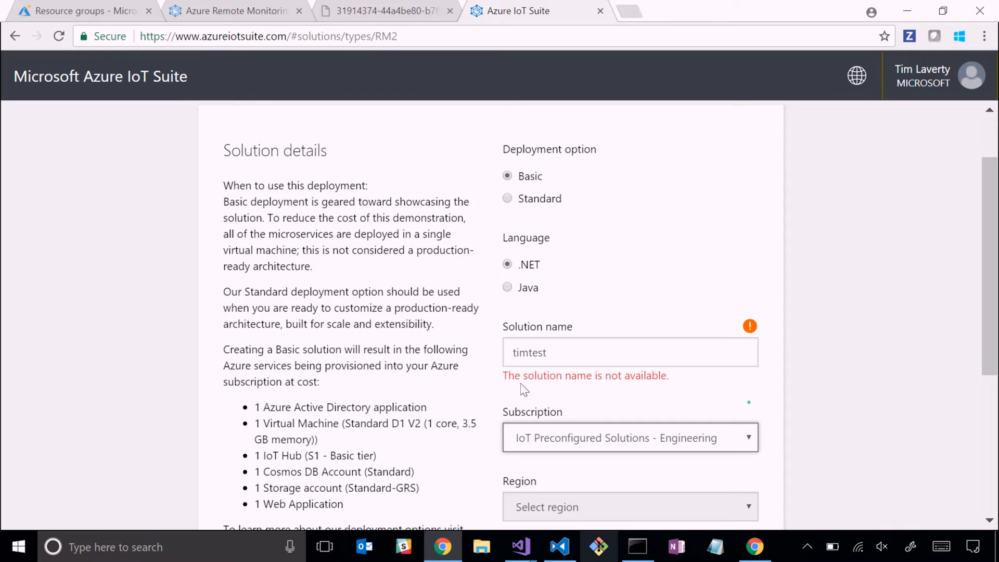
{"action": "type", "text": "10"}
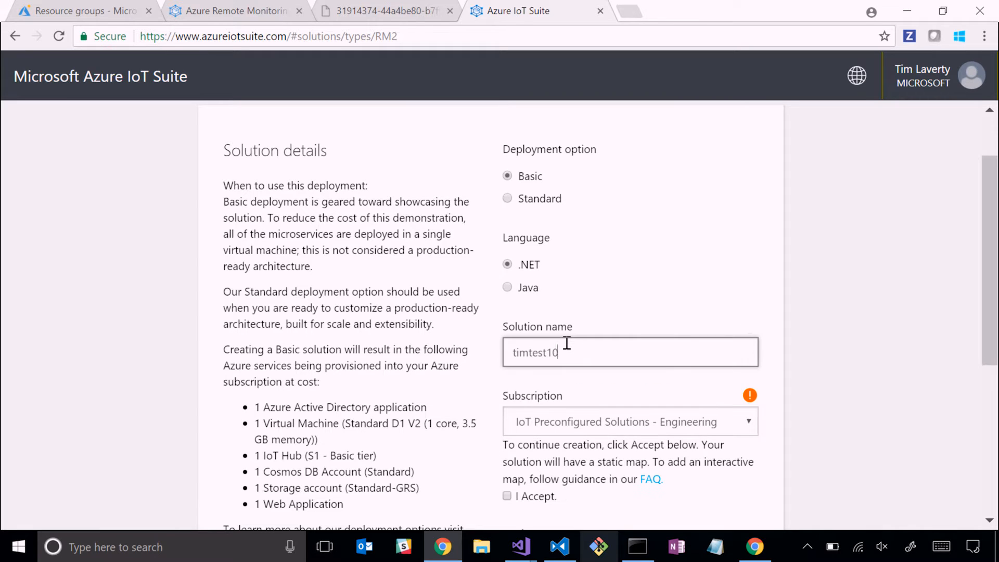
{"action": "type", "text": "0"}
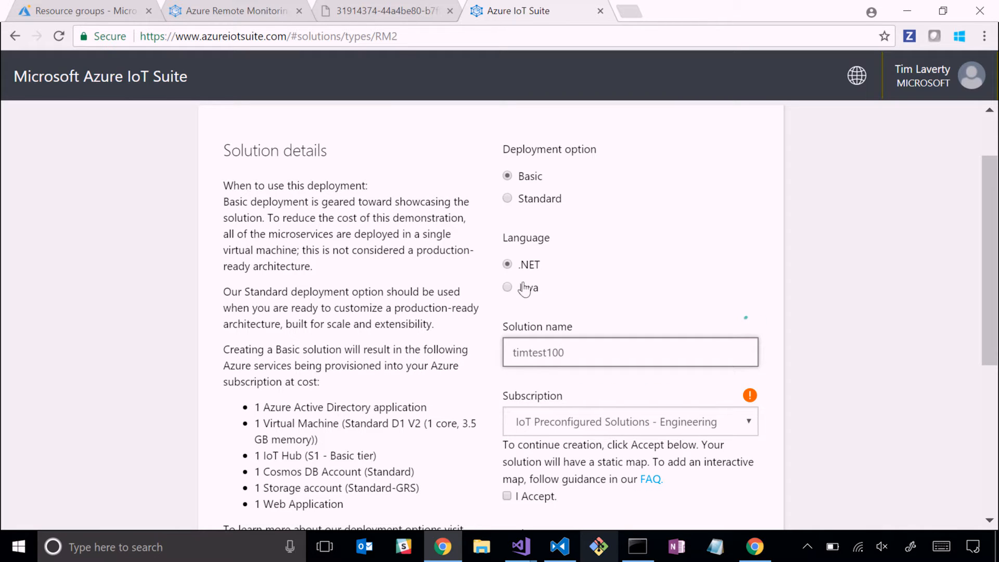
{"action": "mouse_move", "coordinate": [537, 298]}
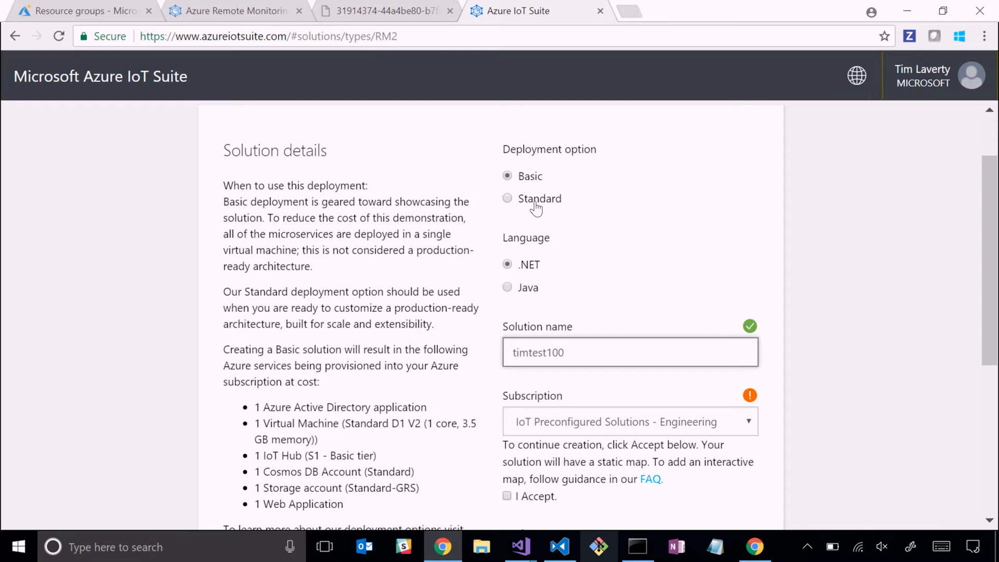
- Leave the unsubmitted form and bring the pcs-cli Command Prompt window forward
{"action": "left_click", "coordinate": [631, 353]}
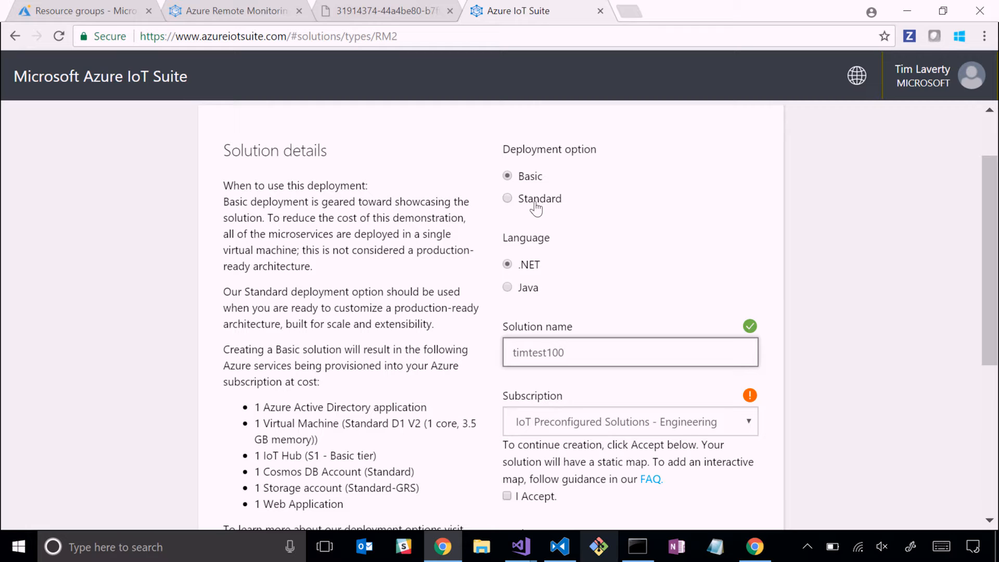
{"action": "mouse_move", "coordinate": [736, 271]}
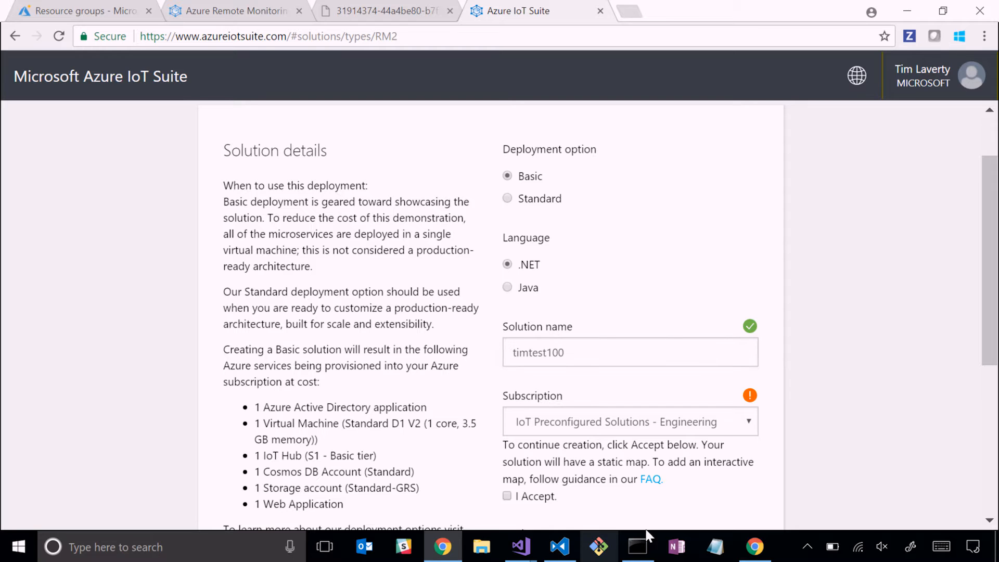
{"action": "left_click", "coordinate": [637, 546]}
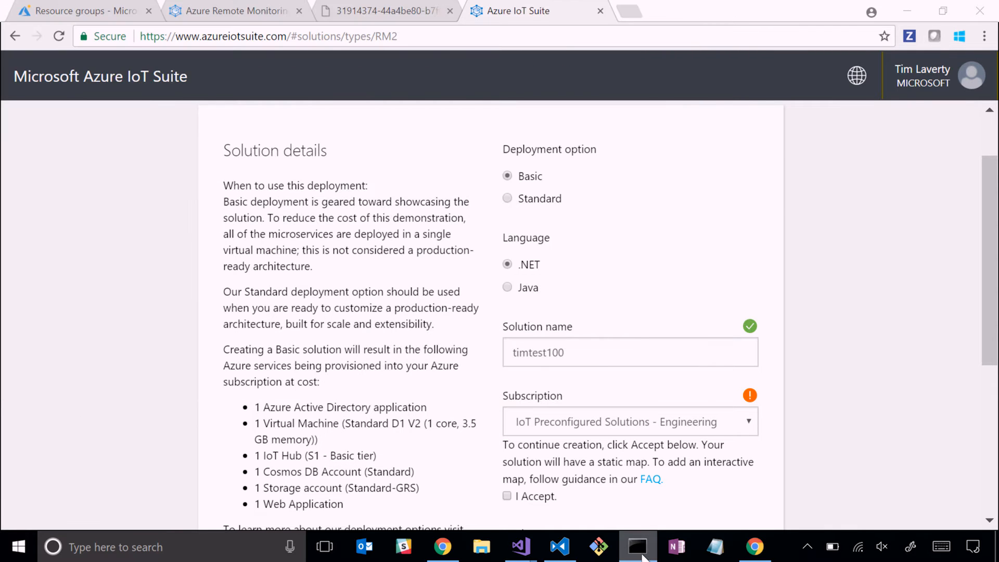
{"action": "left_click", "coordinate": [637, 546]}
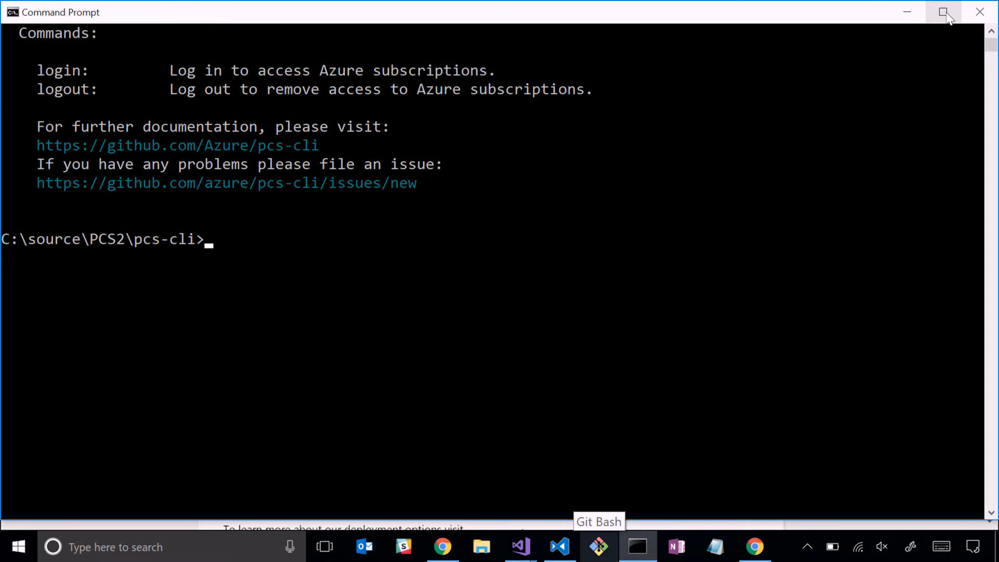
{"action": "mouse_move", "coordinate": [468, 266]}
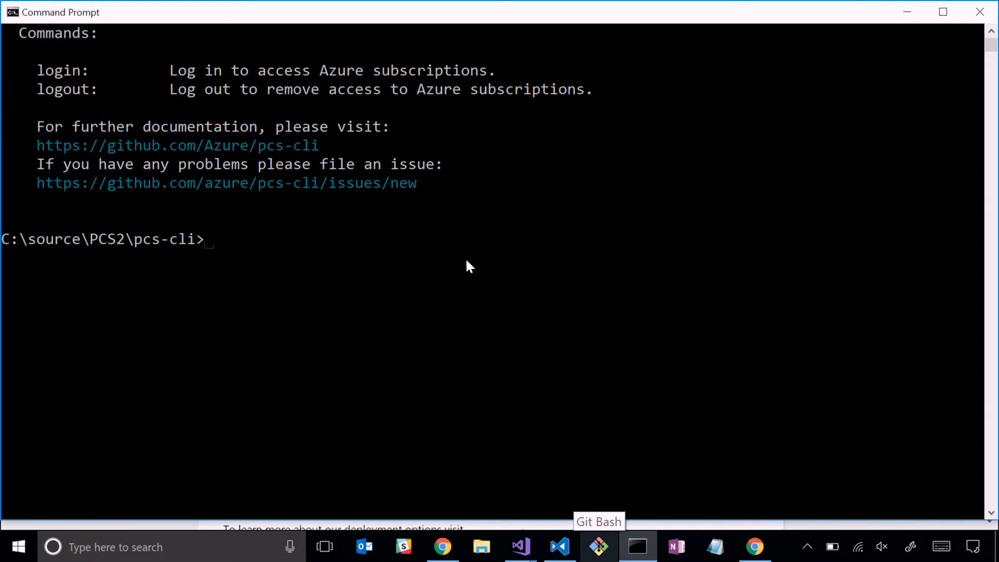
- Run pcs -h to print the tool's usage with type, sku and runtime deployment options
{"action": "type", "text": "pcs"}
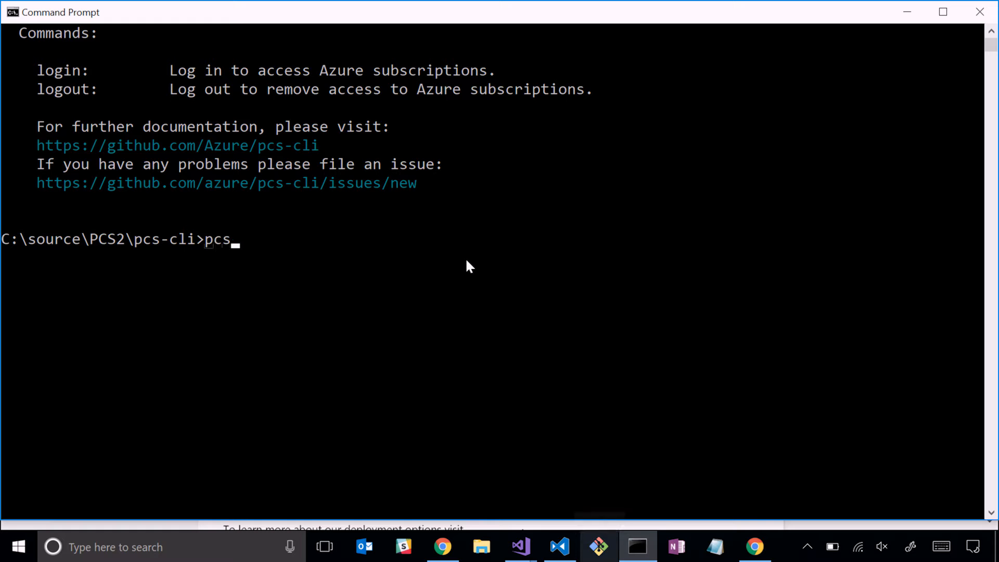
{"action": "type", "text": "-h"}
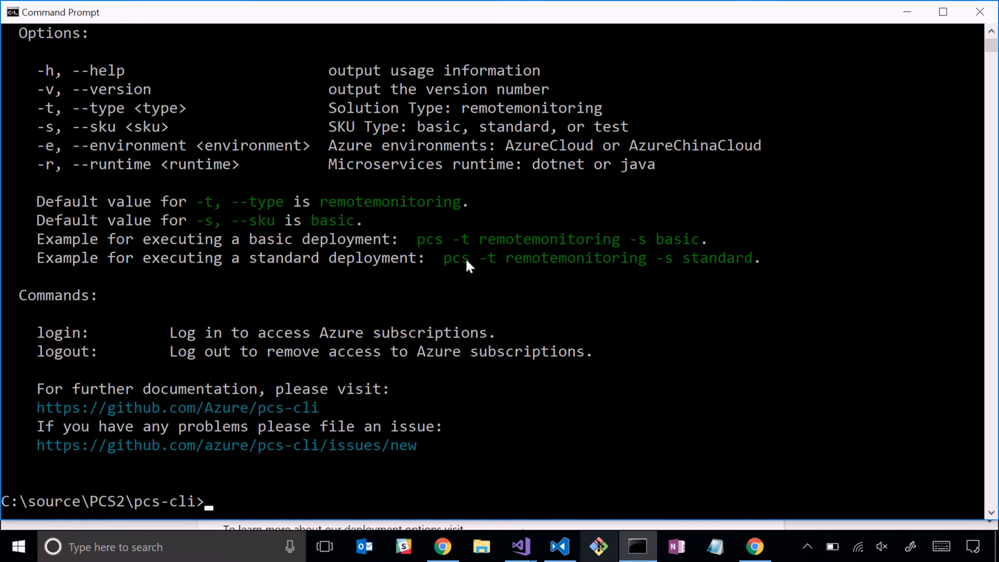
{"action": "mouse_move", "coordinate": [571, 226]}
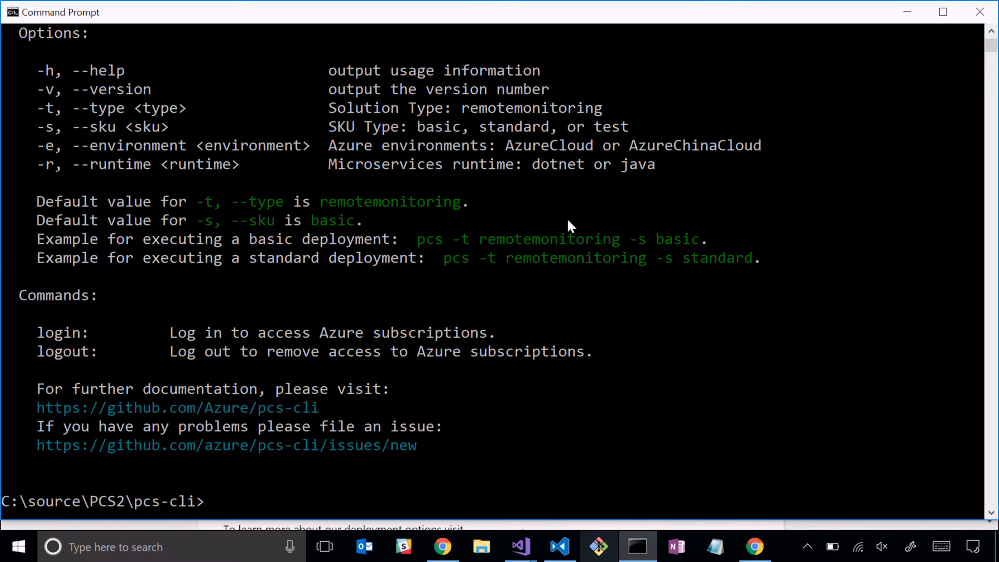
{"action": "mouse_move", "coordinate": [535, 258]}
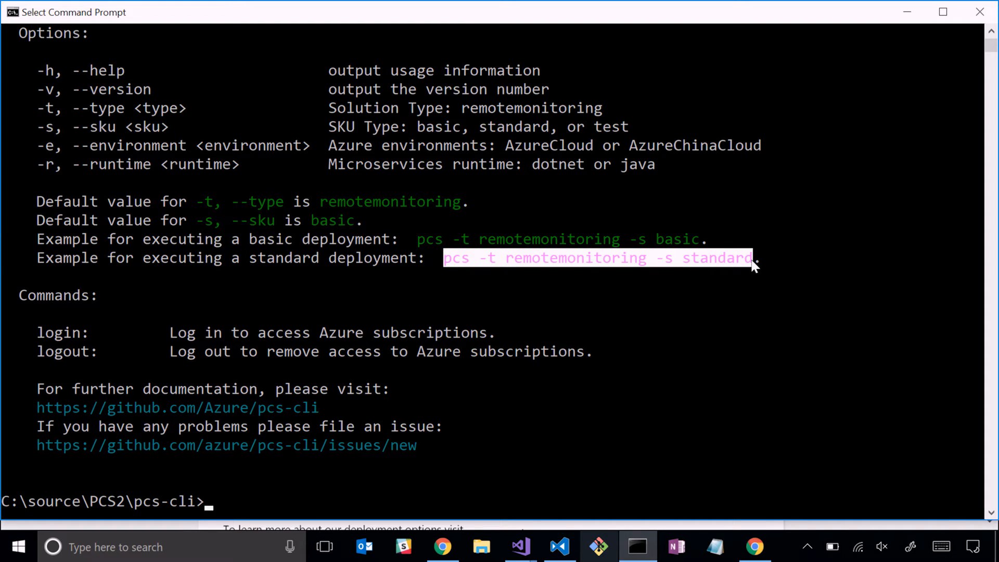
{"action": "mouse_move", "coordinate": [646, 445]}
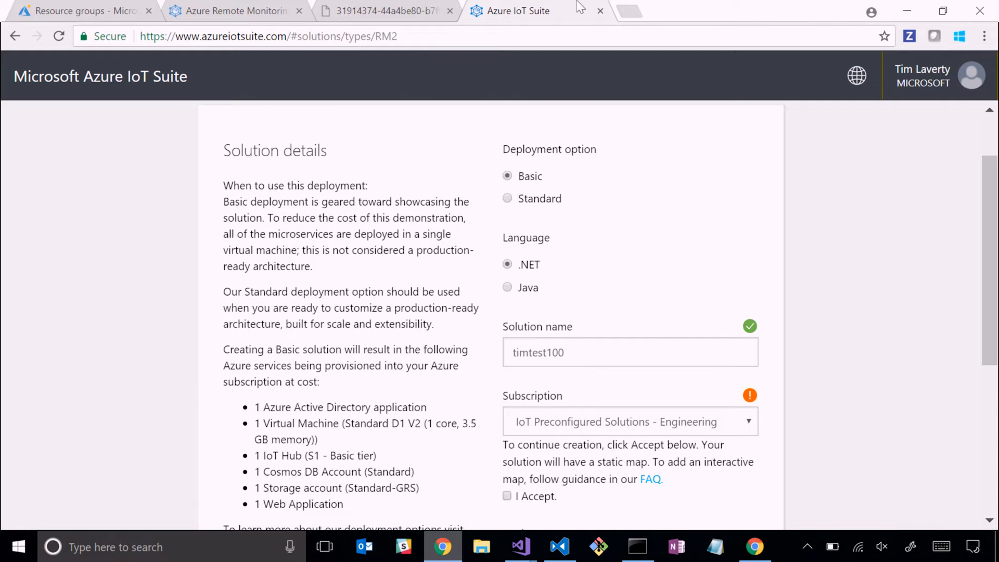
{"action": "left_click", "coordinate": [237, 11]}
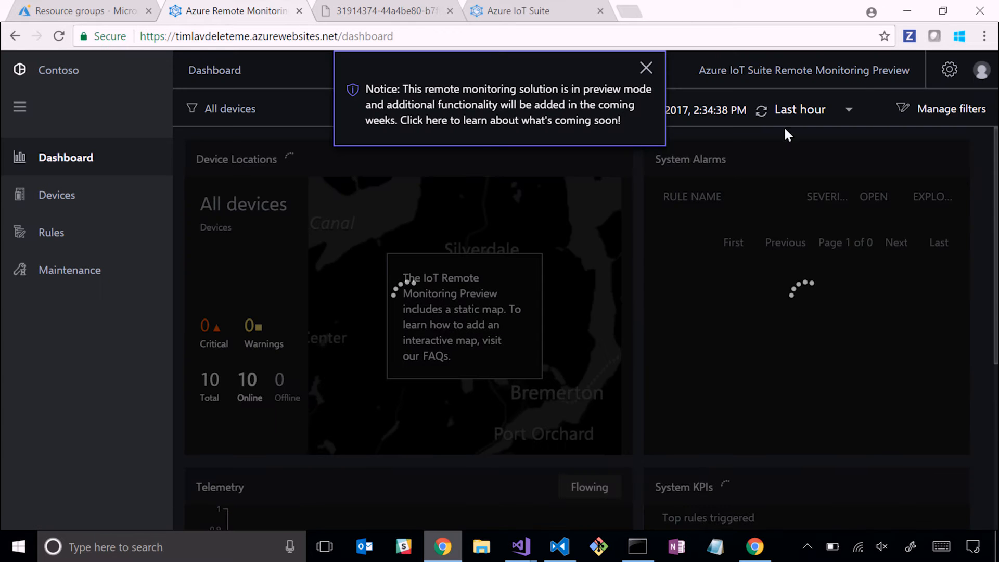
{"action": "left_click", "coordinate": [645, 68]}
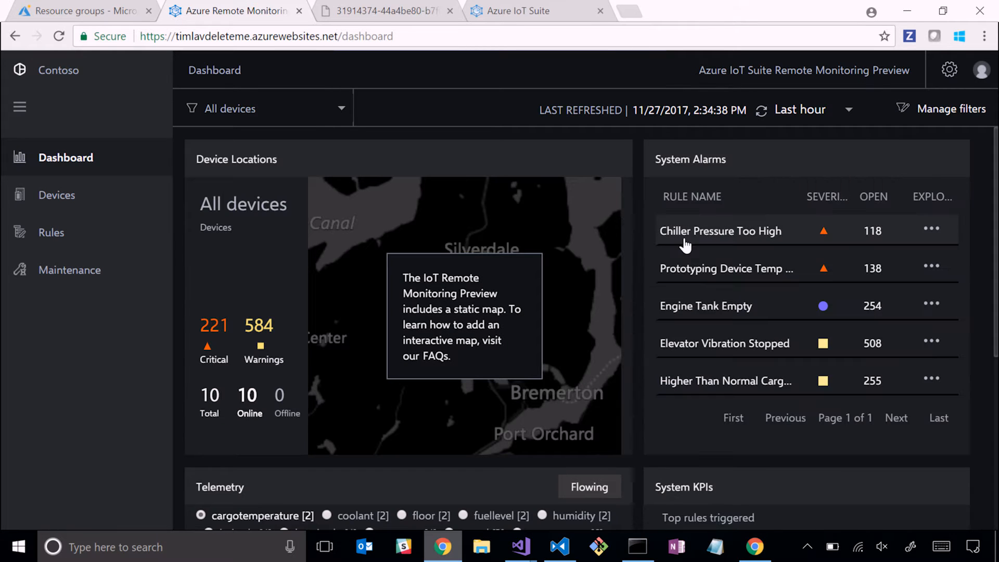
{"action": "mouse_move", "coordinate": [607, 413]}
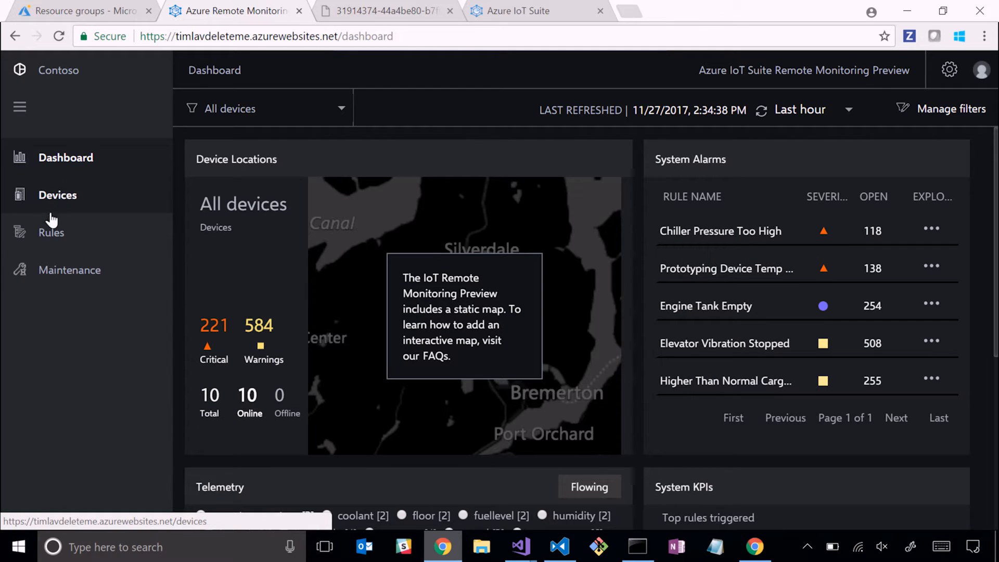
{"action": "mouse_move", "coordinate": [75, 203]}
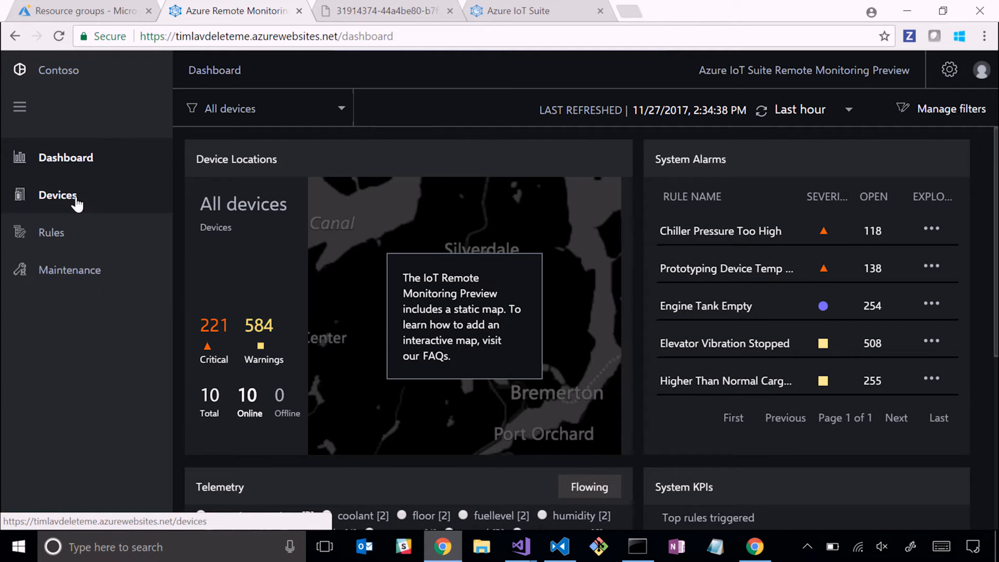
{"action": "mouse_move", "coordinate": [70, 270]}
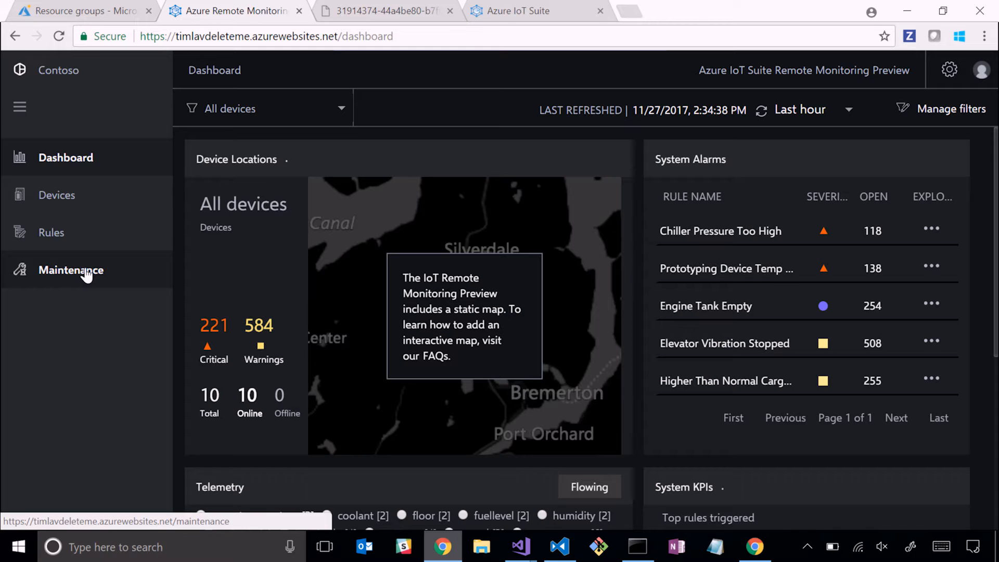
{"action": "mouse_move", "coordinate": [428, 234]}
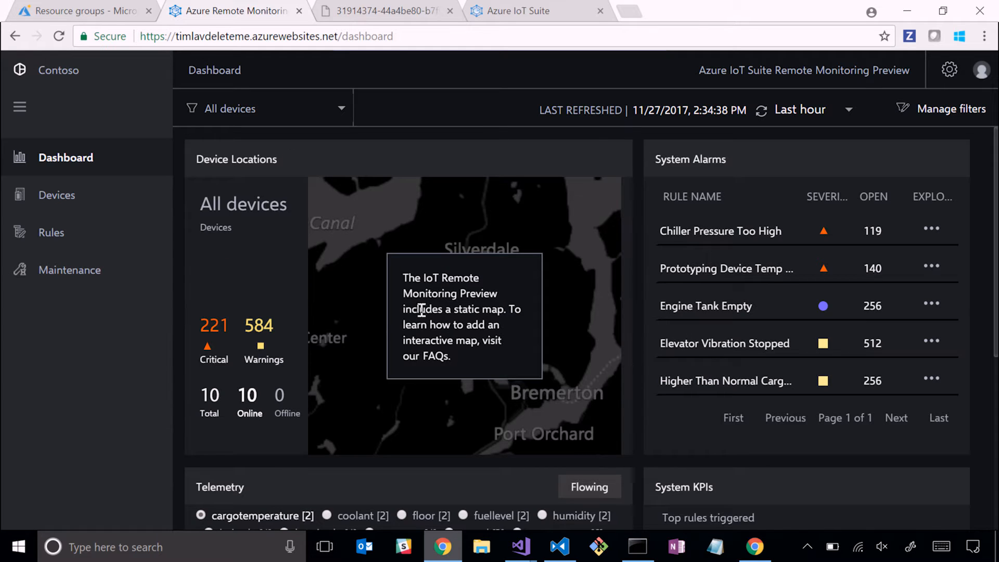
{"action": "mouse_move", "coordinate": [472, 377]}
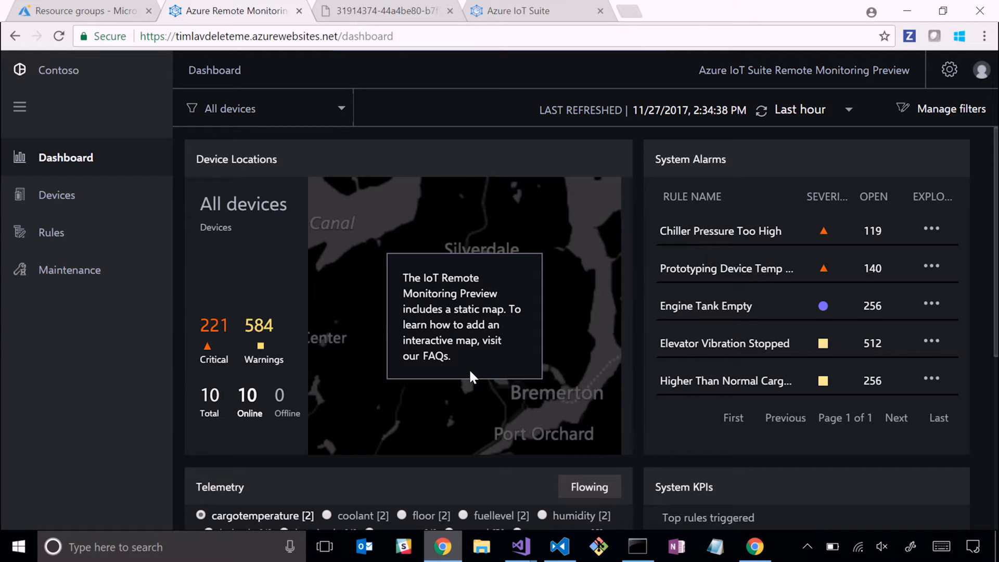
{"action": "mouse_move", "coordinate": [372, 372]}
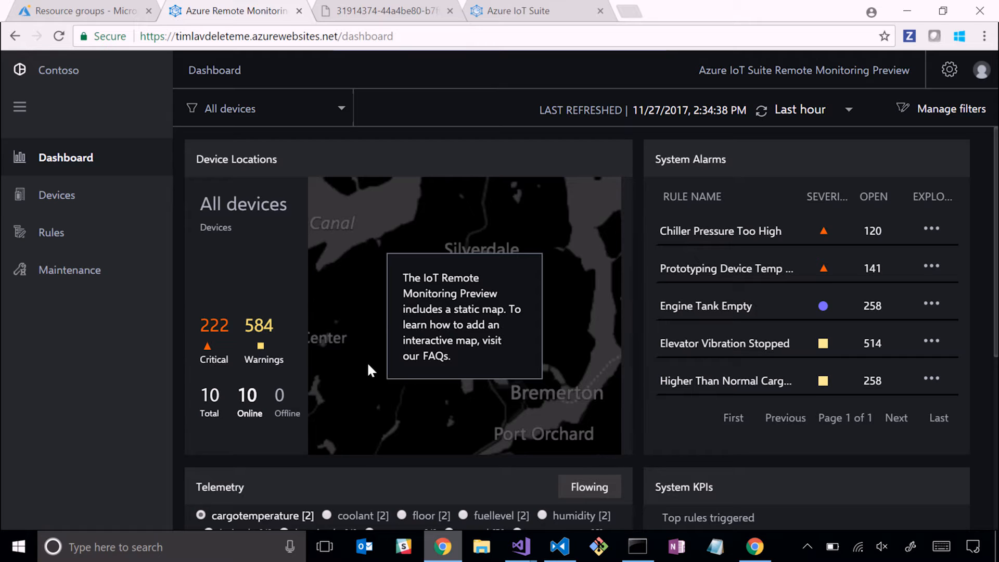
{"action": "mouse_move", "coordinate": [285, 397]}
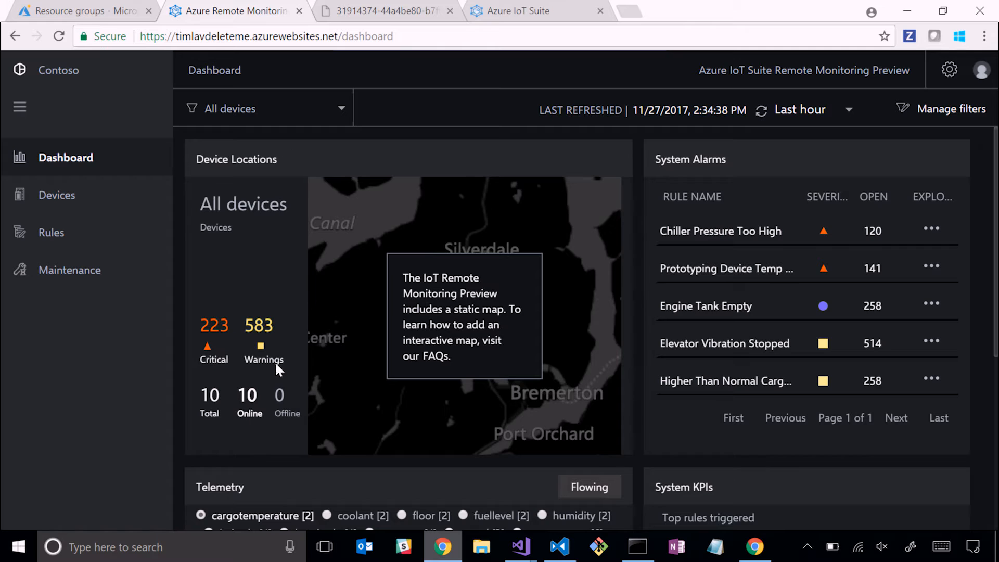
{"action": "mouse_move", "coordinate": [211, 345]}
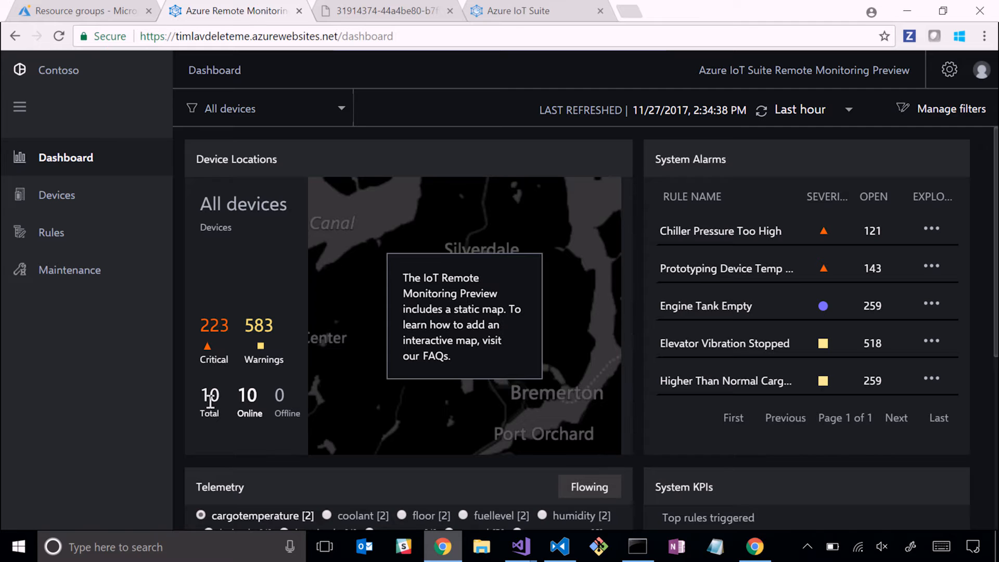
{"action": "mouse_move", "coordinate": [248, 402]}
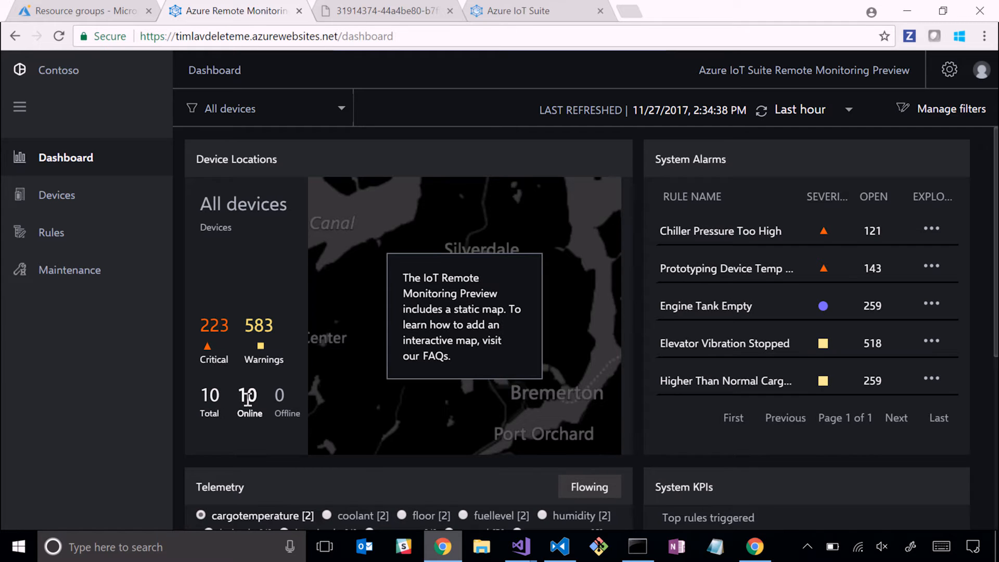
{"action": "mouse_move", "coordinate": [825, 231]}
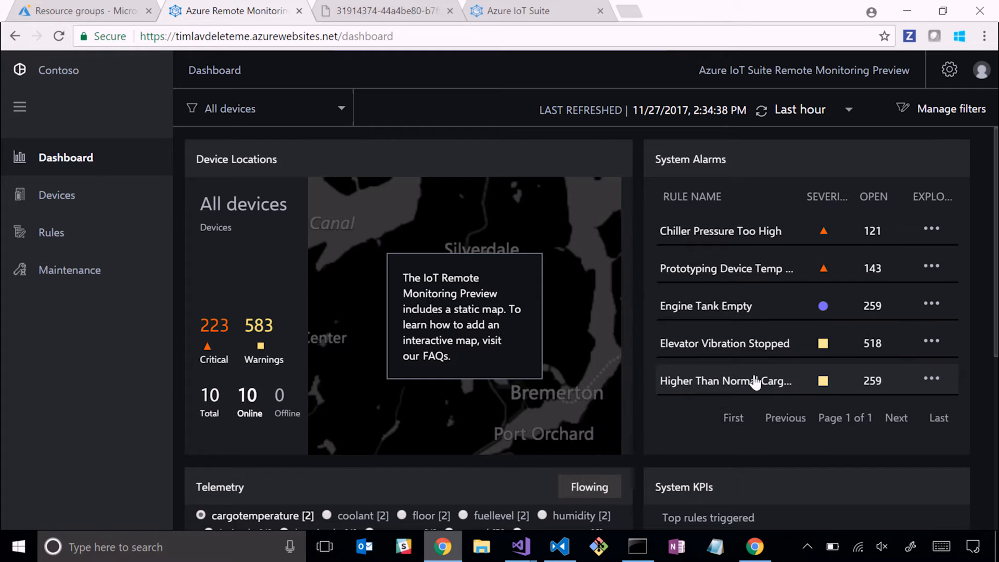
- Switch the dashboard telemetry chart to pressure readings for the chillers and prototypes
{"action": "scroll", "scroll_direction": "down", "scroll_amount": 3}
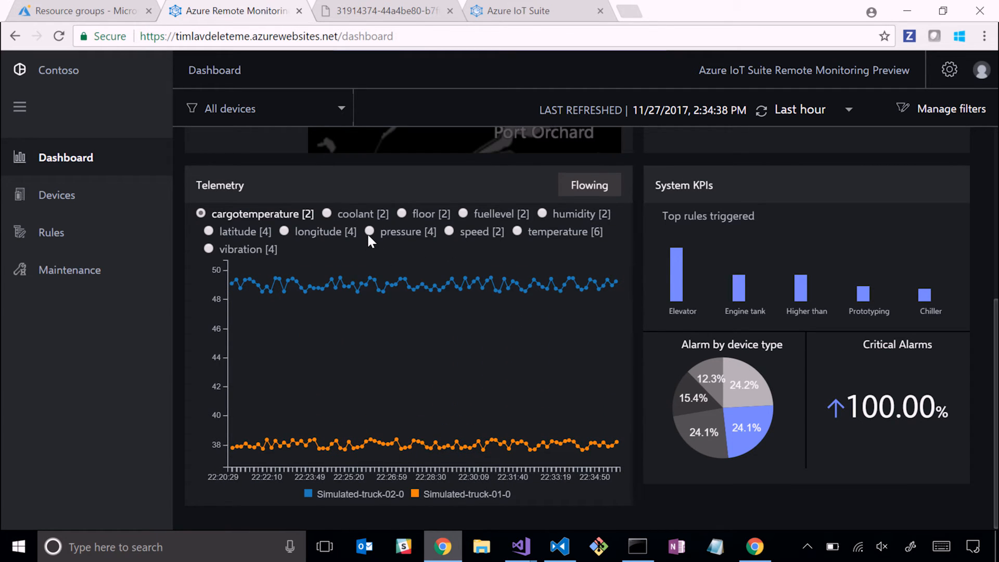
{"action": "left_click", "coordinate": [369, 232]}
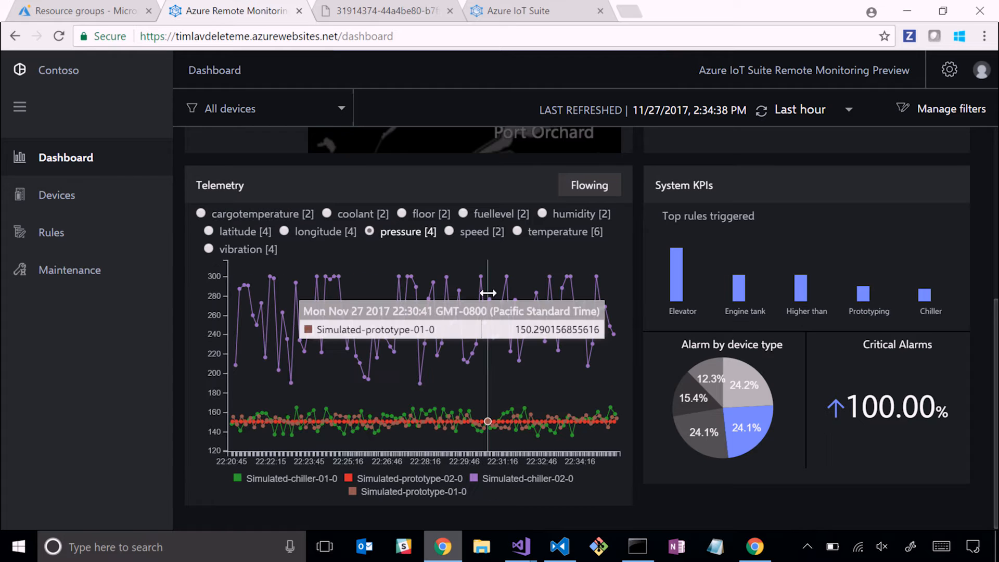
{"action": "mouse_move", "coordinate": [287, 412]}
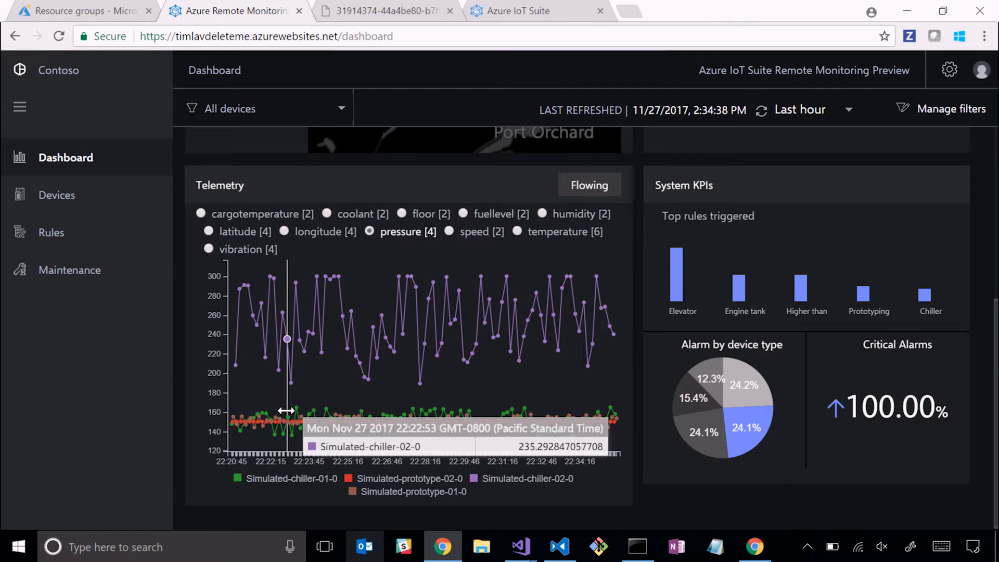
{"action": "mouse_move", "coordinate": [472, 337]}
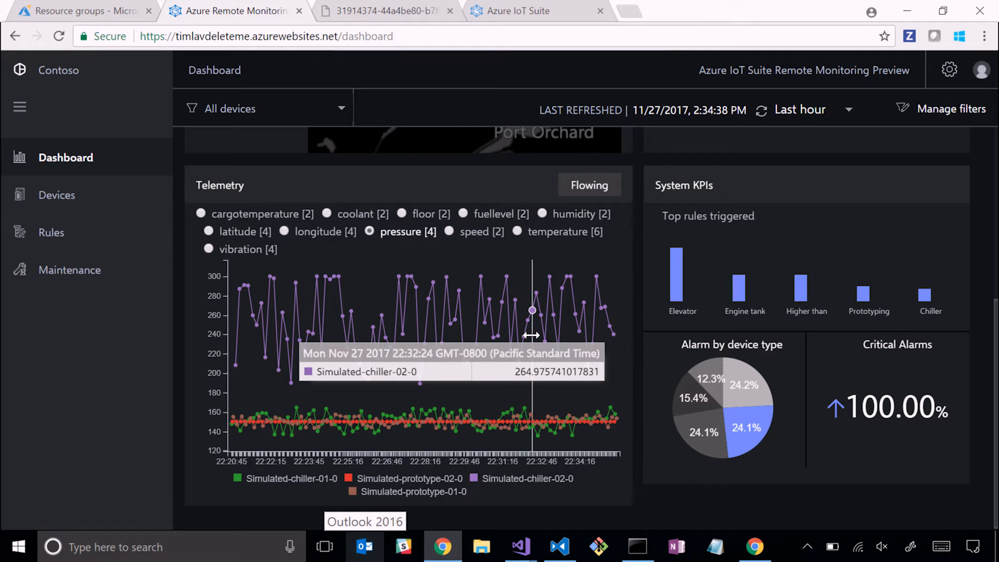
{"action": "mouse_move", "coordinate": [867, 353]}
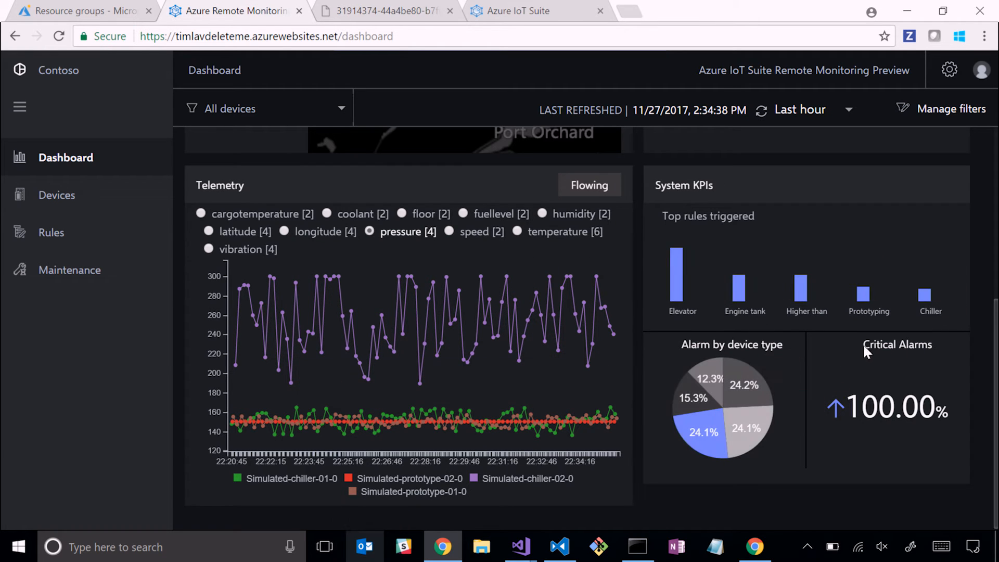
{"action": "mouse_move", "coordinate": [864, 349]}
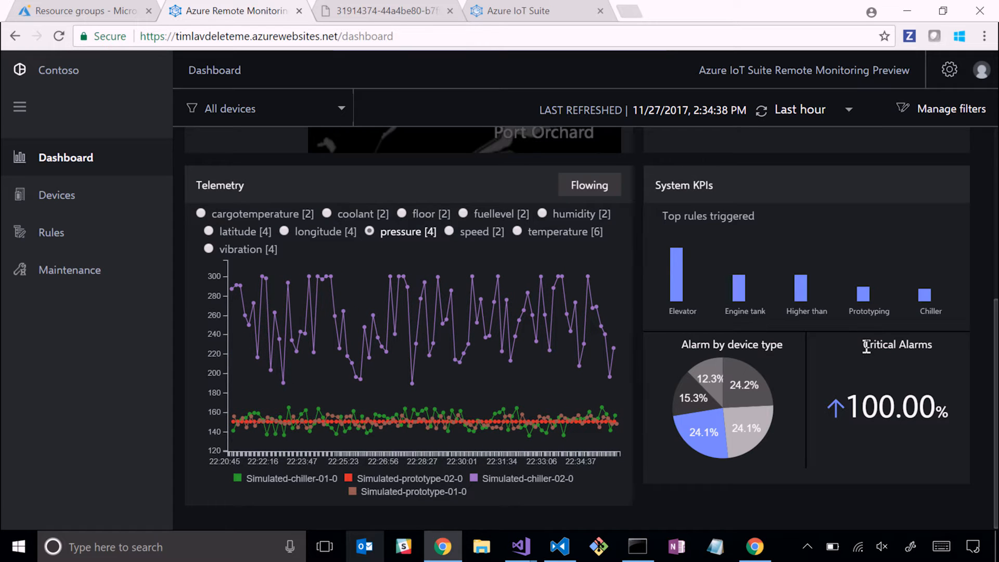
{"action": "mouse_move", "coordinate": [471, 172]}
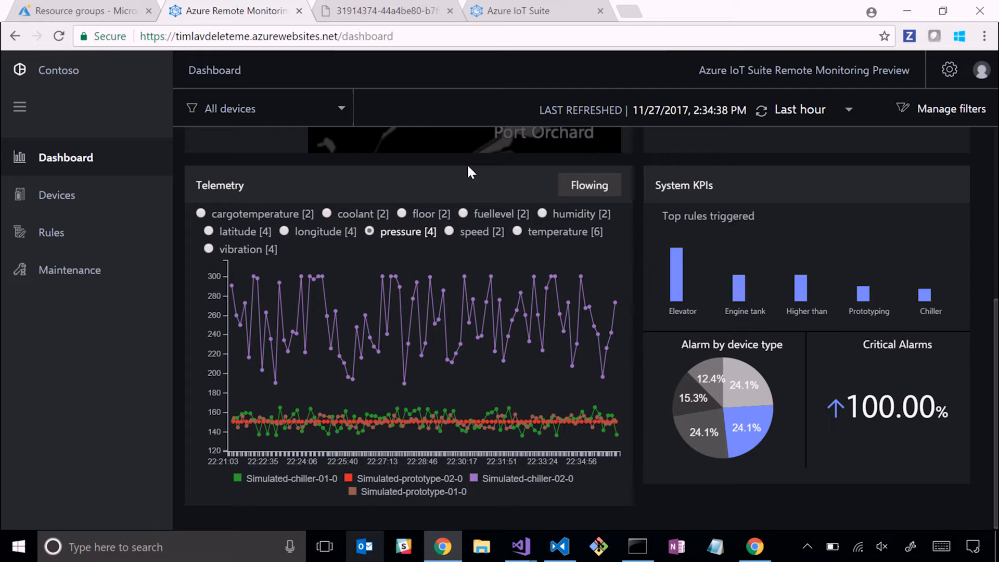
{"action": "scroll", "scroll_direction": "up", "scroll_amount": 3}
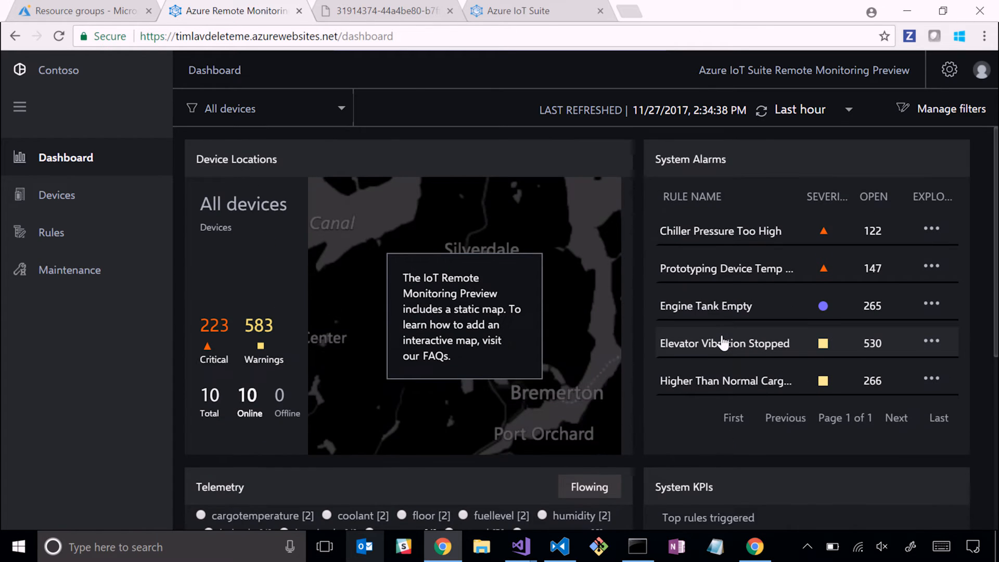
{"action": "mouse_move", "coordinate": [969, 172]}
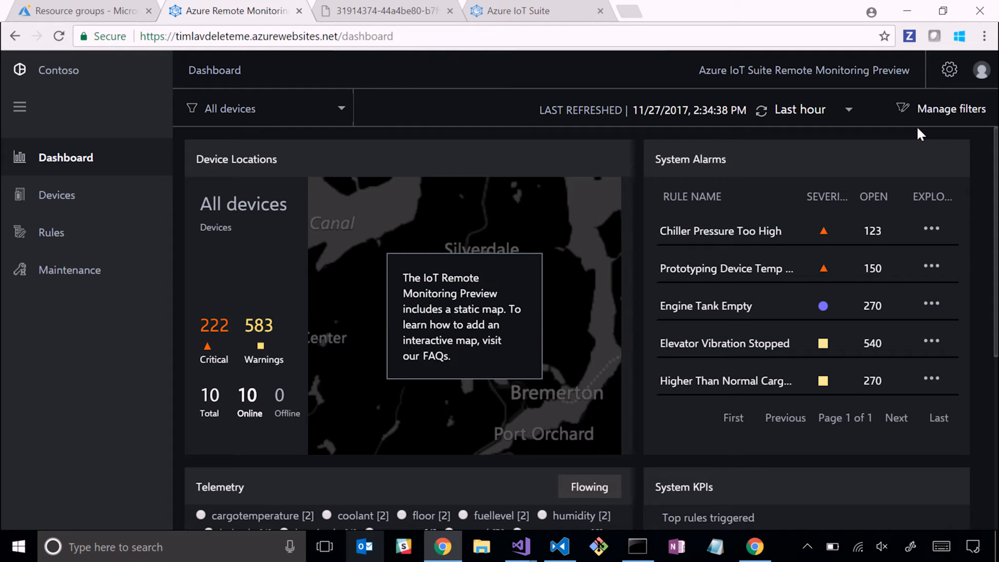
{"action": "mouse_move", "coordinate": [78, 184]}
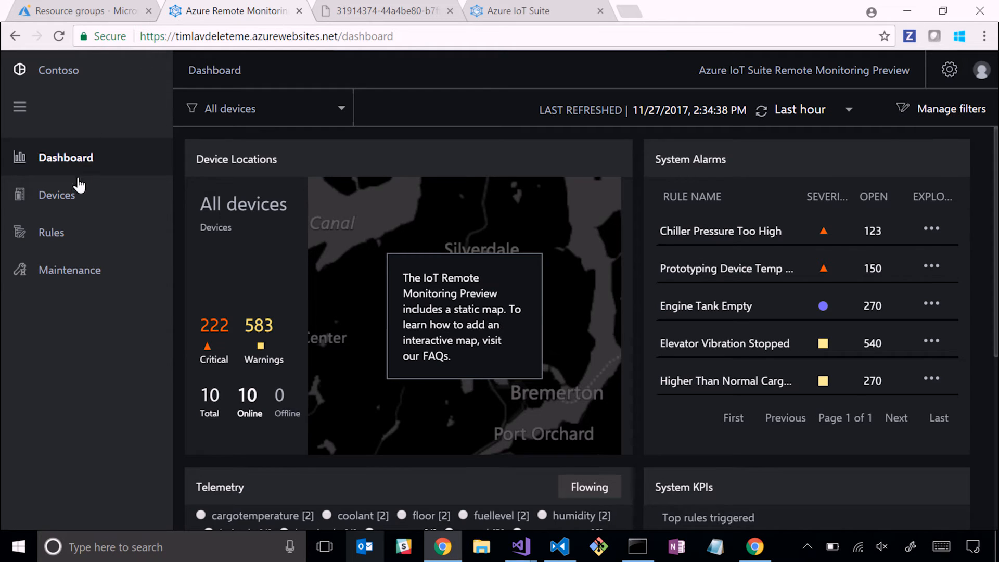
- From Devices, start a new simulated device and look over the device models without choosing one
{"action": "left_click", "coordinate": [57, 194]}
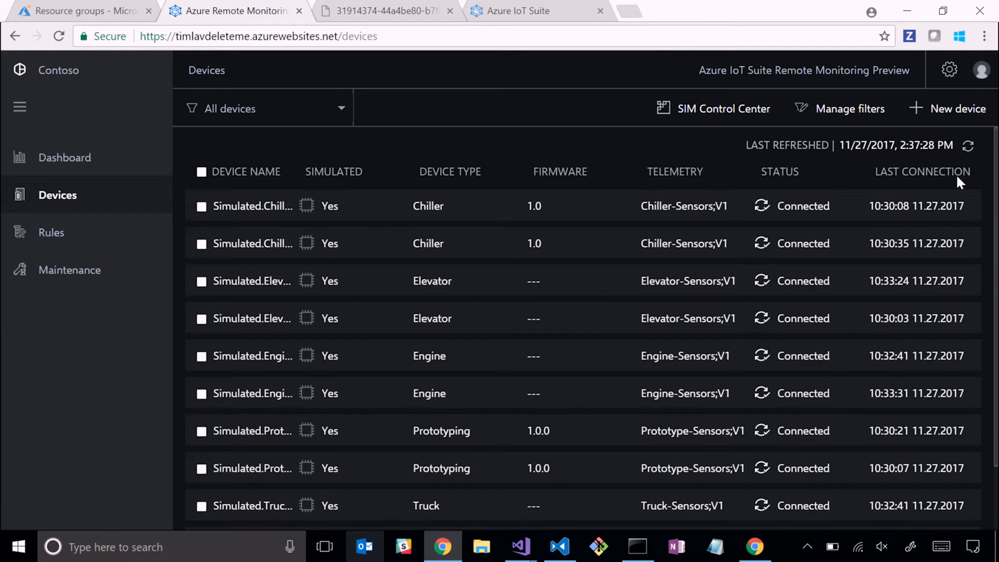
{"action": "left_click", "coordinate": [955, 108]}
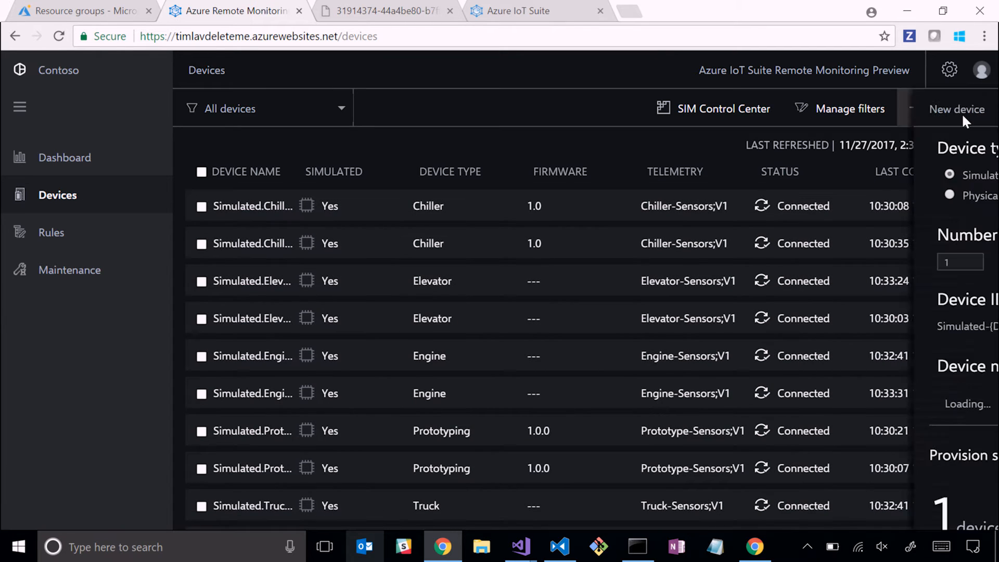
{"action": "left_click", "coordinate": [957, 109]}
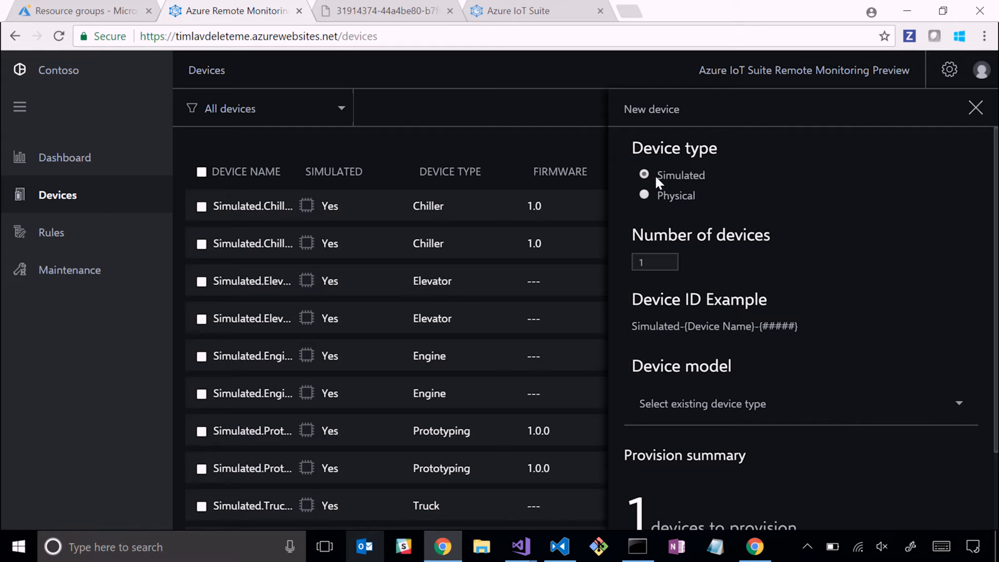
{"action": "mouse_move", "coordinate": [787, 303]}
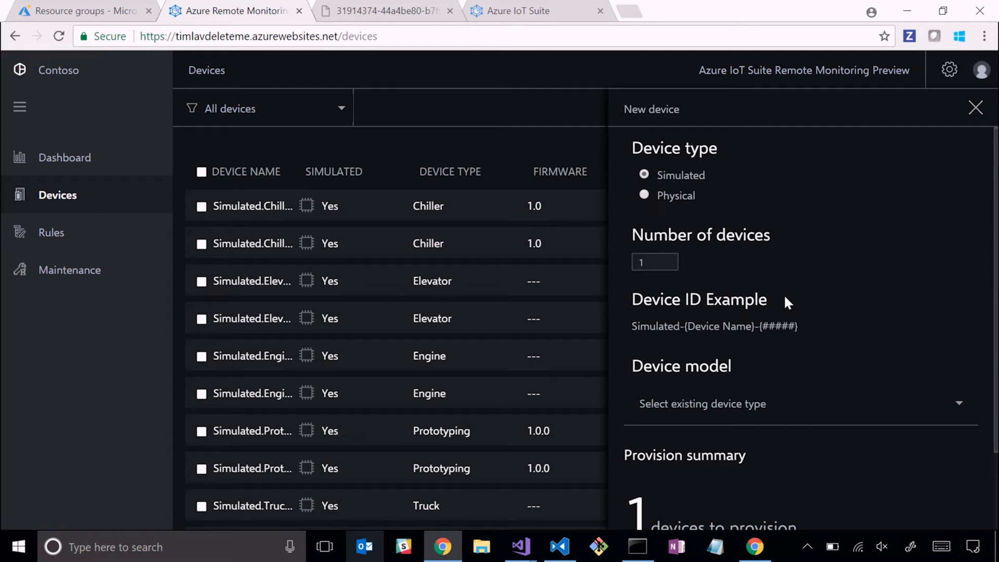
{"action": "left_click", "coordinate": [703, 404]}
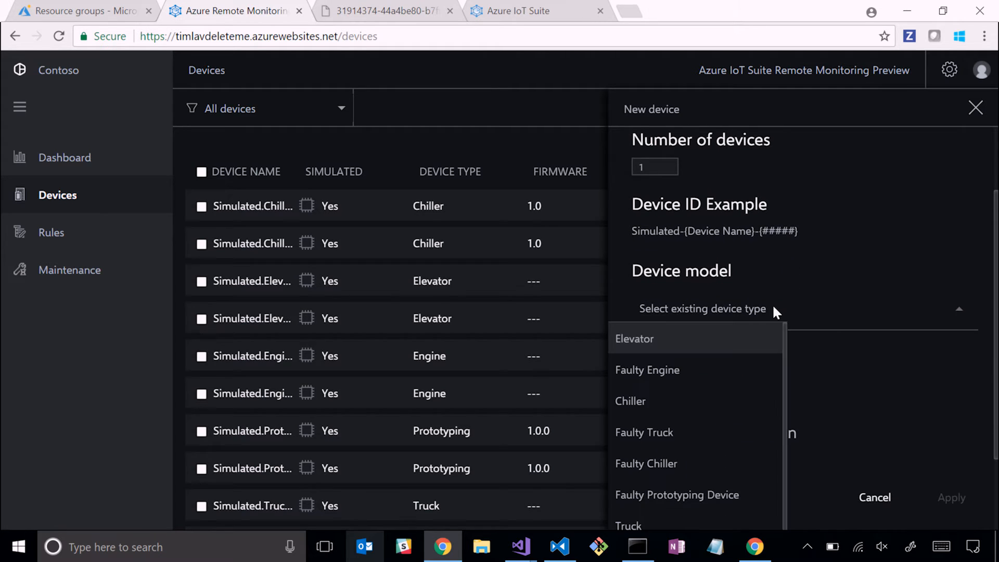
{"action": "mouse_move", "coordinate": [758, 388]}
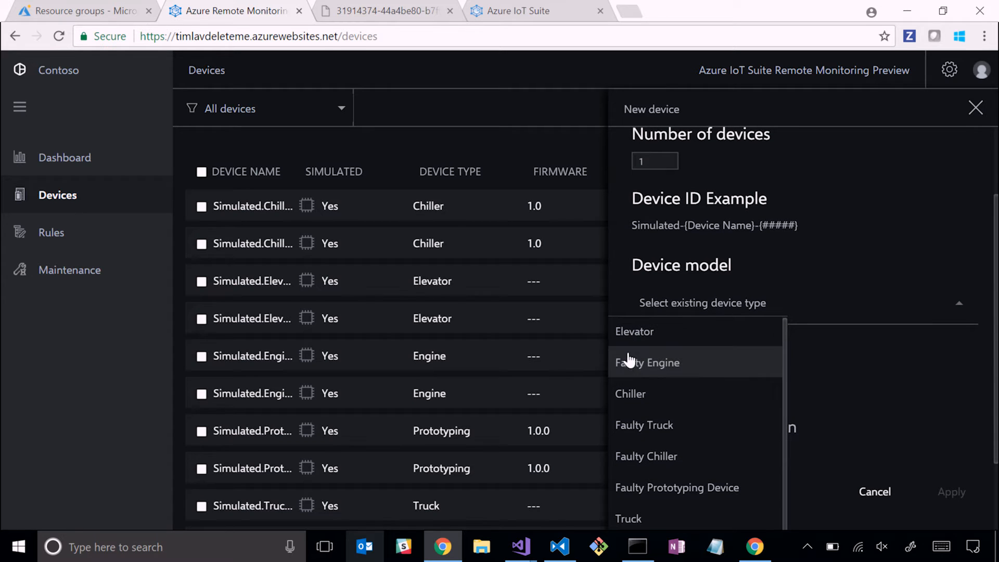
{"action": "mouse_move", "coordinate": [749, 425]}
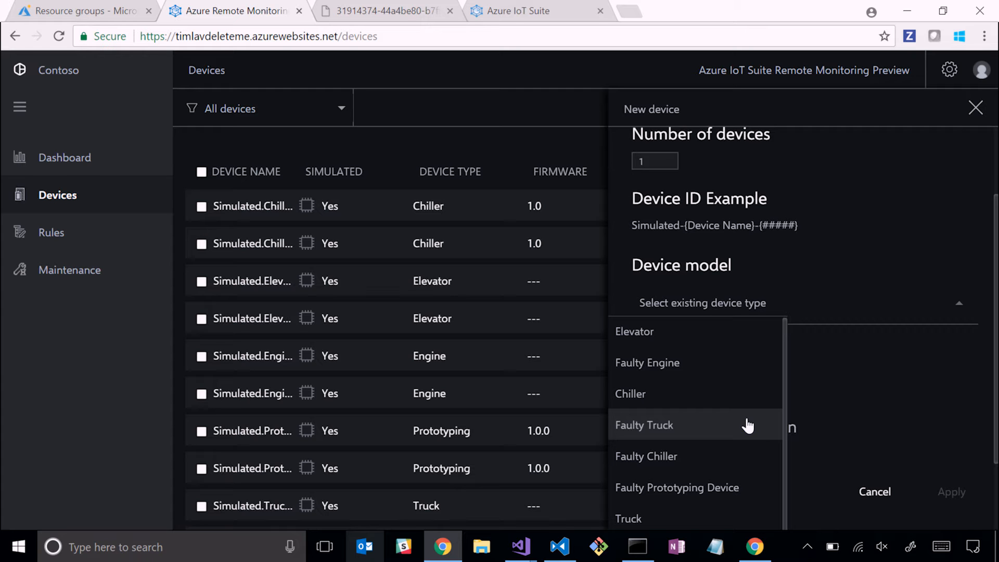
{"action": "left_click", "coordinate": [52, 232]}
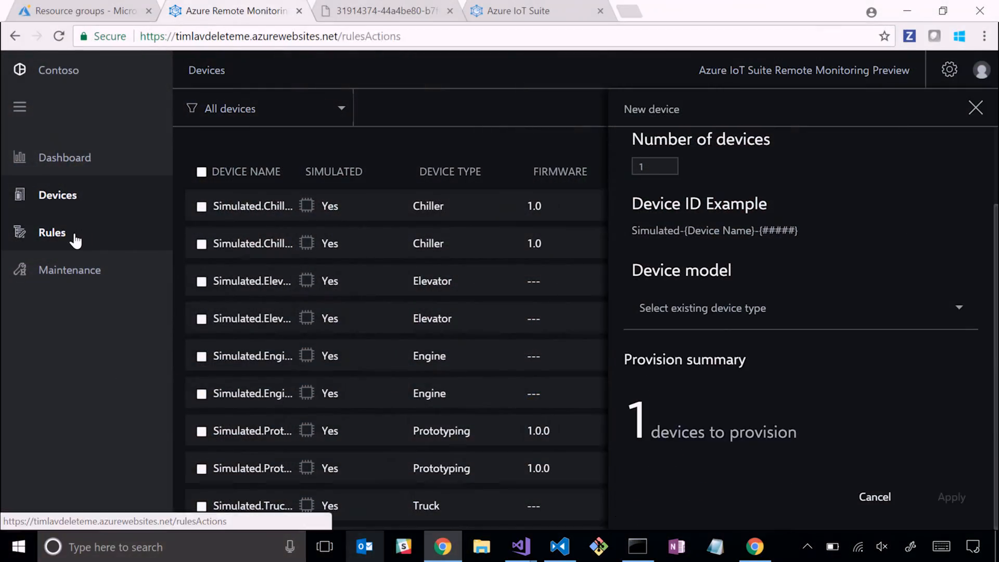
- Show the Chiller pressure too high rule on the Rules page, then return to the architecture diagram
{"action": "left_click", "coordinate": [52, 232]}
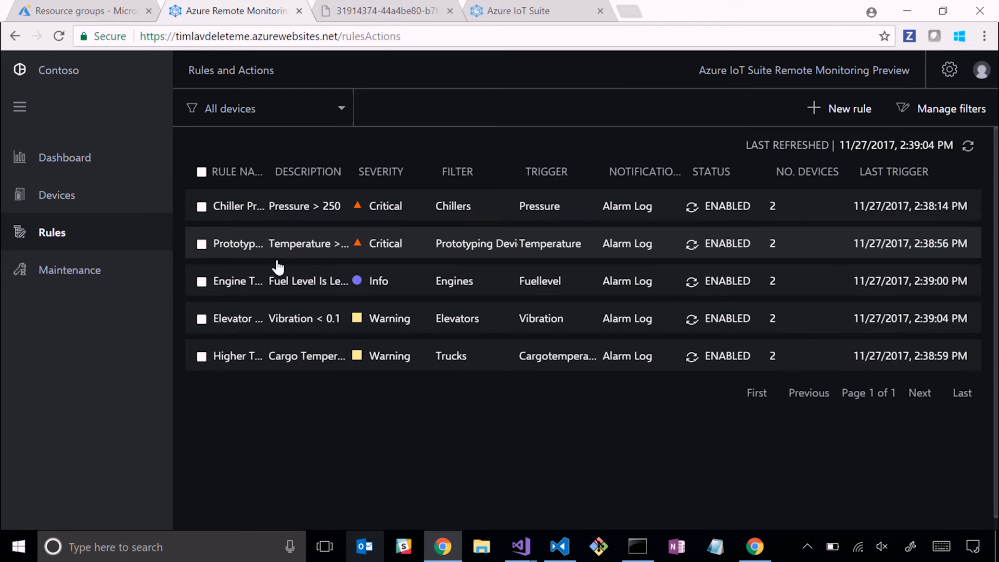
{"action": "mouse_move", "coordinate": [302, 223]}
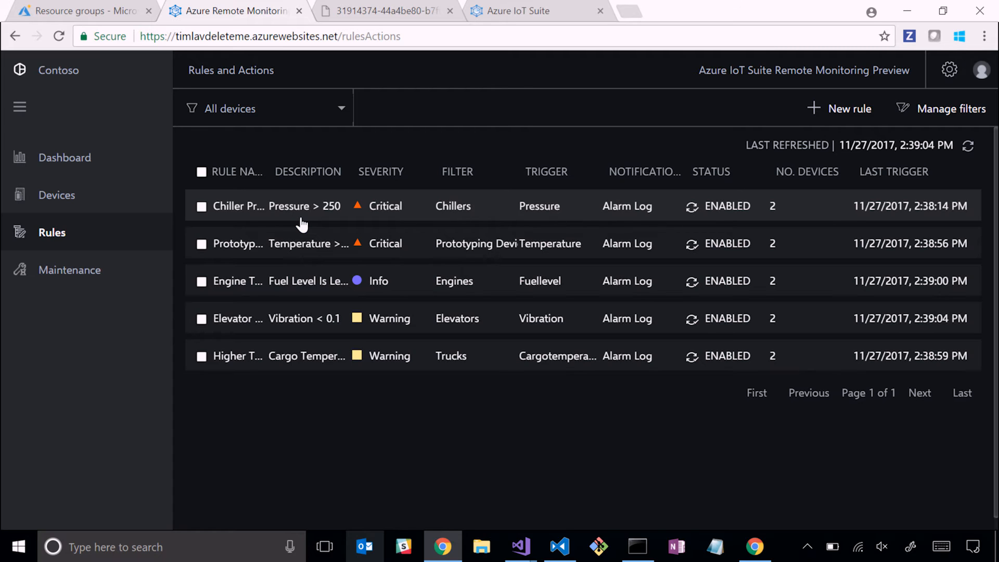
{"action": "mouse_move", "coordinate": [274, 214]}
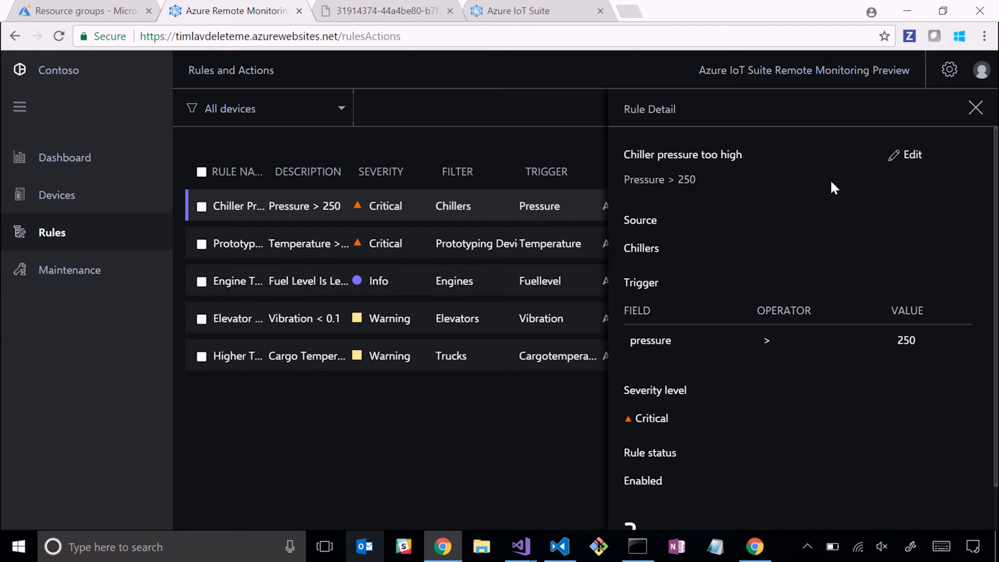
{"action": "mouse_move", "coordinate": [763, 185]}
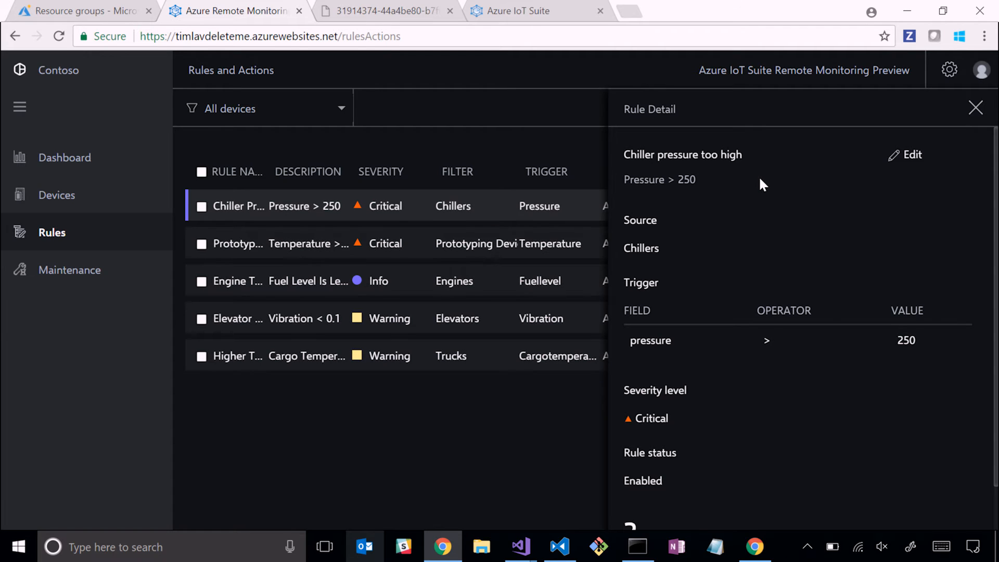
{"action": "mouse_move", "coordinate": [646, 164]}
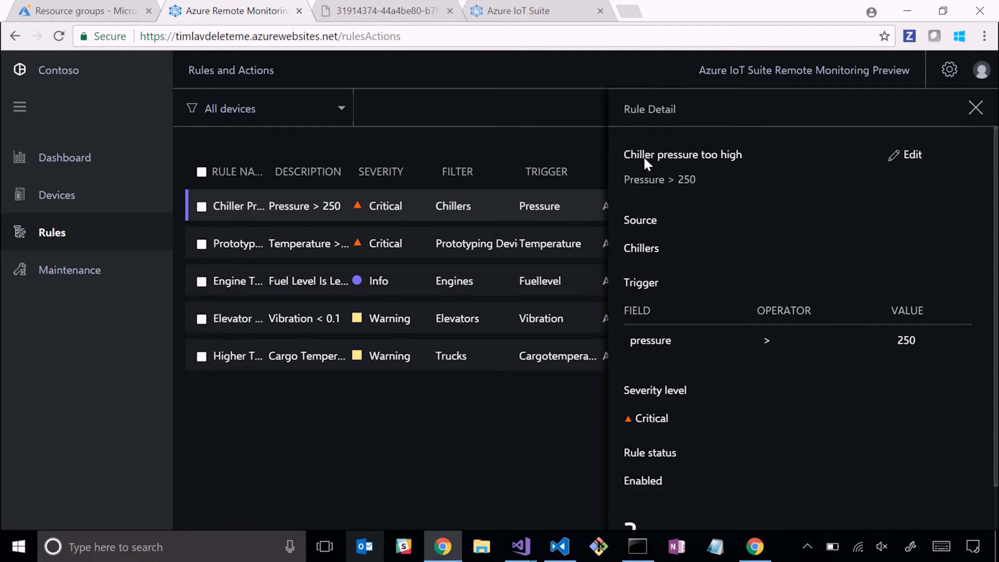
{"action": "mouse_move", "coordinate": [717, 180]}
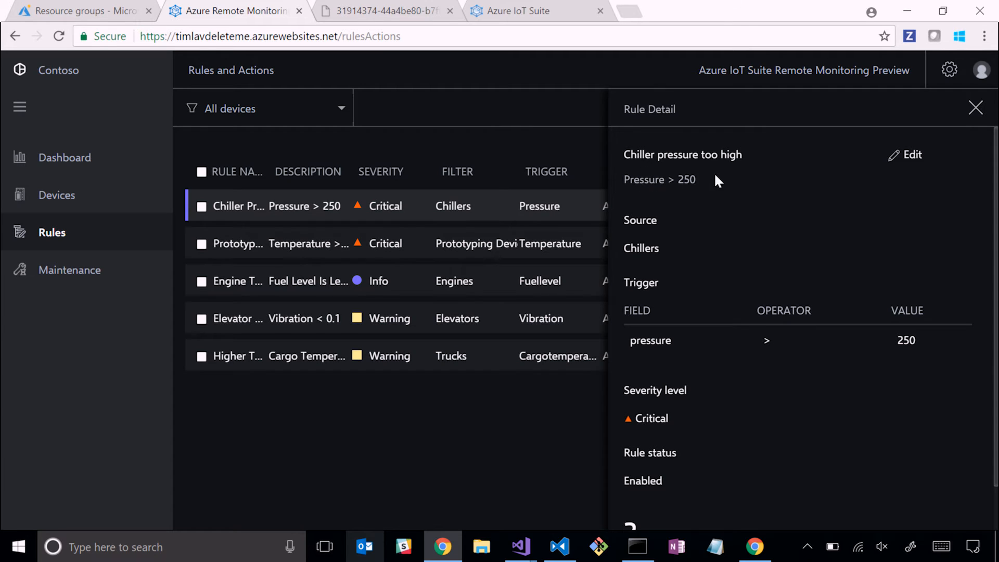
{"action": "mouse_move", "coordinate": [713, 415]}
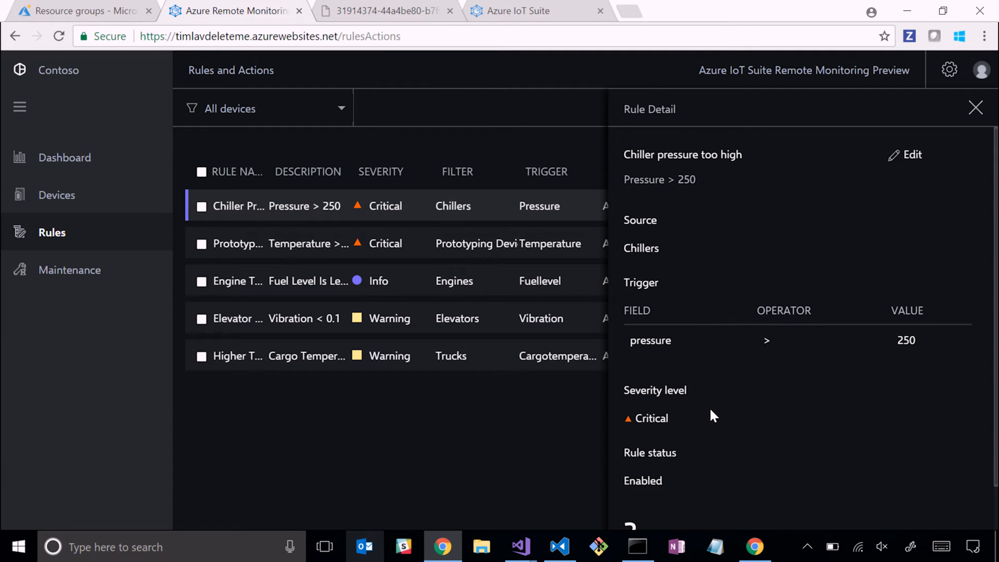
{"action": "mouse_move", "coordinate": [639, 481]}
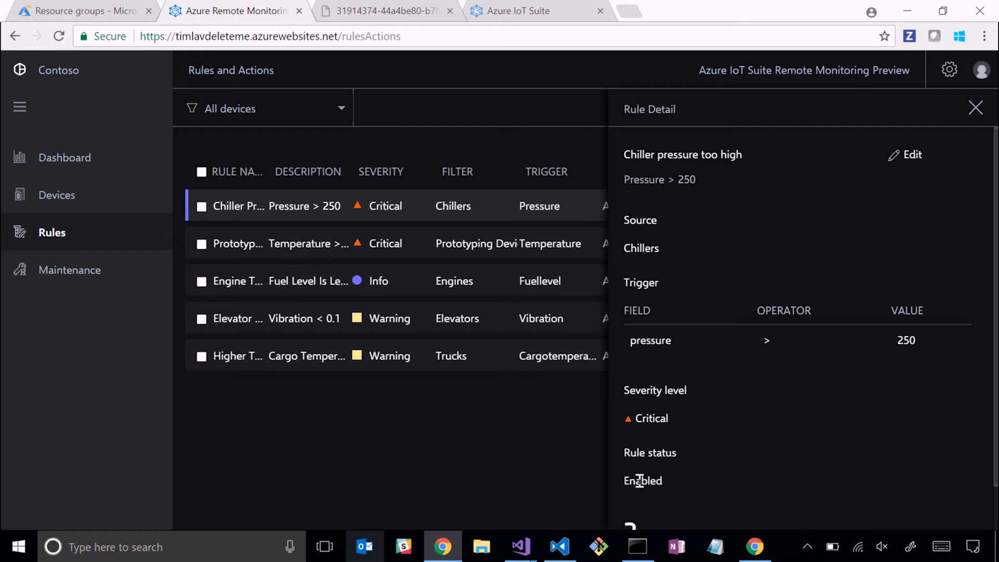
{"action": "mouse_move", "coordinate": [879, 227]}
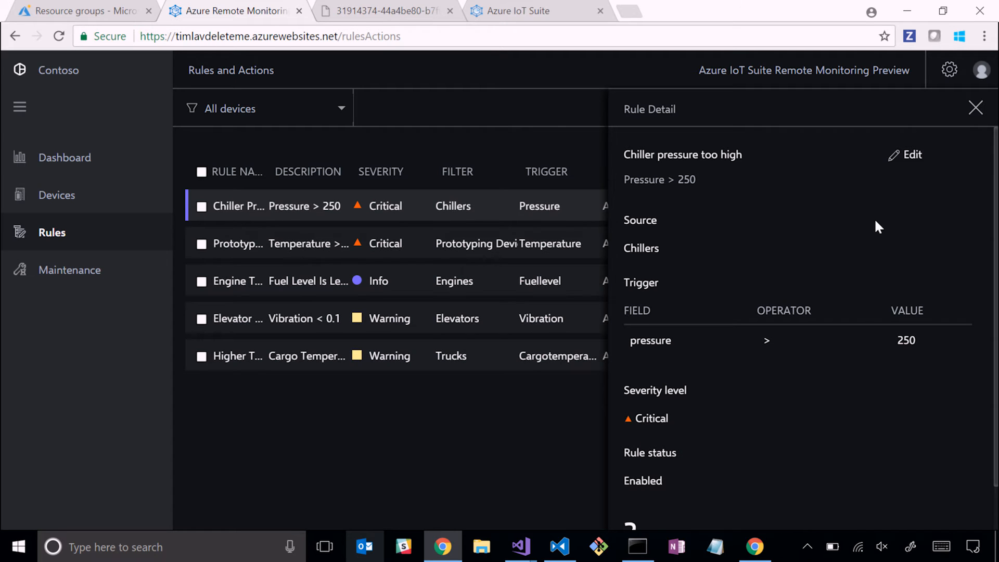
{"action": "mouse_move", "coordinate": [923, 210]}
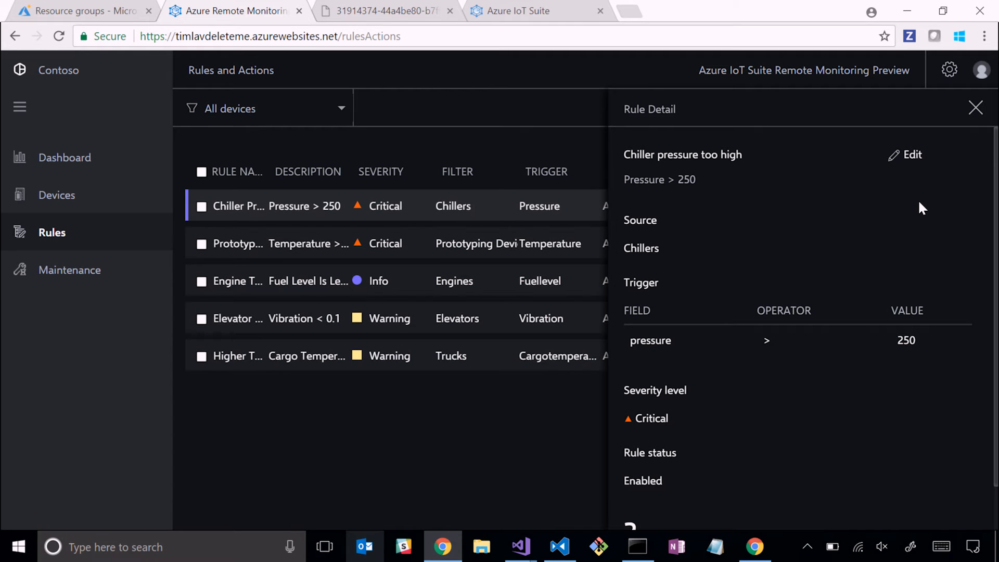
{"action": "mouse_move", "coordinate": [520, 10]}
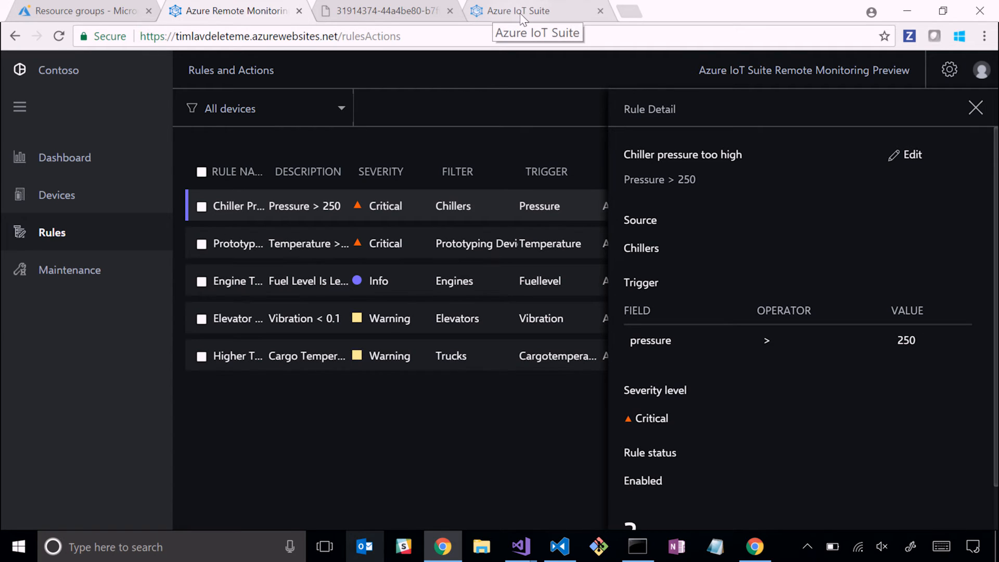
{"action": "left_click", "coordinate": [382, 10]}
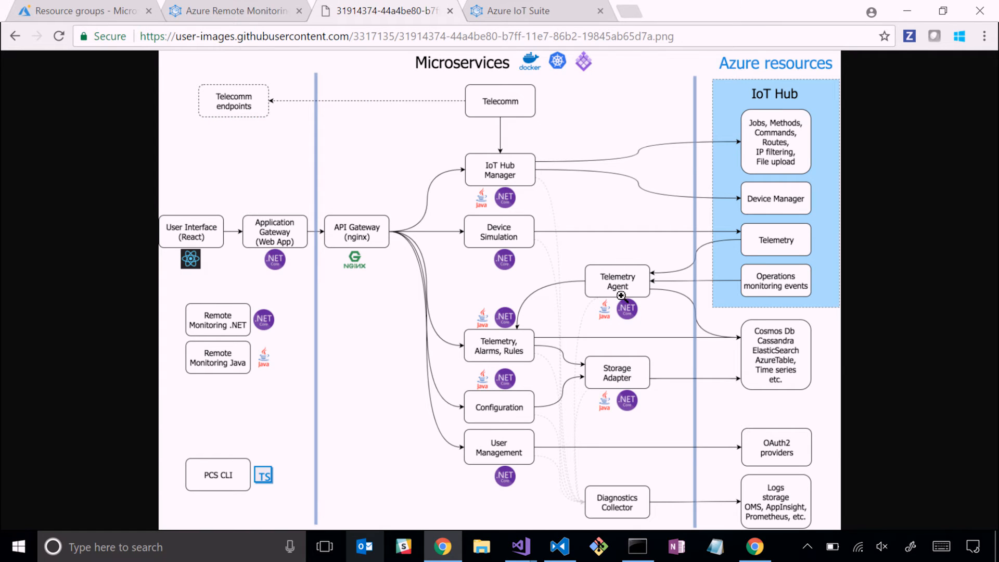
{"action": "mouse_move", "coordinate": [681, 294]}
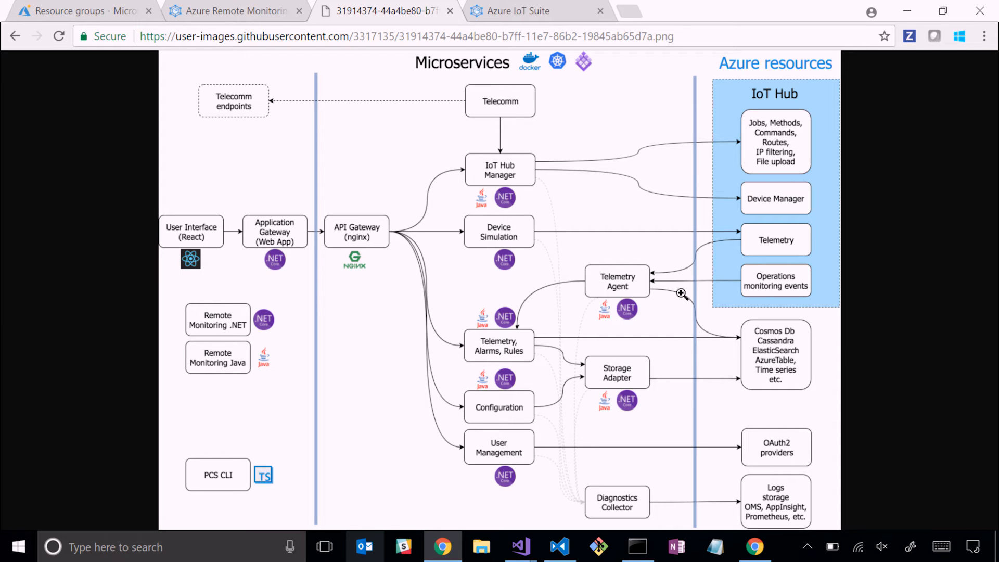
{"action": "mouse_move", "coordinate": [773, 349]}
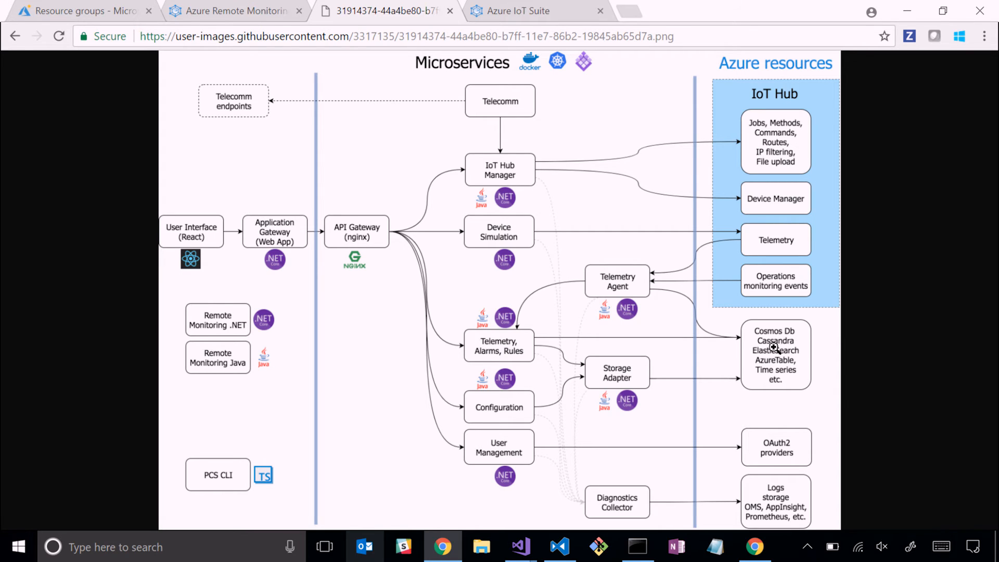
{"action": "mouse_move", "coordinate": [637, 303]}
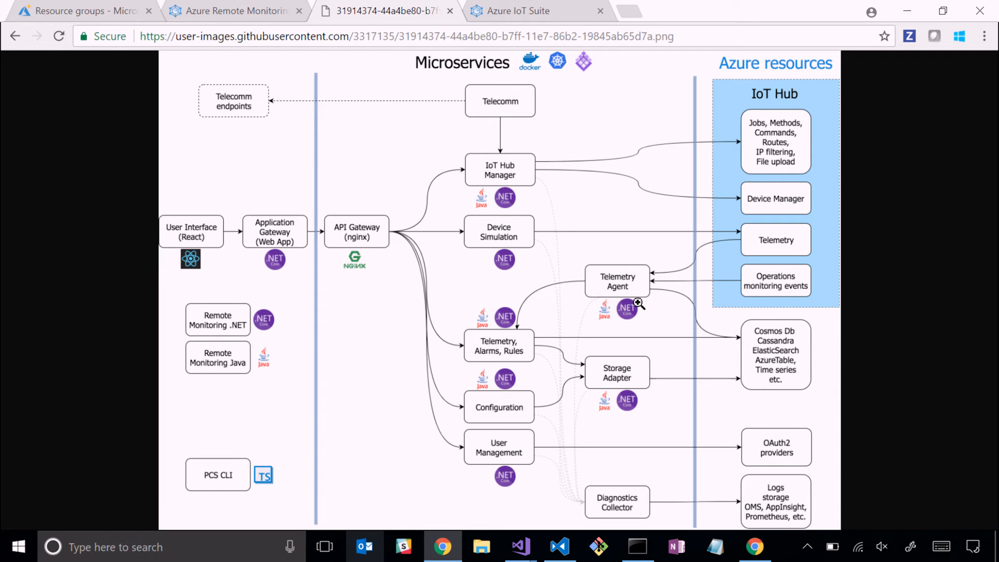
{"action": "mouse_move", "coordinate": [597, 311]}
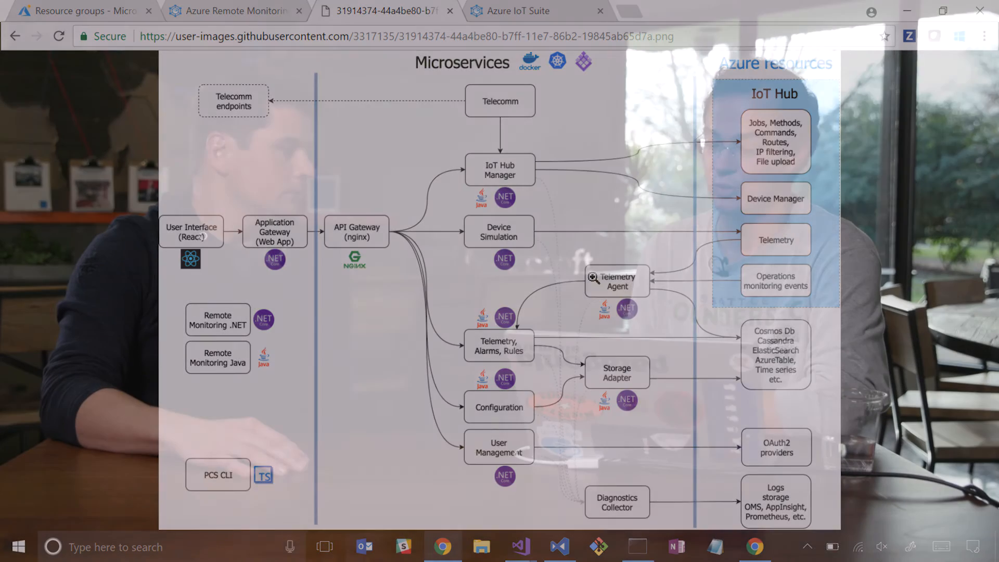
- Switch from the diagram image to the IoT Suite tab with the timtest100 creation form
{"action": "left_click", "coordinate": [518, 11]}
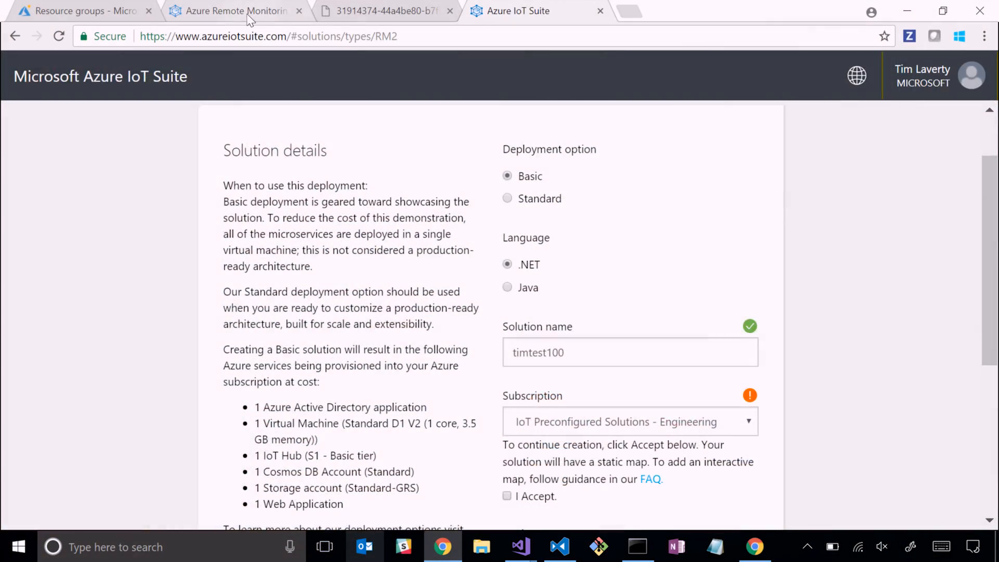
- Close Rule Detail and show the Maintenance summary filtered to Chillers with 1465 open alarms
{"action": "left_click", "coordinate": [229, 11]}
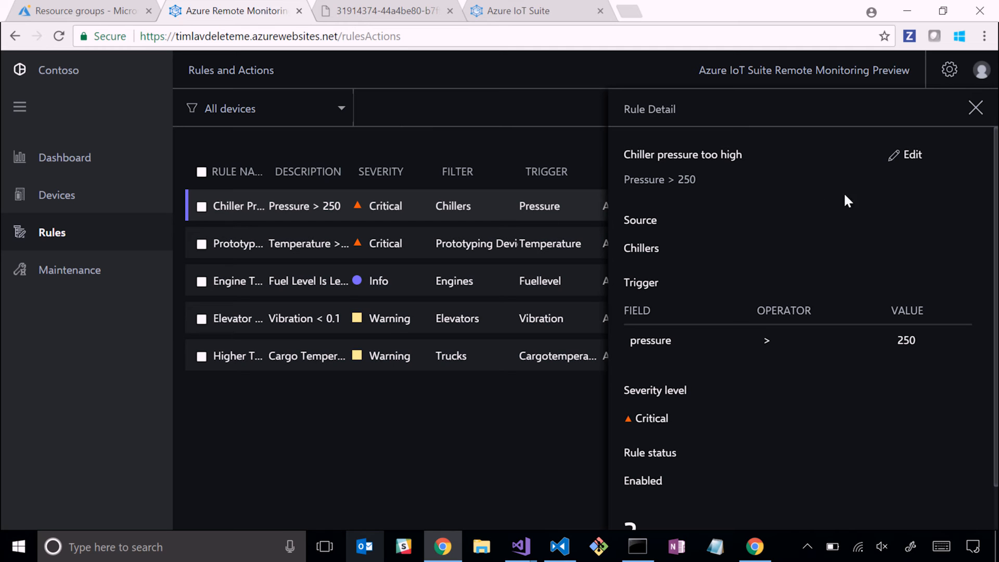
{"action": "left_click", "coordinate": [975, 108]}
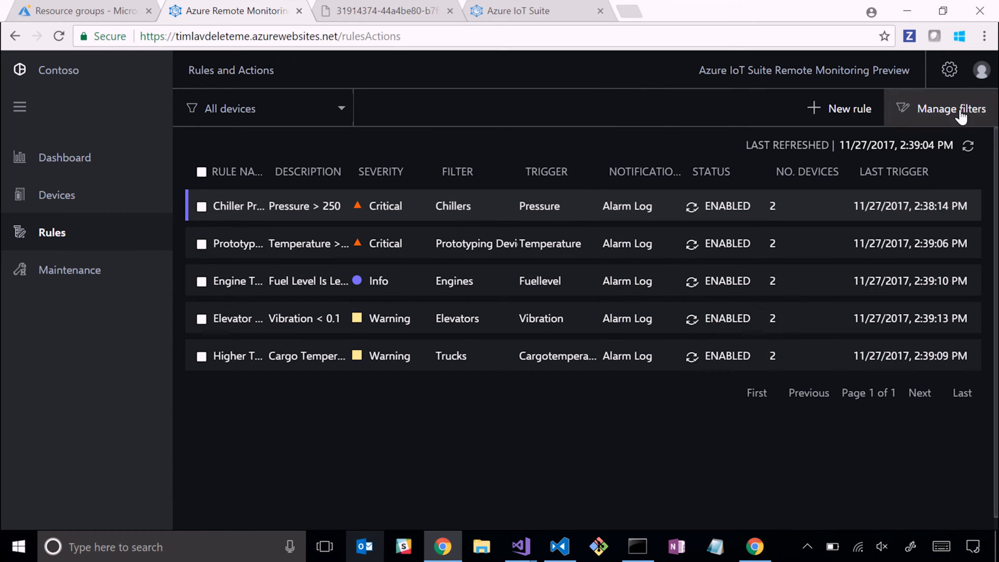
{"action": "left_click", "coordinate": [70, 270]}
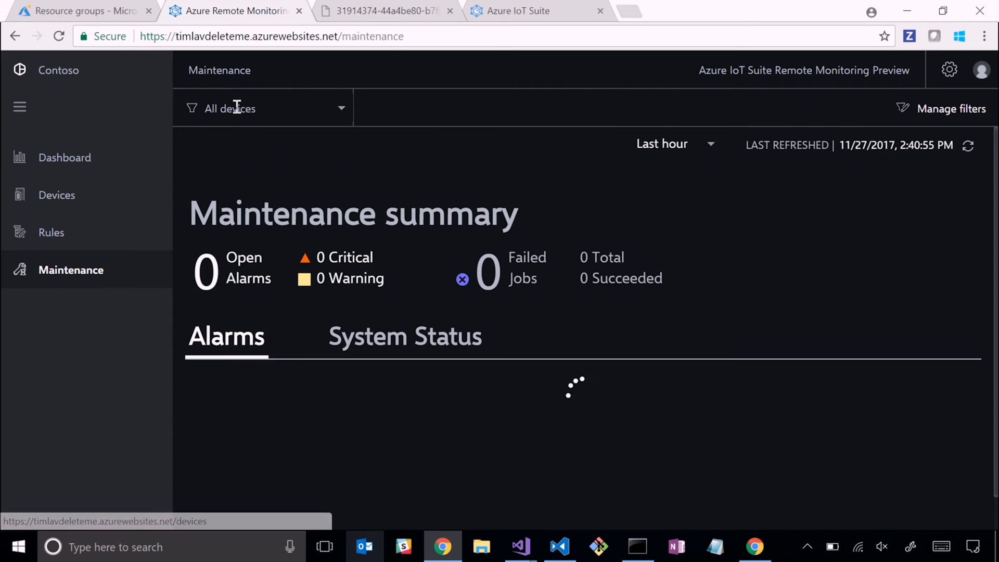
{"action": "left_click", "coordinate": [261, 107]}
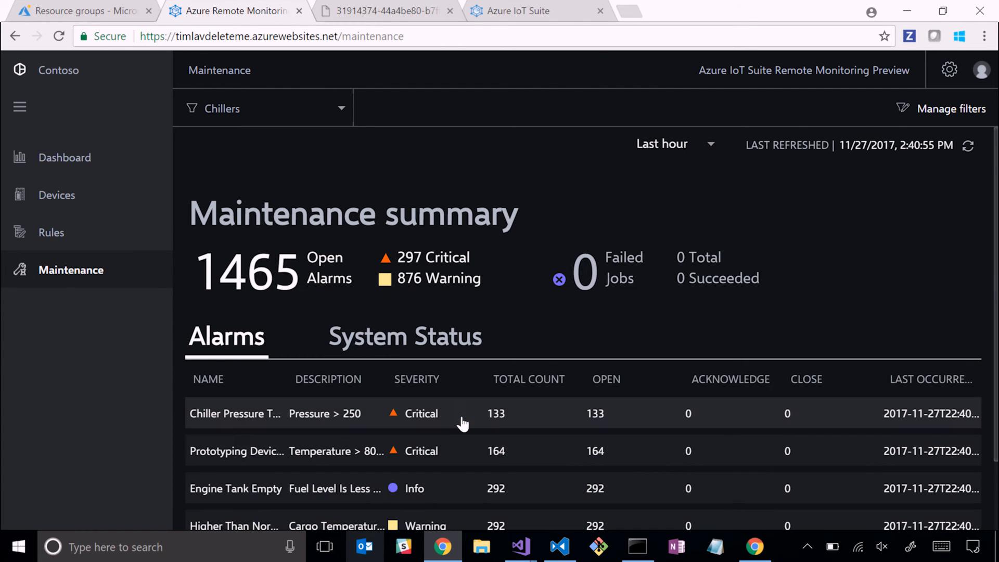
{"action": "mouse_move", "coordinate": [243, 421]}
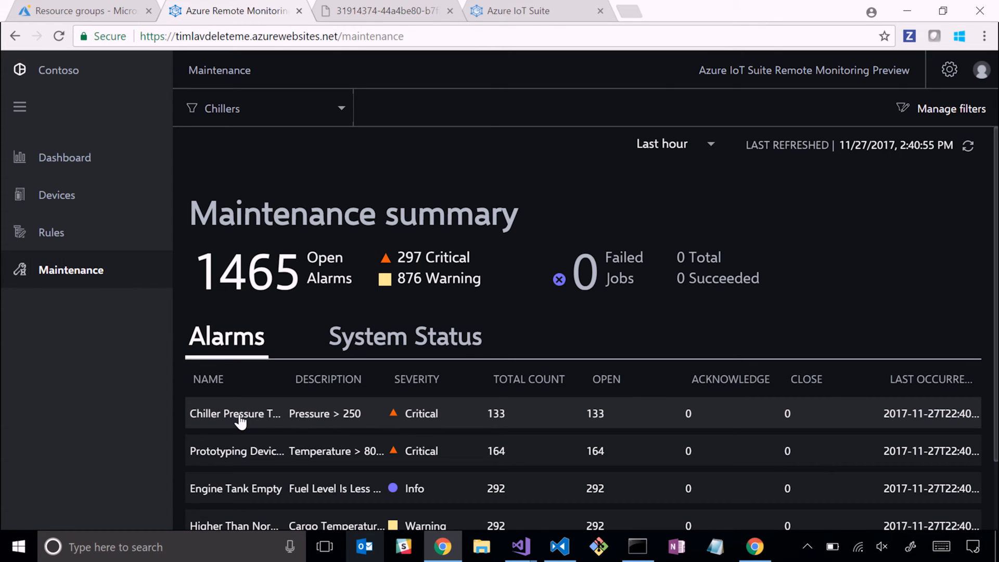
- Acknowledge the newest occurrence of the Chiller Pressure High alarm in its details
{"action": "left_click", "coordinate": [235, 413]}
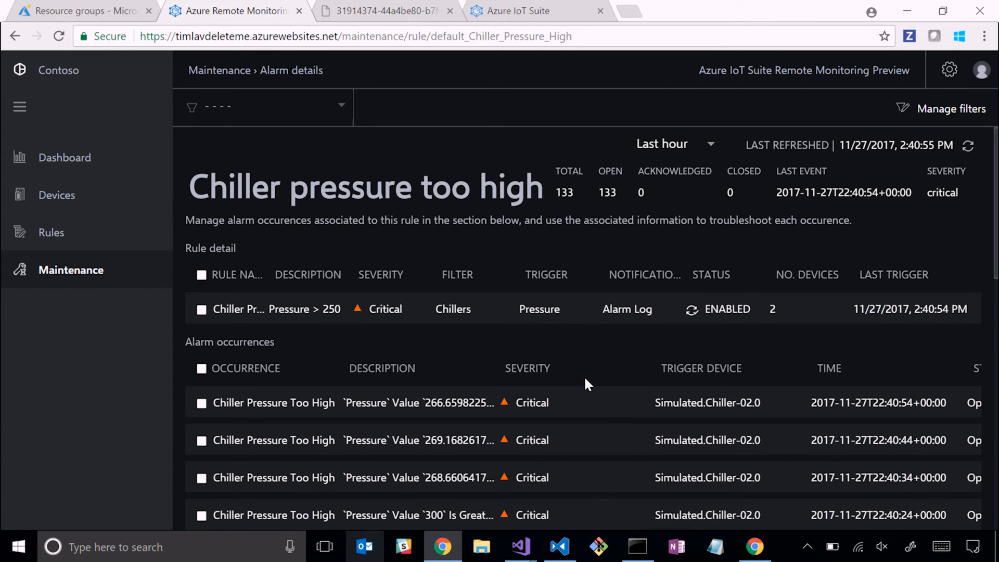
{"action": "scroll", "scroll_direction": "down", "scroll_amount": 3}
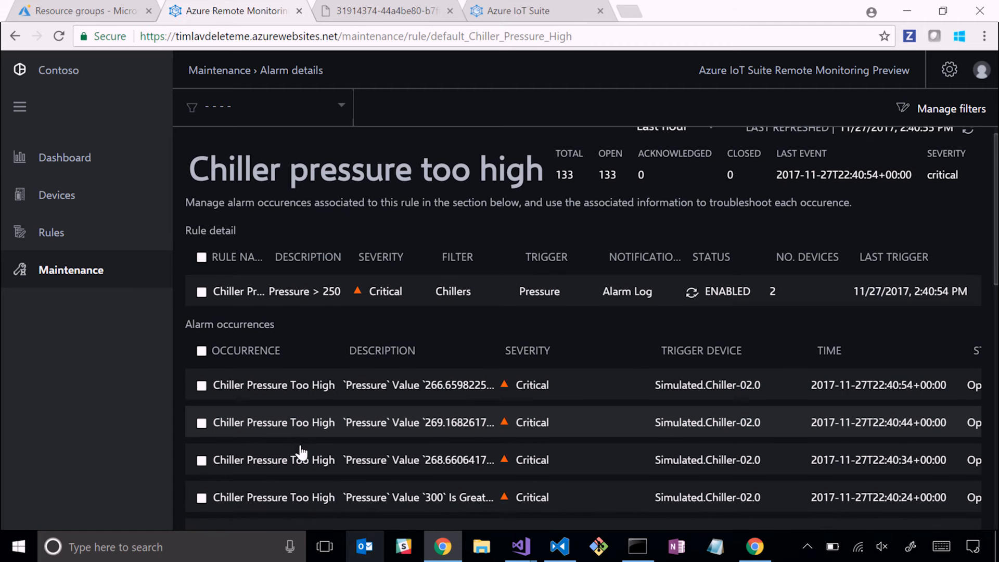
{"action": "scroll", "scroll_direction": "down", "scroll_amount": 3}
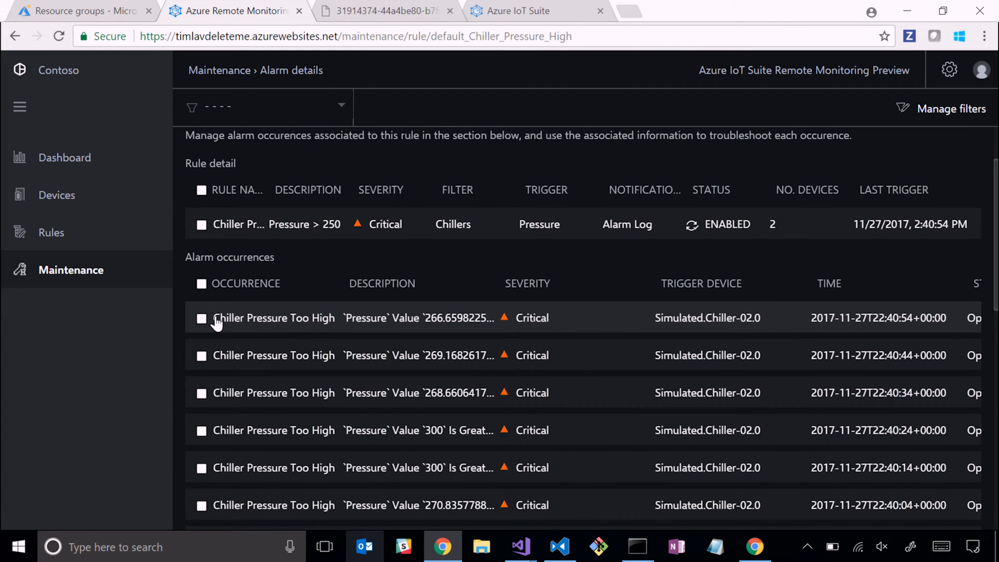
{"action": "left_click", "coordinate": [201, 318]}
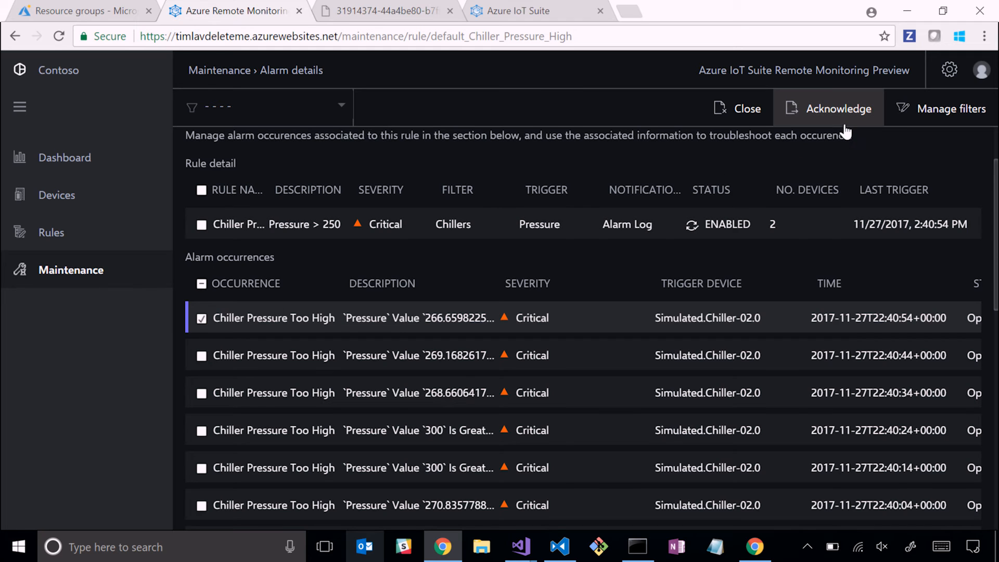
{"action": "left_click", "coordinate": [837, 108]}
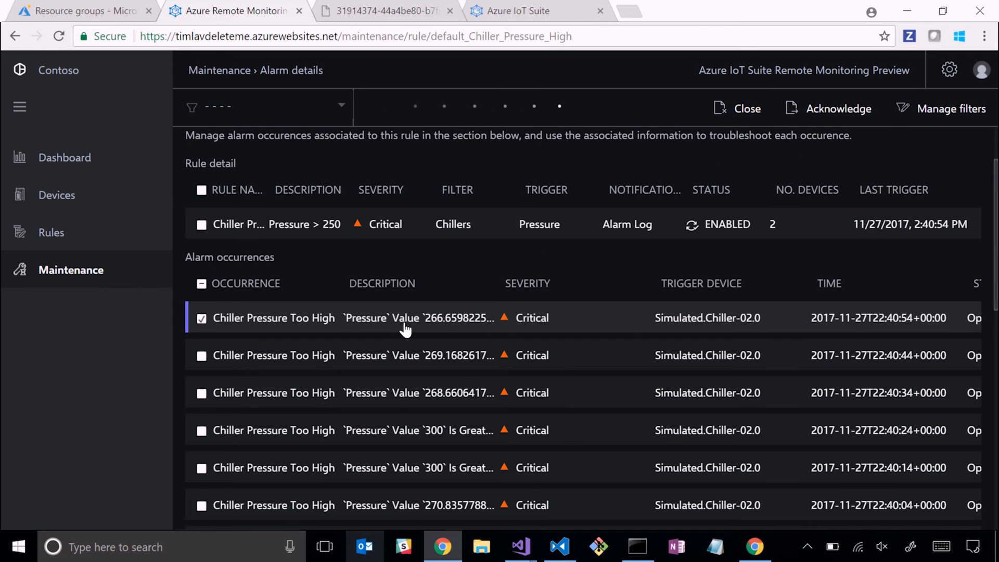
- Scroll the alarm details down to the Alarmed devices list showing the simulated chiller
{"action": "scroll", "scroll_direction": "down", "scroll_amount": 3}
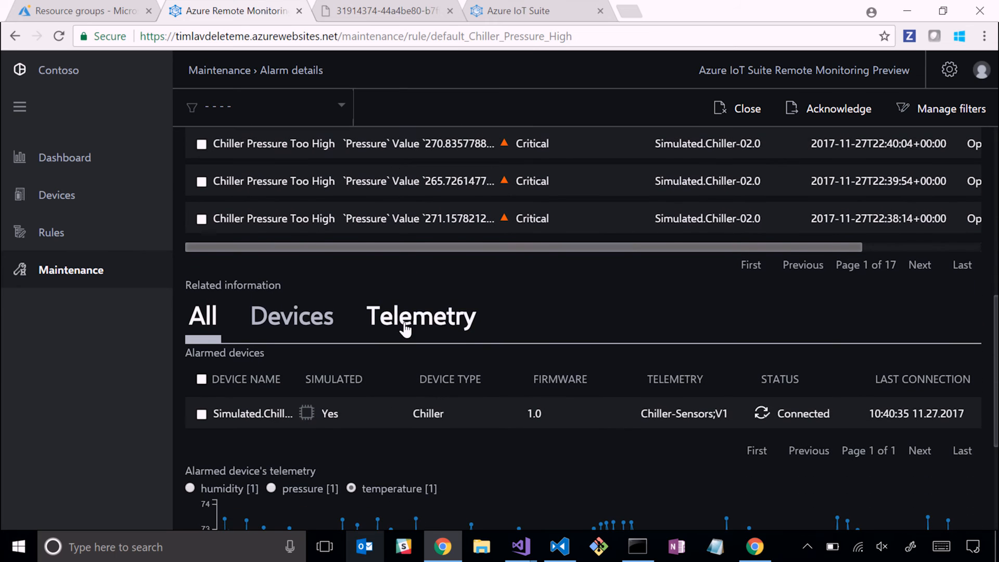
{"action": "mouse_move", "coordinate": [363, 379]}
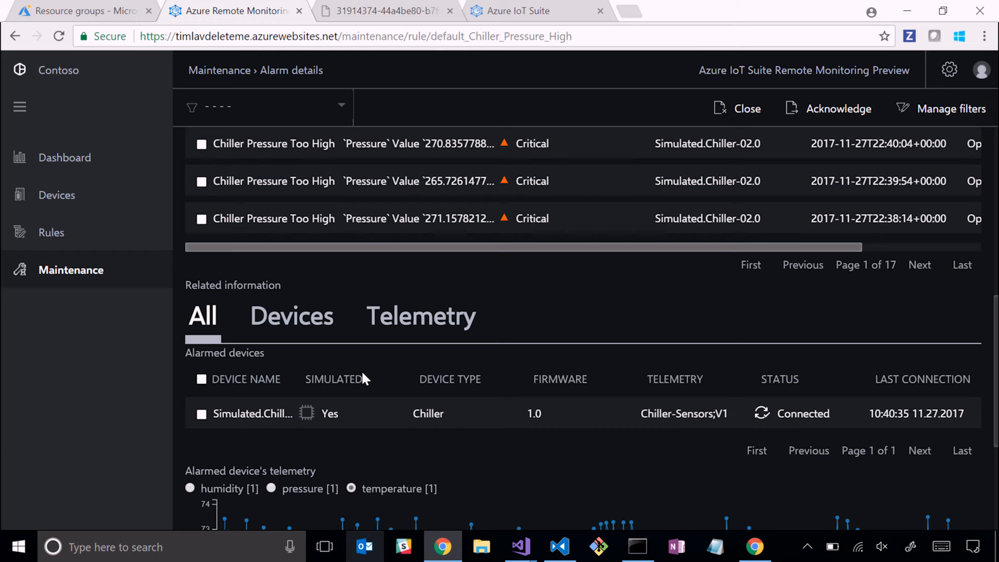
{"action": "mouse_move", "coordinate": [263, 399]}
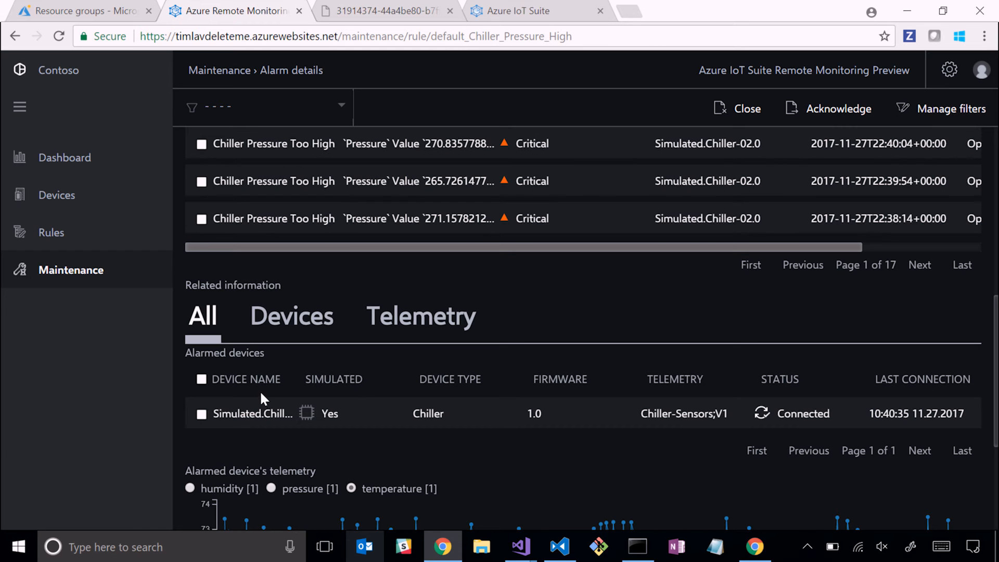
{"action": "mouse_move", "coordinate": [255, 418]}
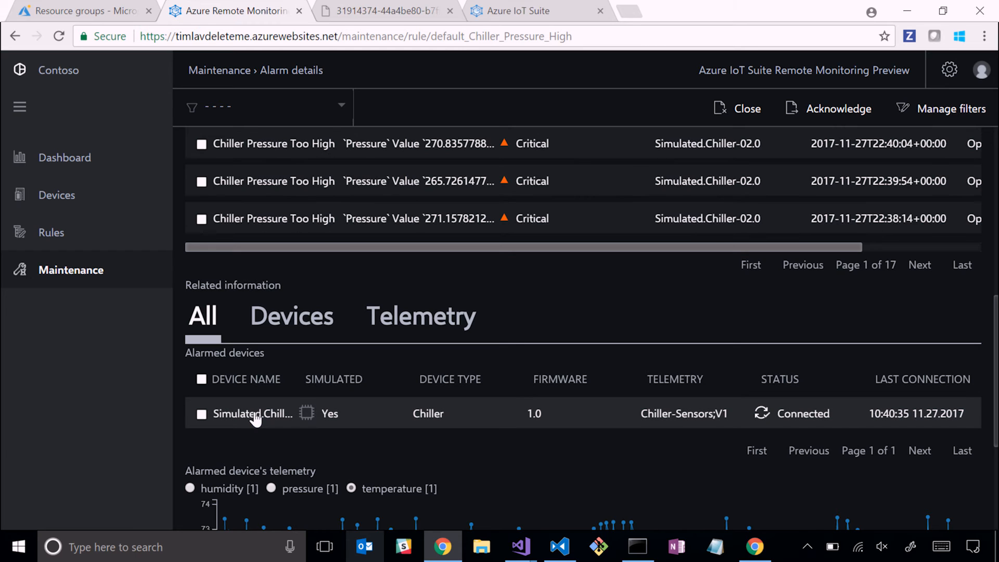
{"action": "scroll", "scroll_direction": "down", "scroll_amount": 3}
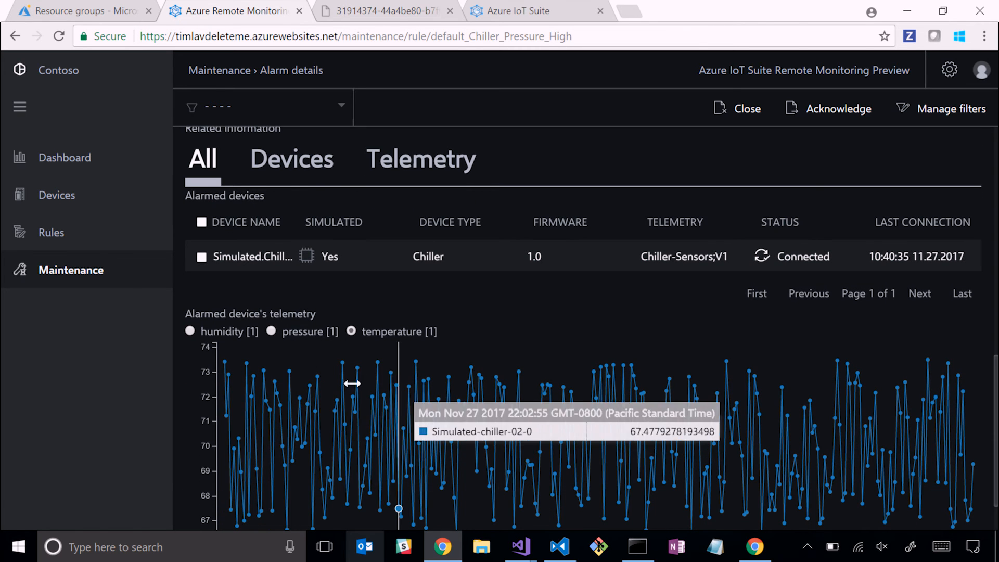
{"action": "mouse_move", "coordinate": [406, 406]}
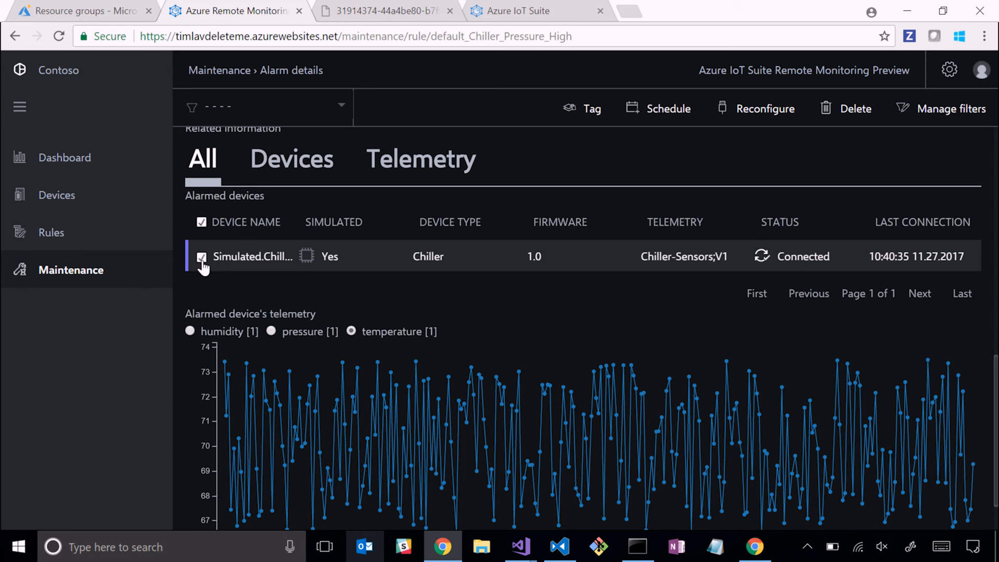
{"action": "mouse_move", "coordinate": [687, 168]}
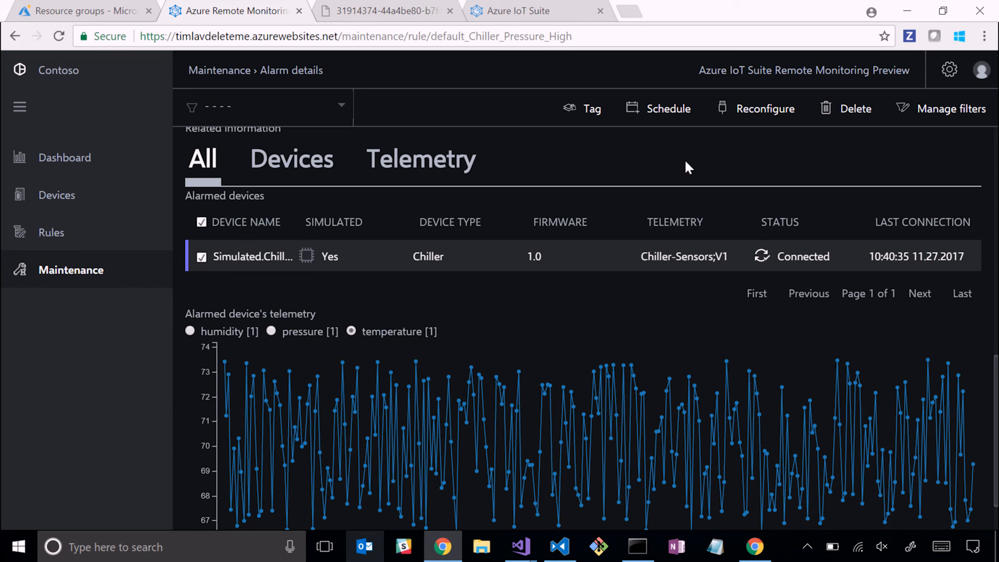
{"action": "scroll", "scroll_direction": "down", "scroll_amount": 3}
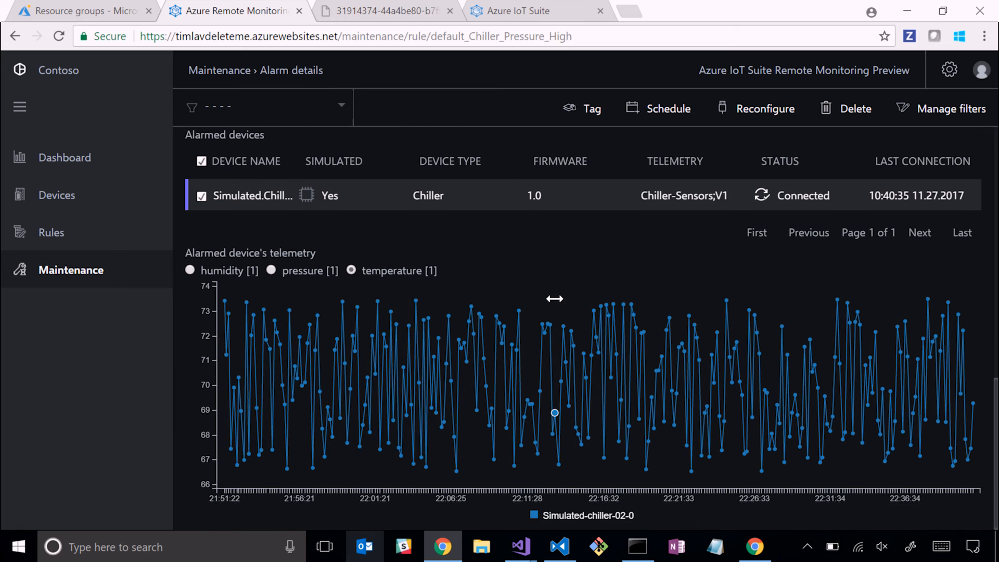
- Apply an EmergencyValveRelease method job named 'release' to the alarmed chiller
{"action": "left_click", "coordinate": [667, 108]}
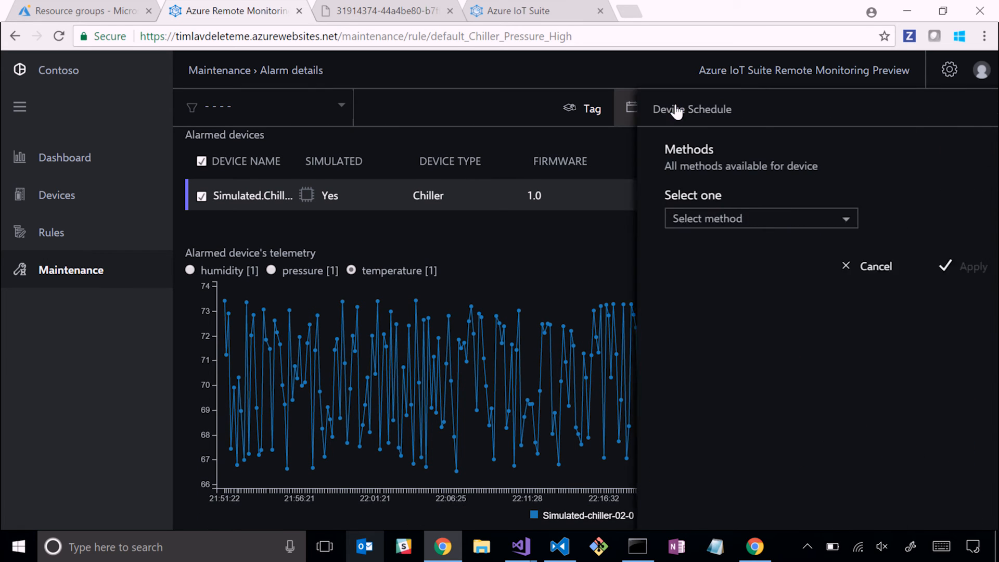
{"action": "left_click", "coordinate": [759, 217]}
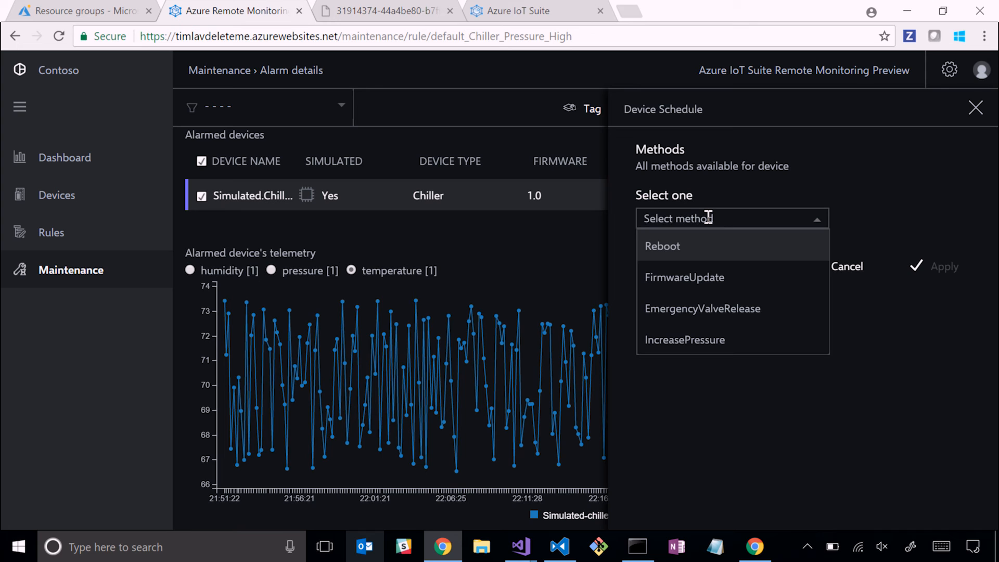
{"action": "mouse_move", "coordinate": [683, 317]}
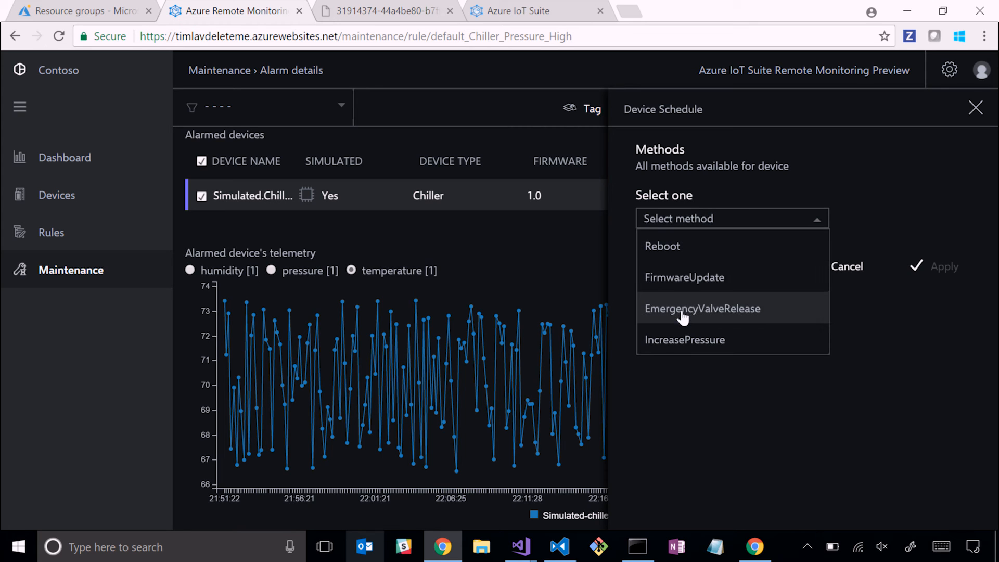
{"action": "left_click", "coordinate": [701, 308]}
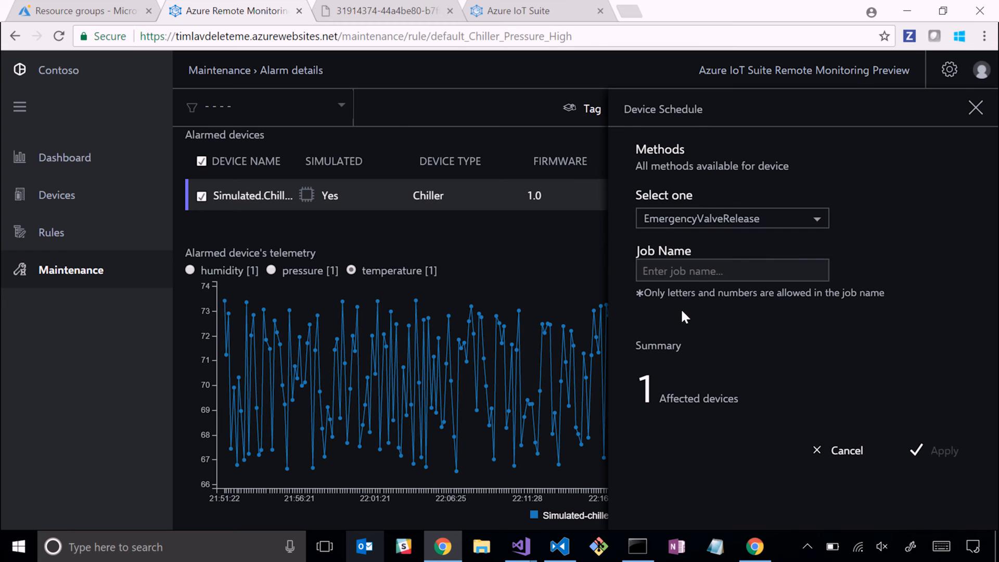
{"action": "type", "text": "rlee"}
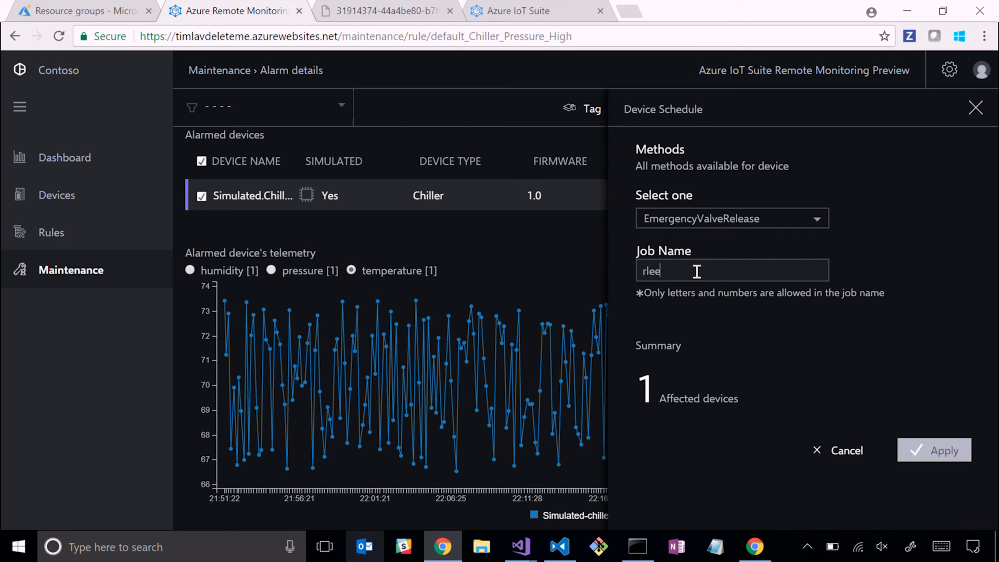
{"action": "type", "text": "release"}
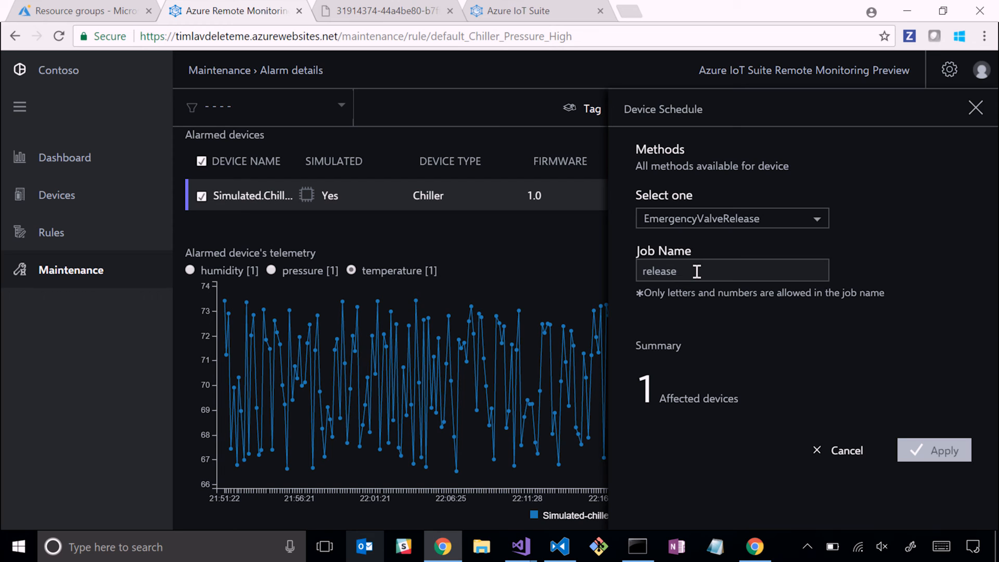
{"action": "mouse_move", "coordinate": [751, 252]}
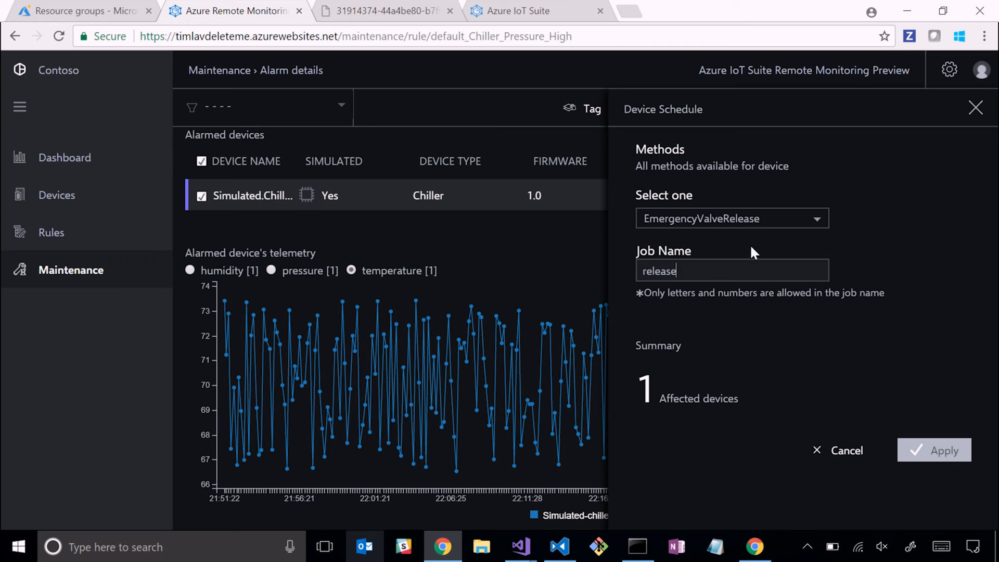
{"action": "mouse_move", "coordinate": [698, 229]}
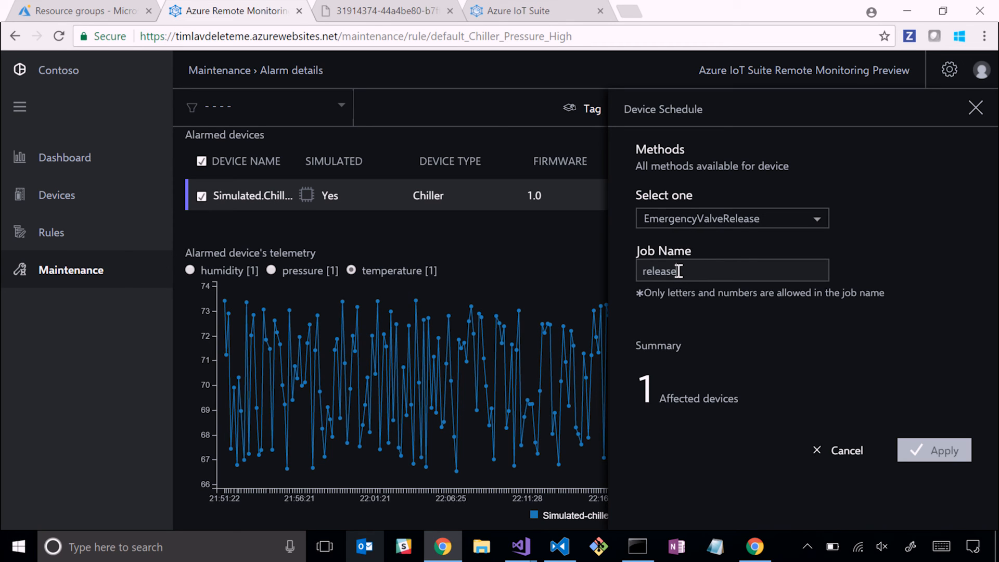
{"action": "mouse_move", "coordinate": [697, 331]}
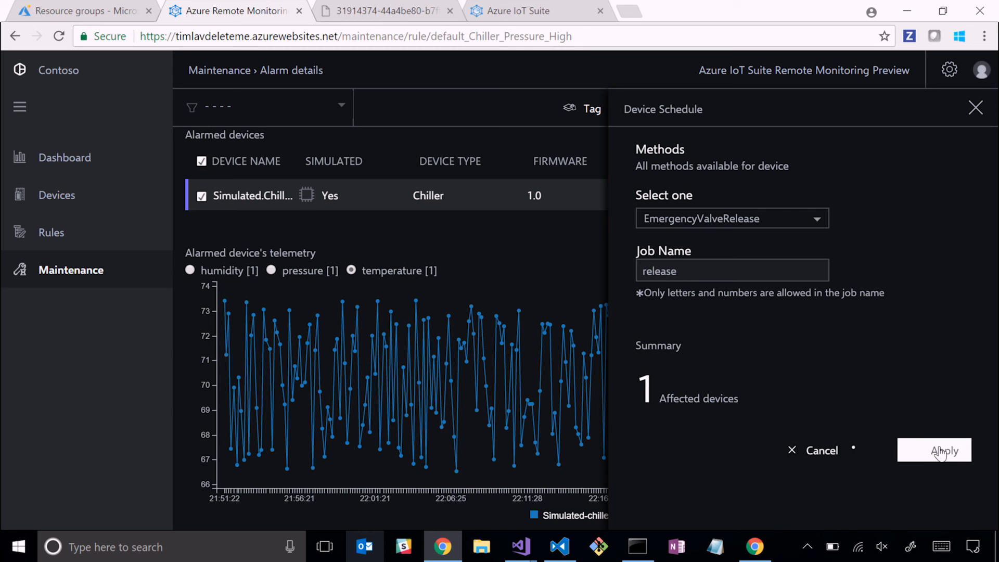
{"action": "left_click", "coordinate": [944, 451]}
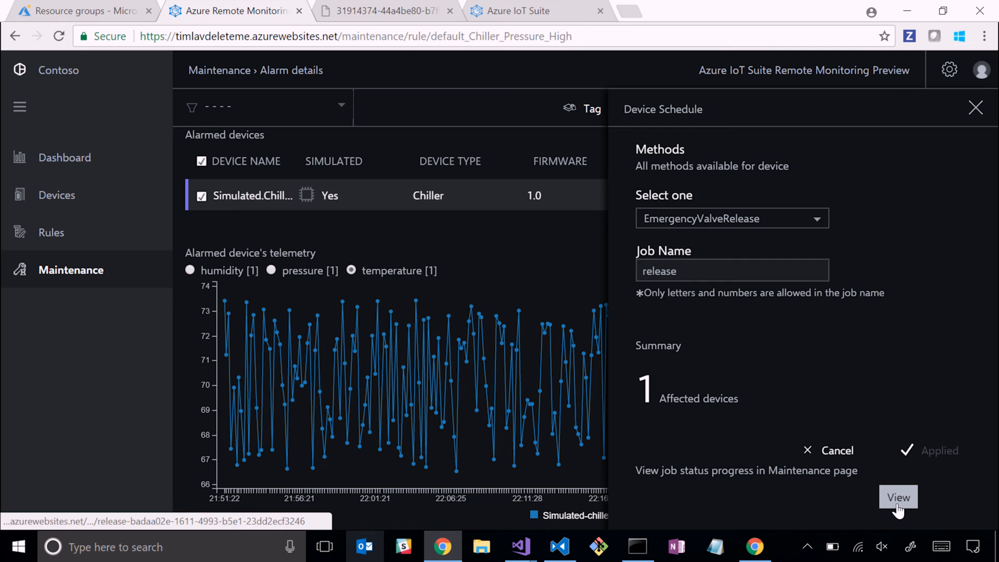
- Check the release job shows Completed on its status page, then return to the dashboard
{"action": "left_click", "coordinate": [898, 498]}
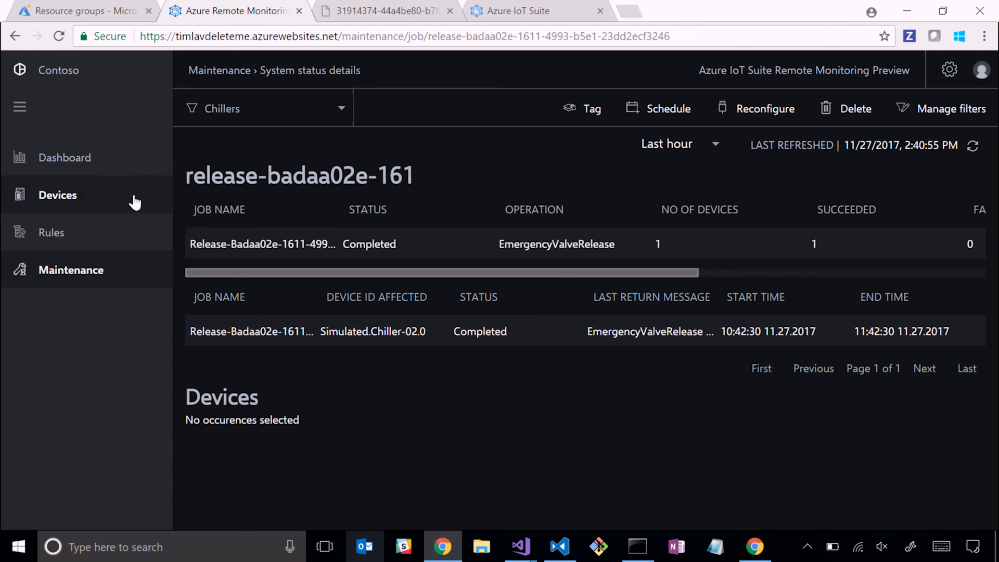
{"action": "left_click", "coordinate": [65, 157]}
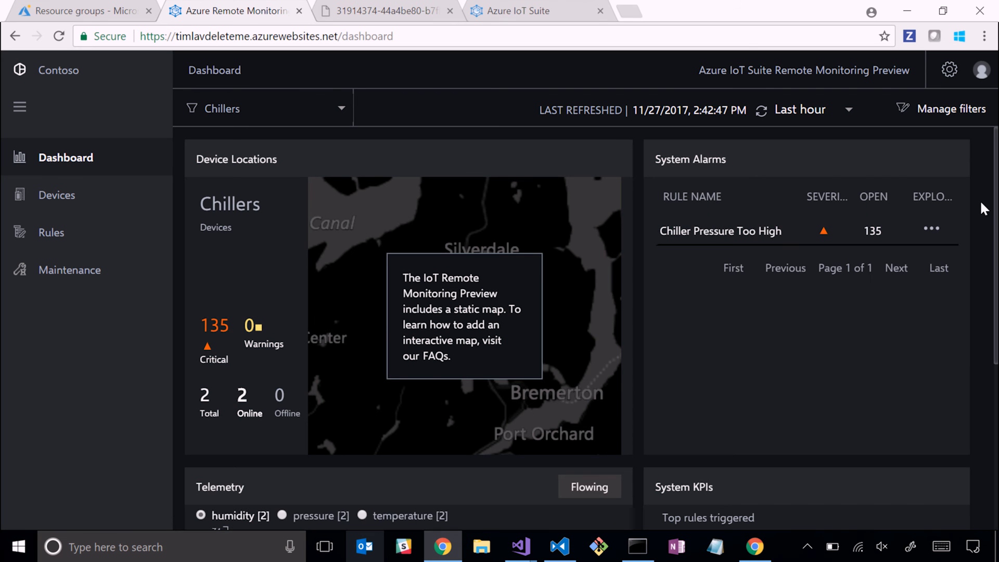
{"action": "mouse_move", "coordinate": [995, 256]}
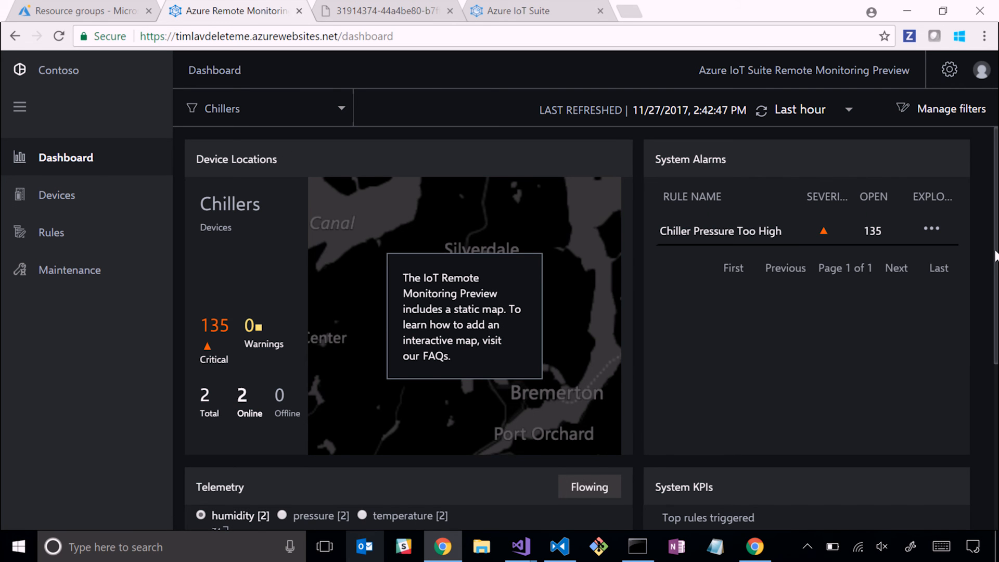
- Switch the dashboard telemetry chart to pressure, revealing chiller-02's sharp drop
{"action": "scroll", "scroll_direction": "down", "scroll_amount": 3}
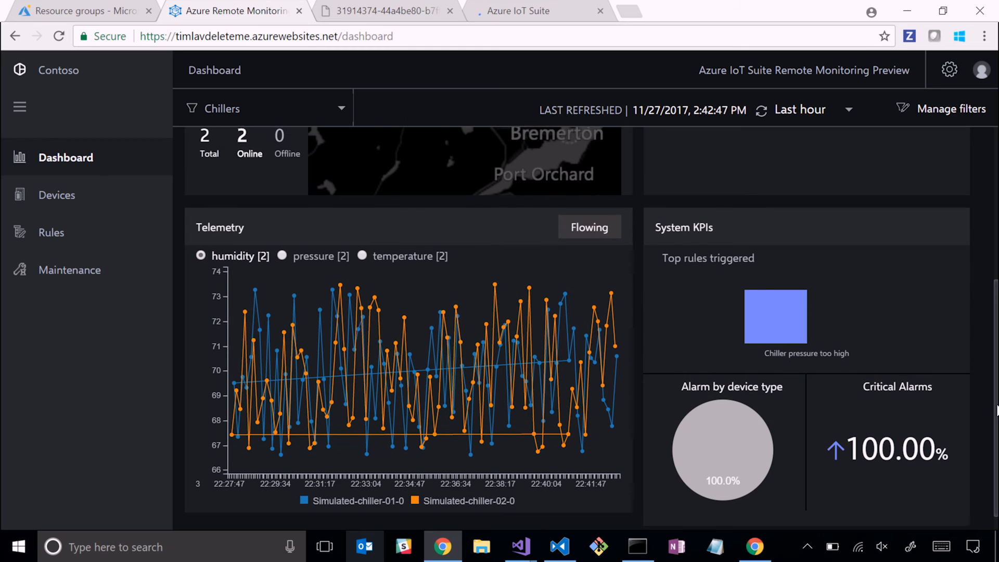
{"action": "left_click", "coordinate": [282, 254]}
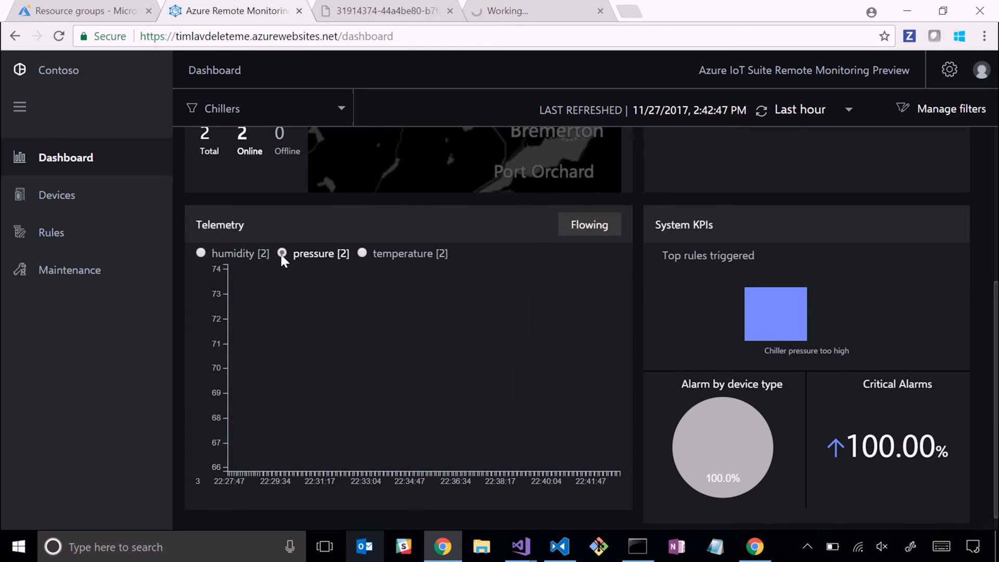
{"action": "left_click", "coordinate": [283, 253]}
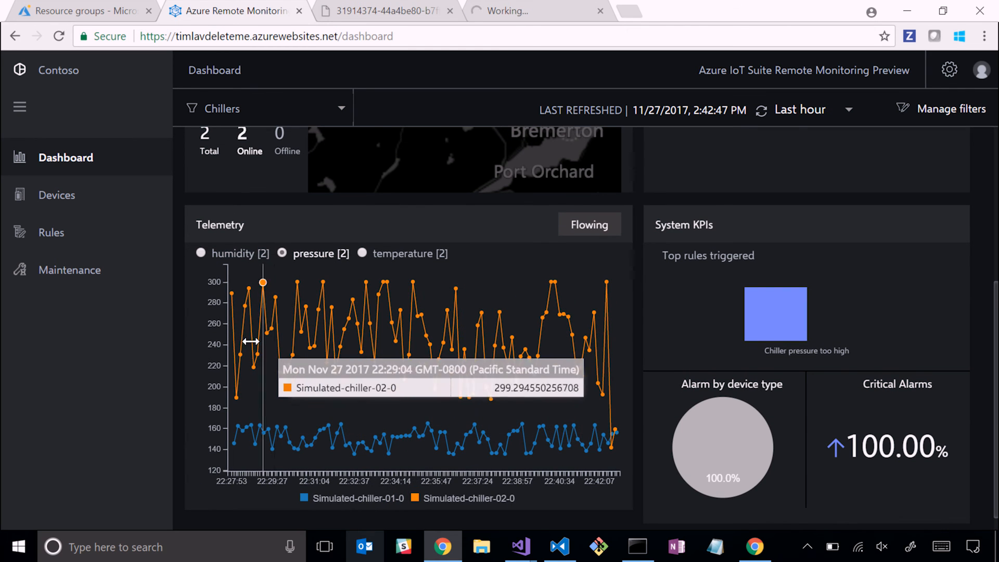
{"action": "mouse_move", "coordinate": [456, 319]}
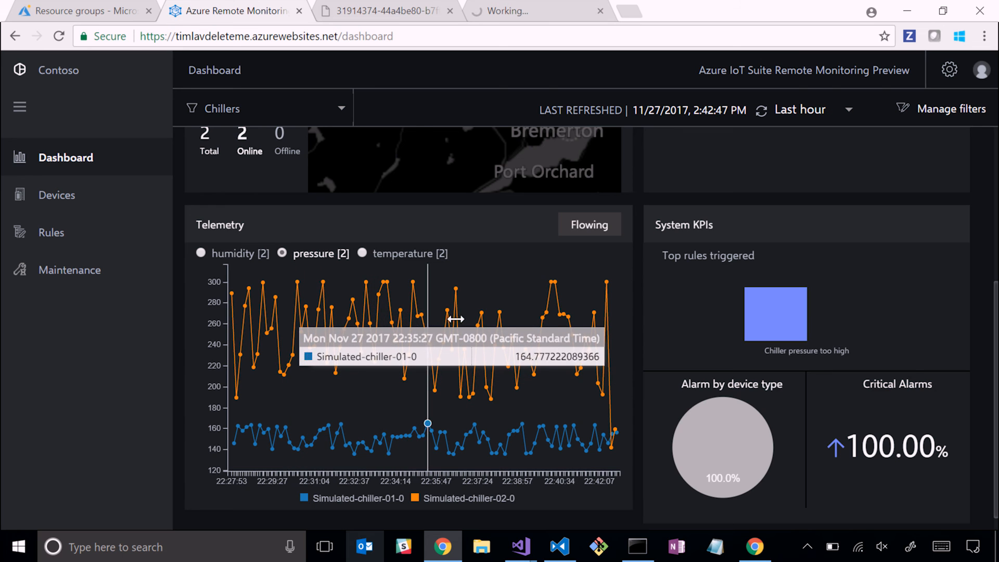
{"action": "mouse_move", "coordinate": [609, 336]}
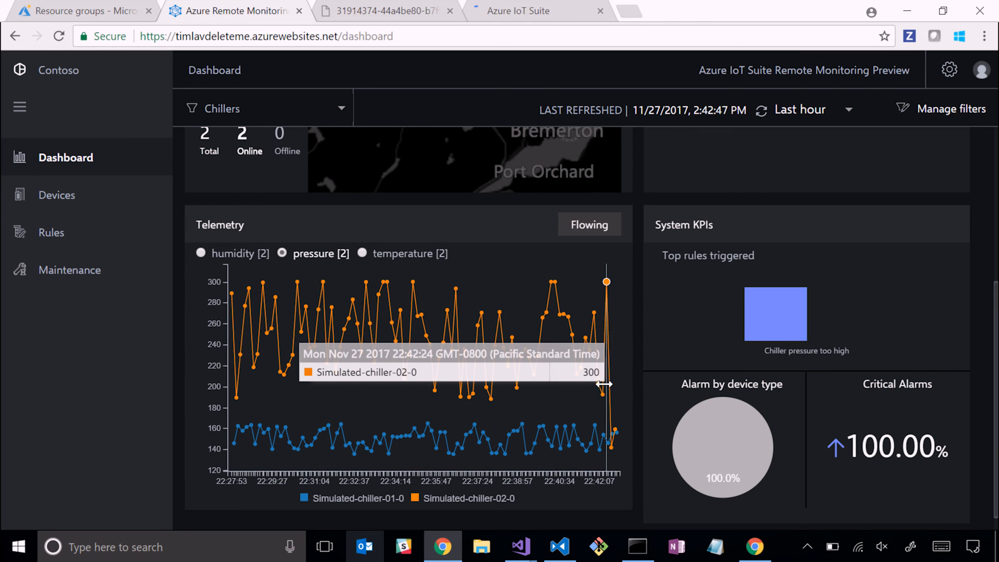
{"action": "mouse_move", "coordinate": [609, 448]}
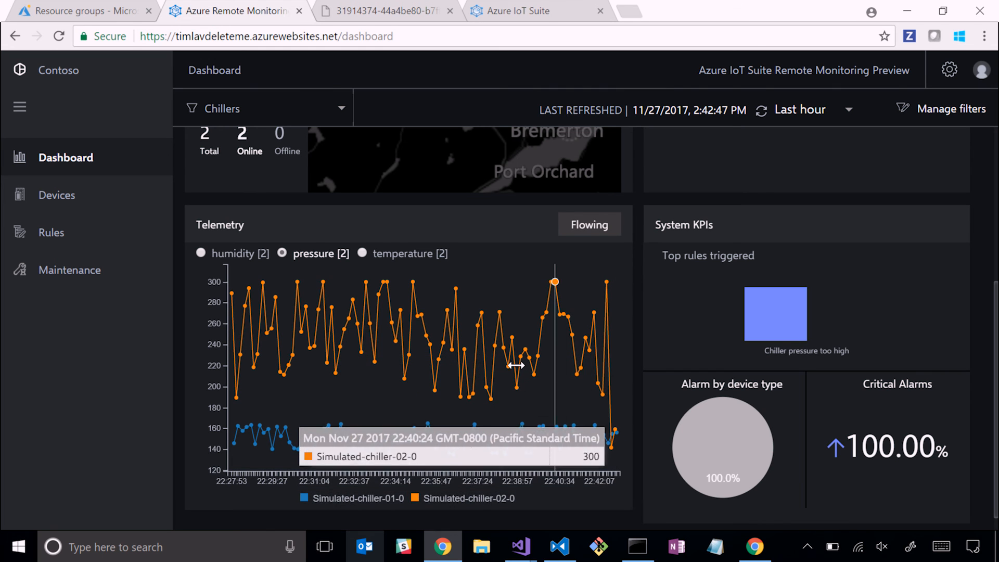
{"action": "mouse_move", "coordinate": [467, 373]}
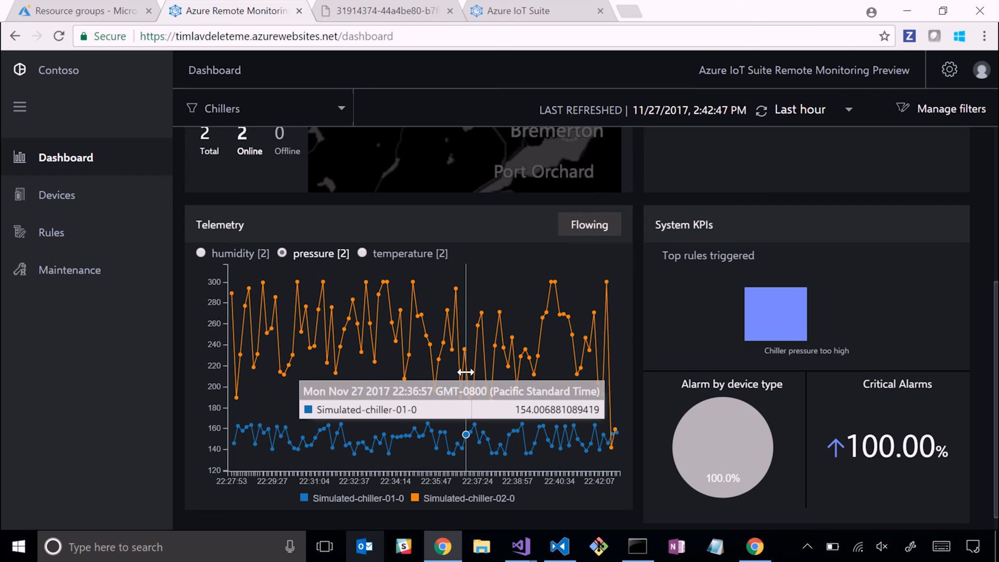